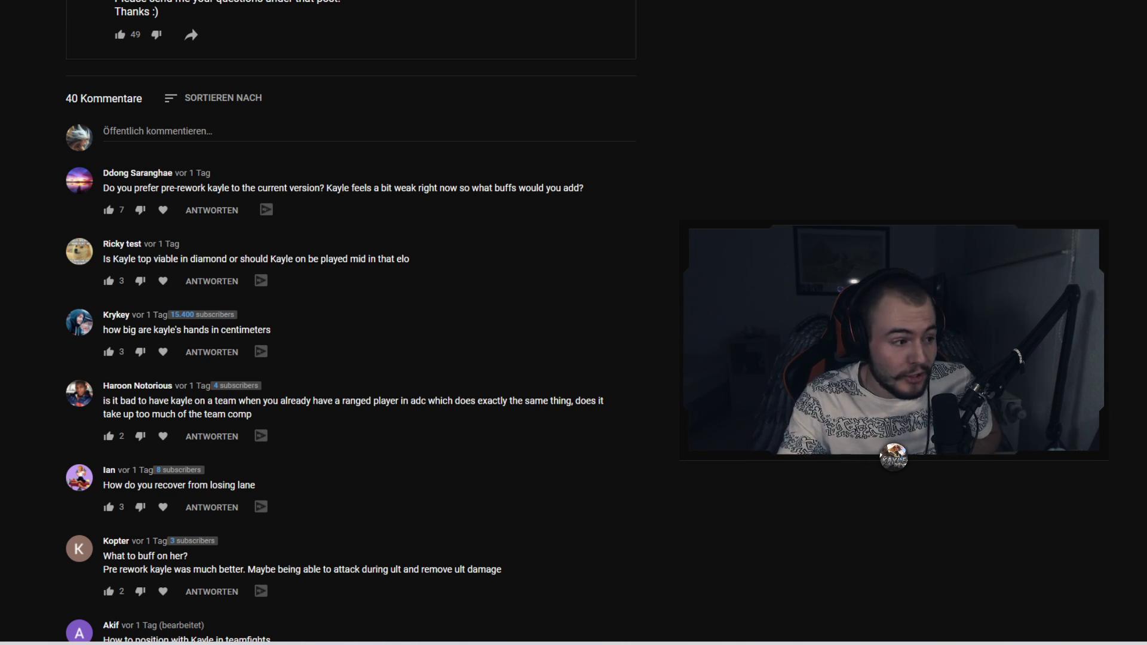
{"action": "mouse_move", "coordinate": [502, 150]}
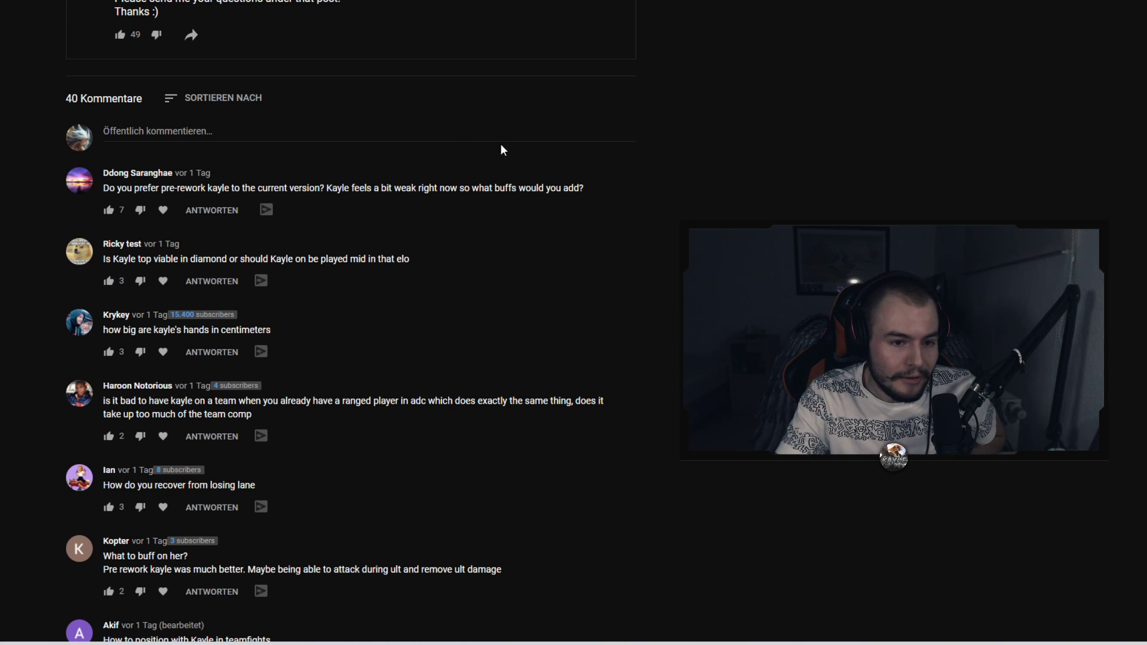
{"action": "mouse_move", "coordinate": [590, 211]}
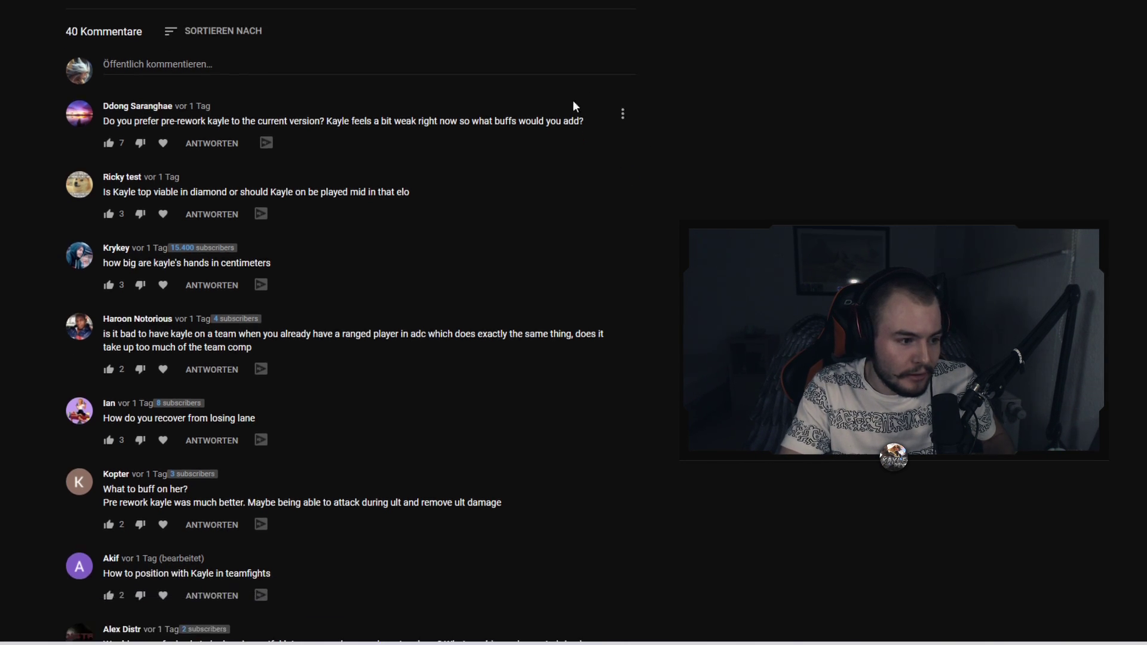
- Highlight the pre-rework Kayle question's text while reading it aloud
{"action": "scroll", "scroll_direction": "up", "scroll_amount": 3}
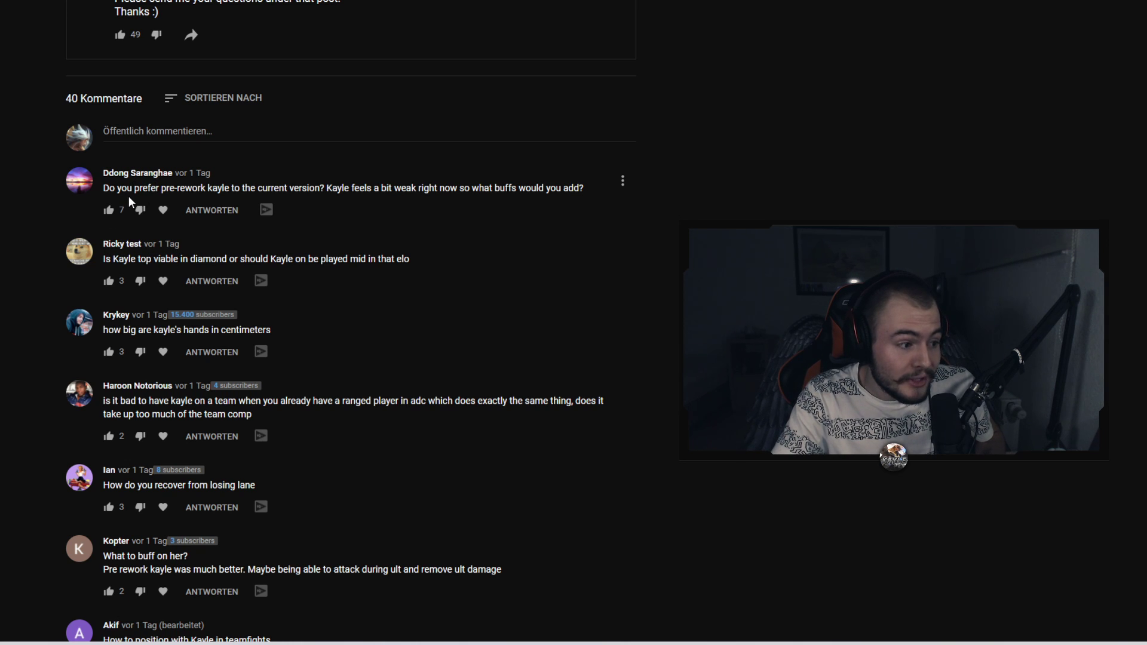
{"action": "left_click_drag", "start_coordinate": [132, 189], "coordinate": [317, 188]}
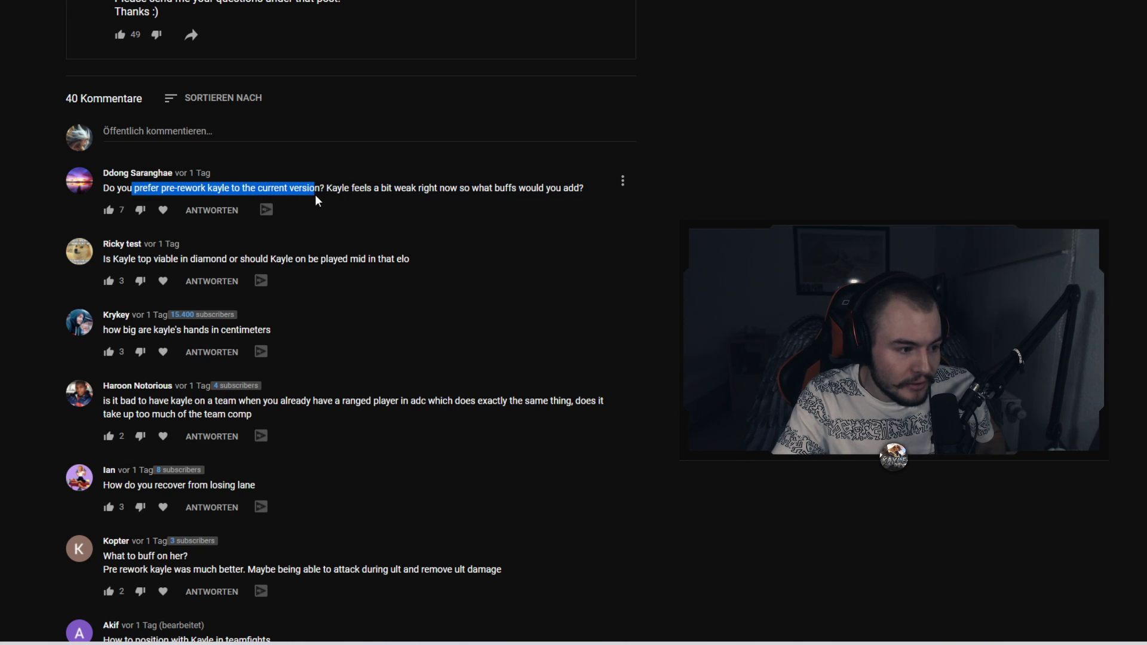
{"action": "left_click_drag", "start_coordinate": [315, 188], "coordinate": [453, 188]}
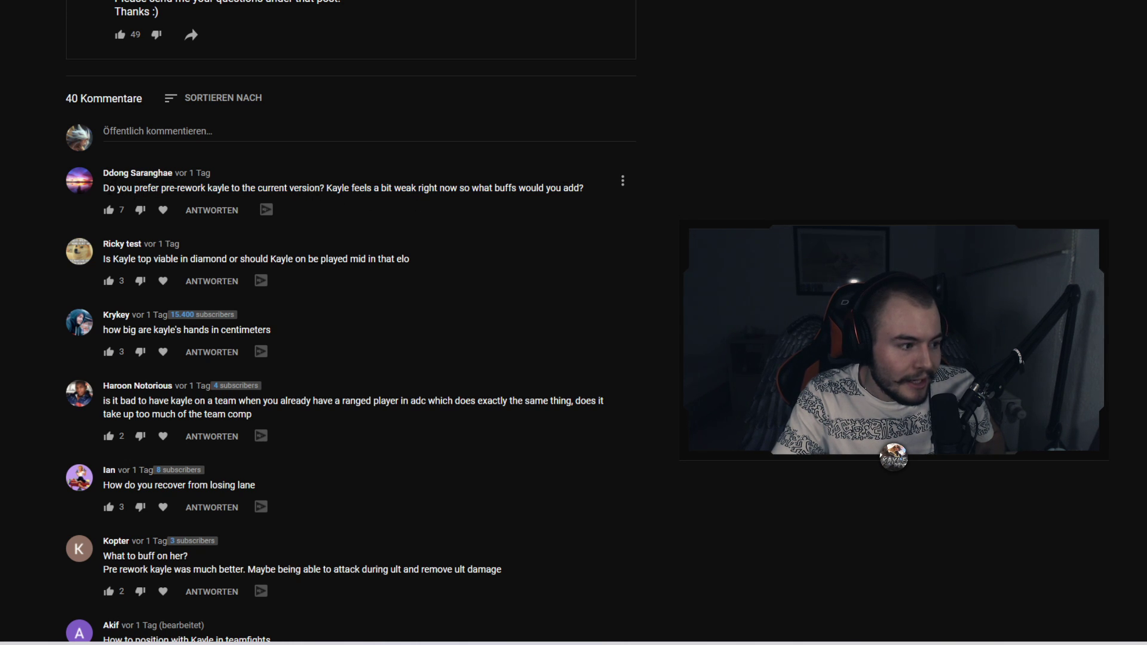
{"action": "left_click_drag", "start_coordinate": [103, 187], "coordinate": [228, 187]}
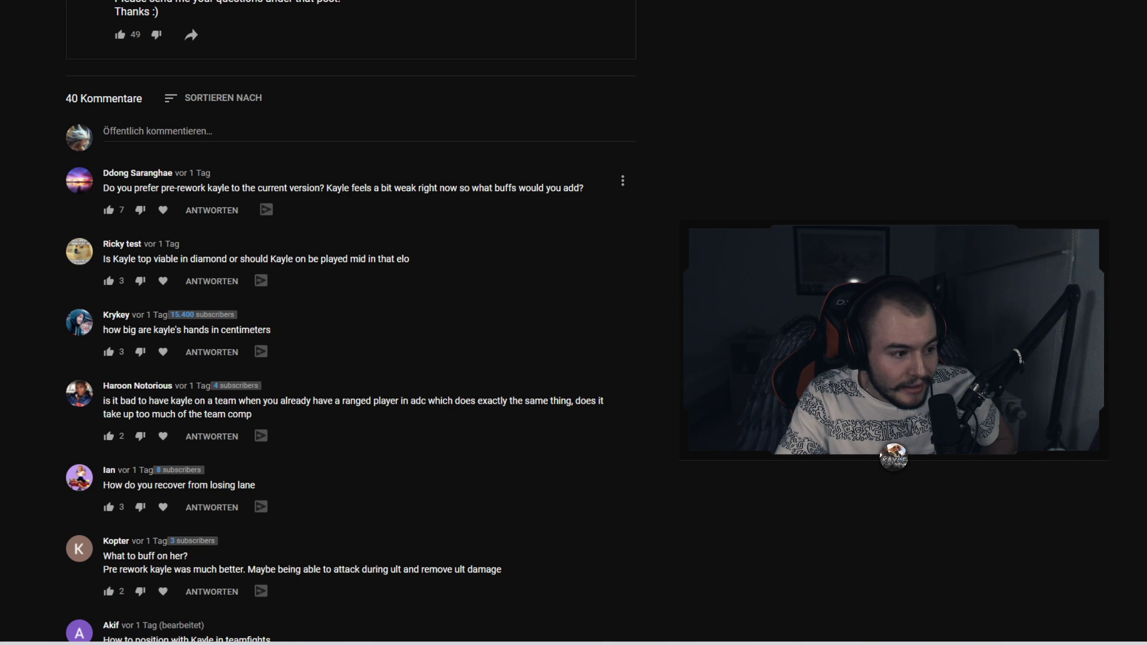
{"action": "left_click_drag", "start_coordinate": [327, 187], "coordinate": [489, 187]}
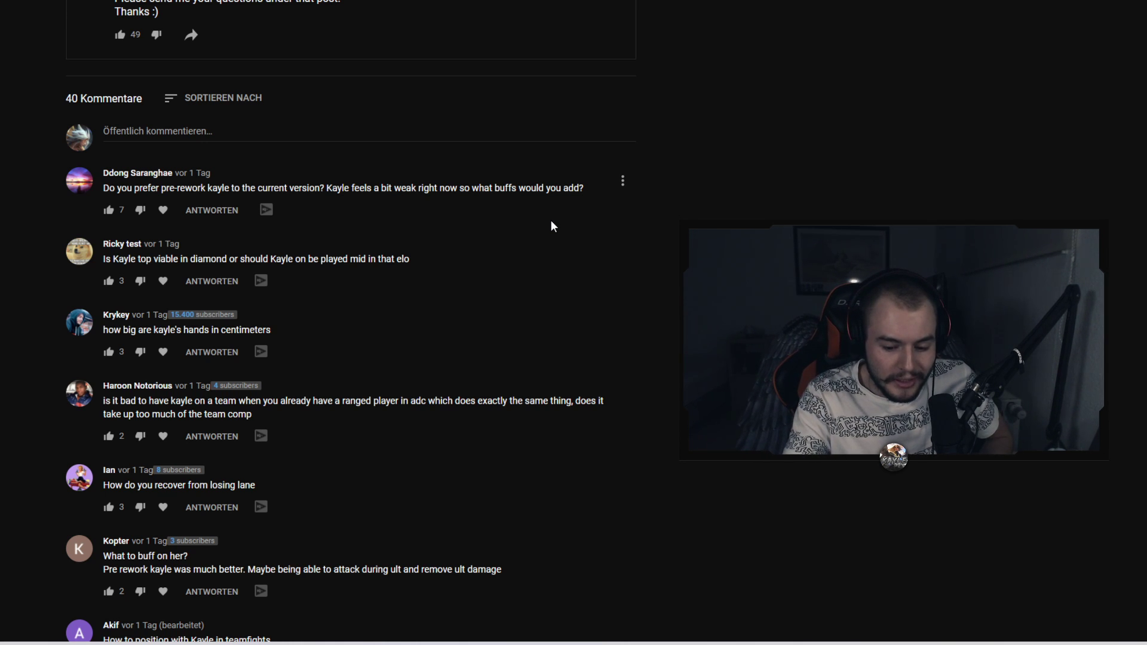
{"action": "mouse_move", "coordinate": [499, 183]}
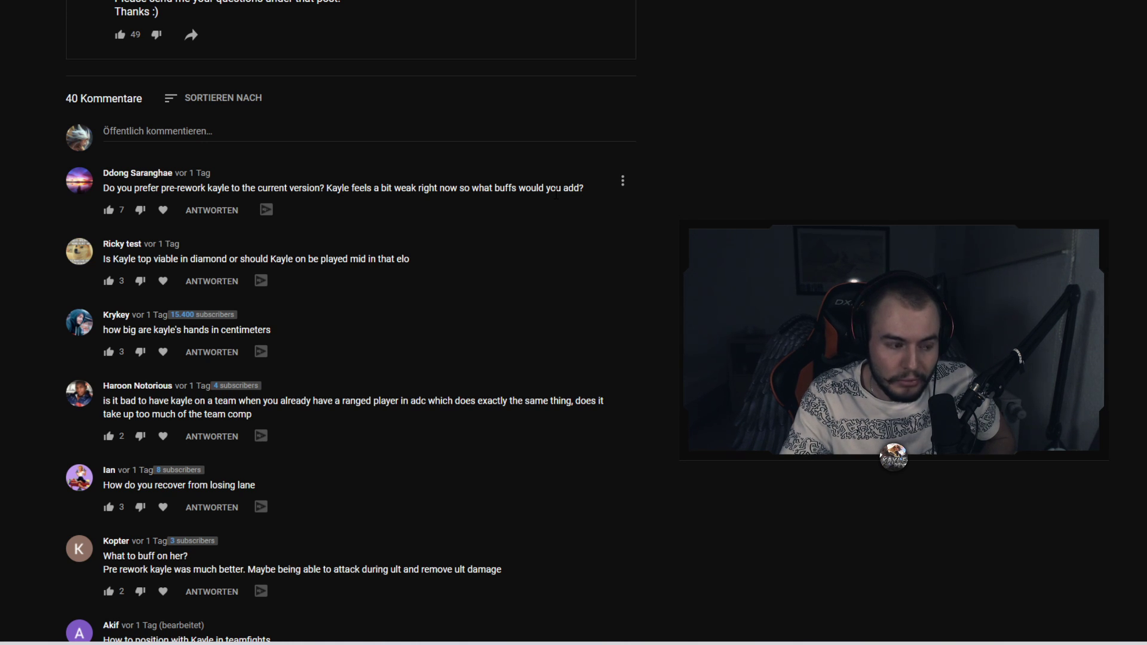
- Move down to the diamond top-lane viability question and highlight it while reading
{"action": "scroll", "scroll_direction": "up", "scroll_amount": 3}
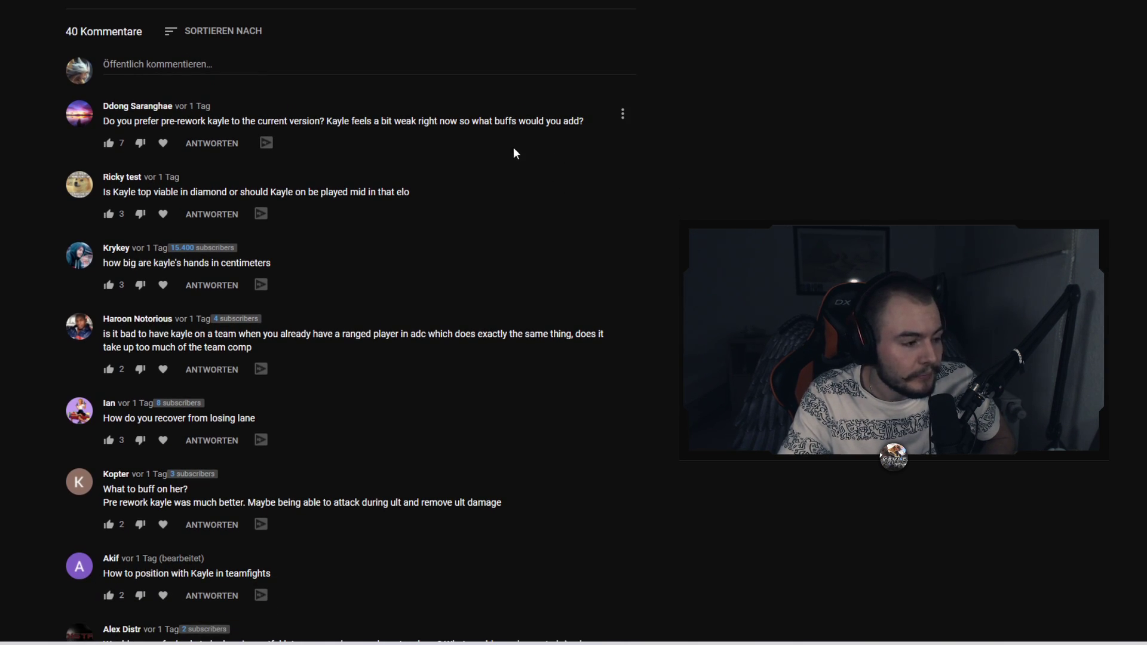
{"action": "scroll", "scroll_direction": "down", "scroll_amount": 3}
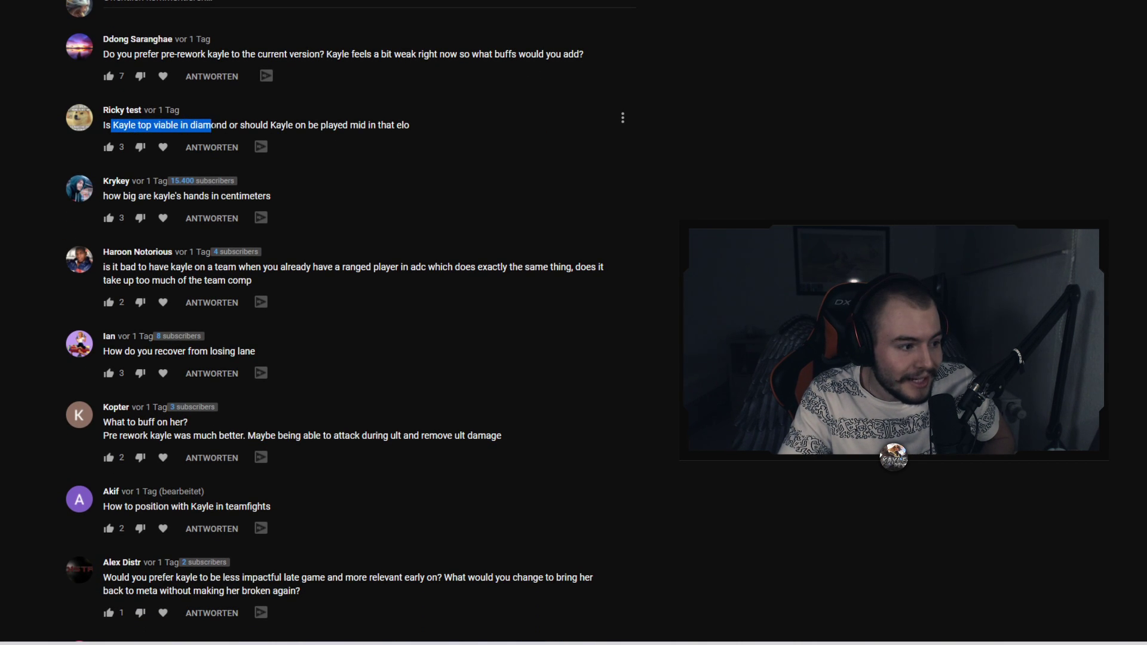
{"action": "left_click_drag", "start_coordinate": [209, 124], "coordinate": [349, 124]}
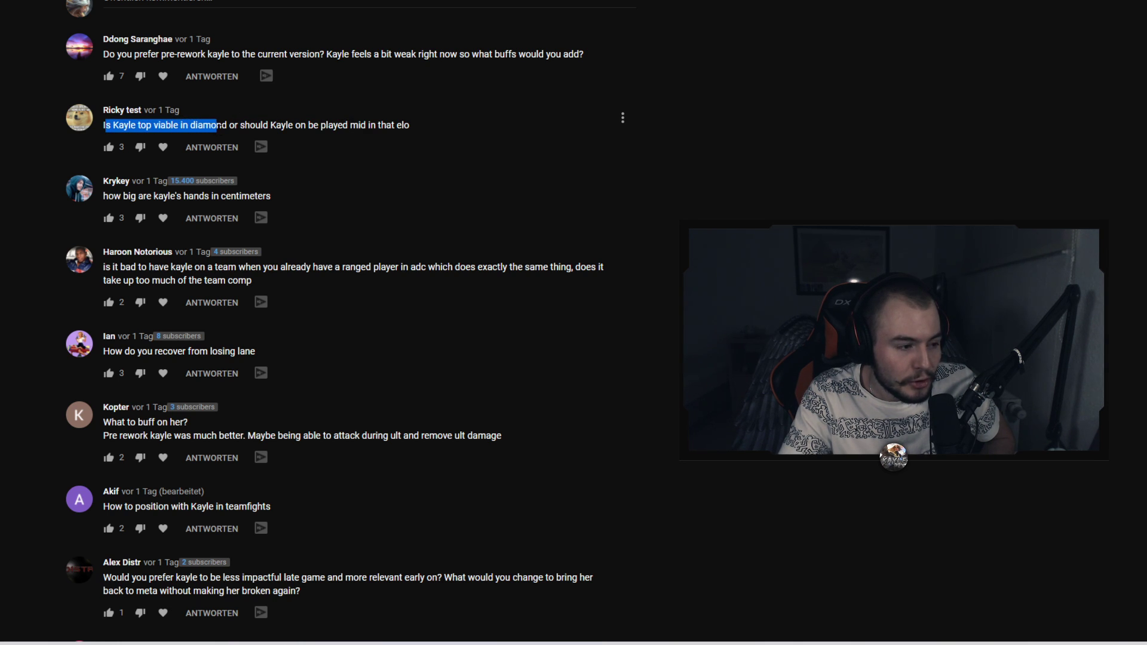
{"action": "left_click_drag", "start_coordinate": [209, 124], "coordinate": [410, 124]}
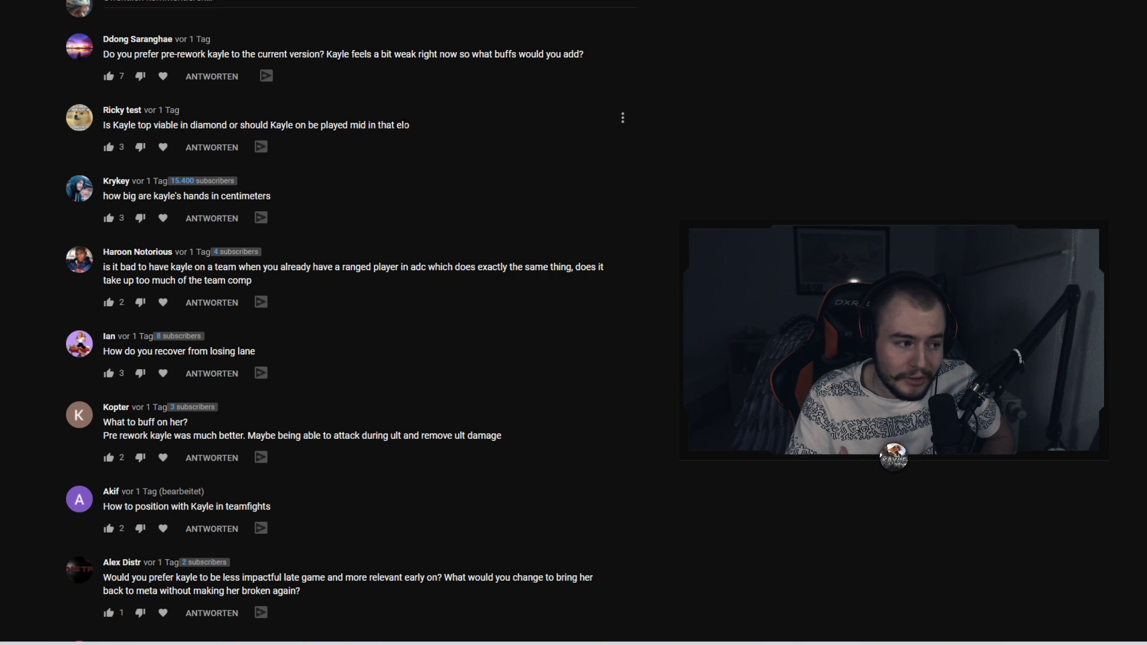
{"action": "mouse_move", "coordinate": [174, 147]}
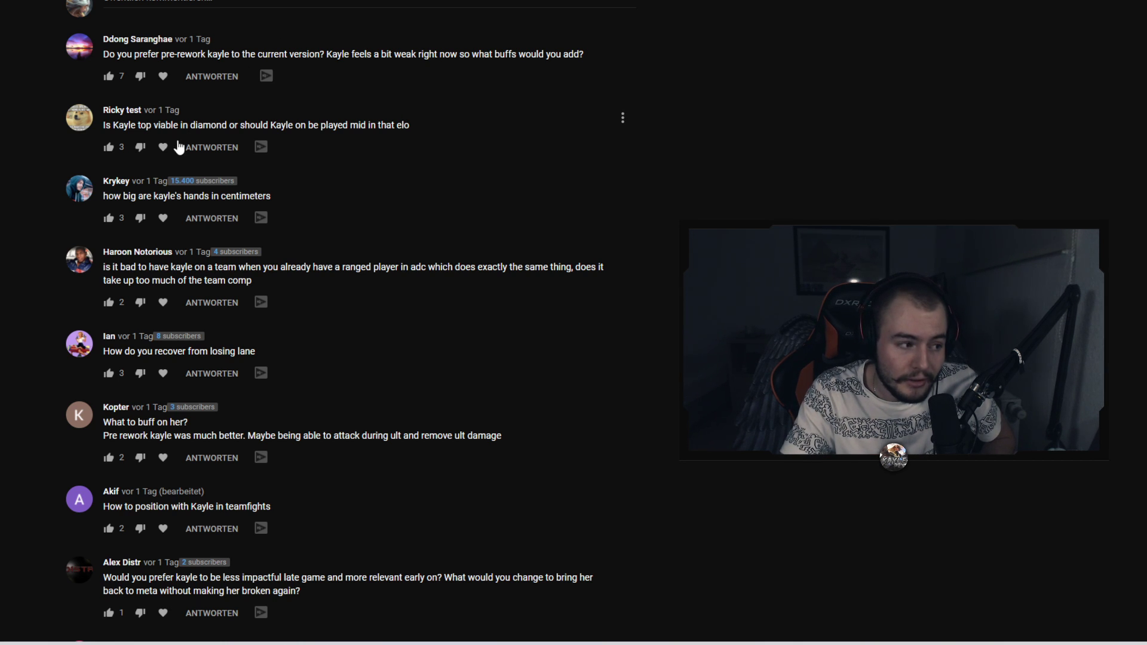
{"action": "mouse_move", "coordinate": [428, 153]}
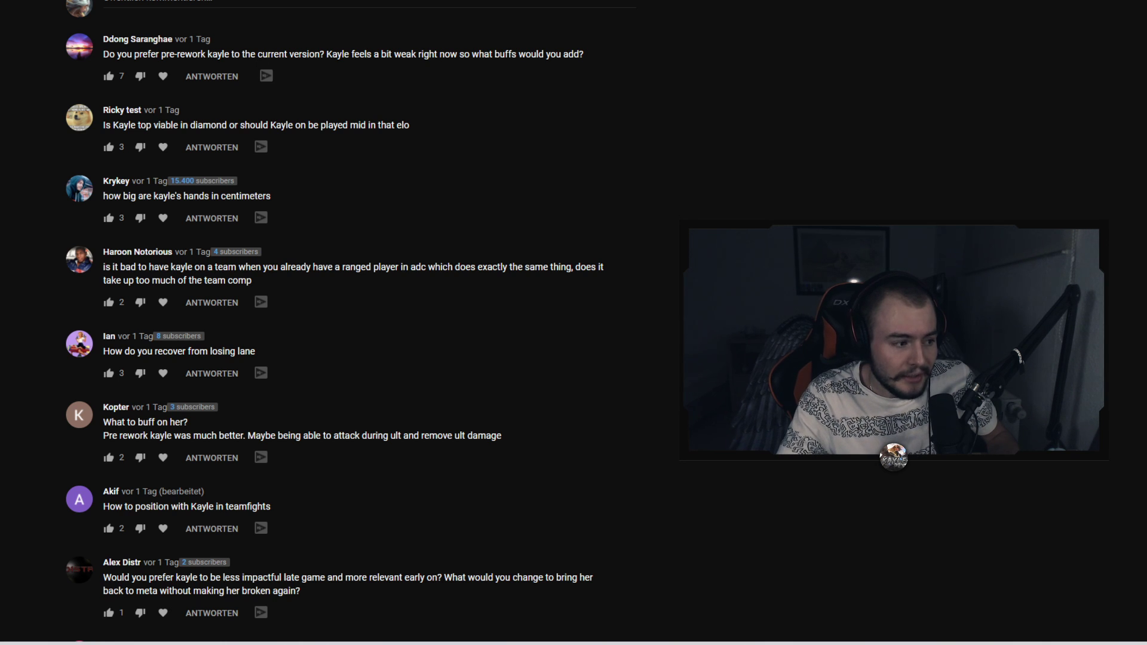
{"action": "mouse_move", "coordinate": [118, 189]}
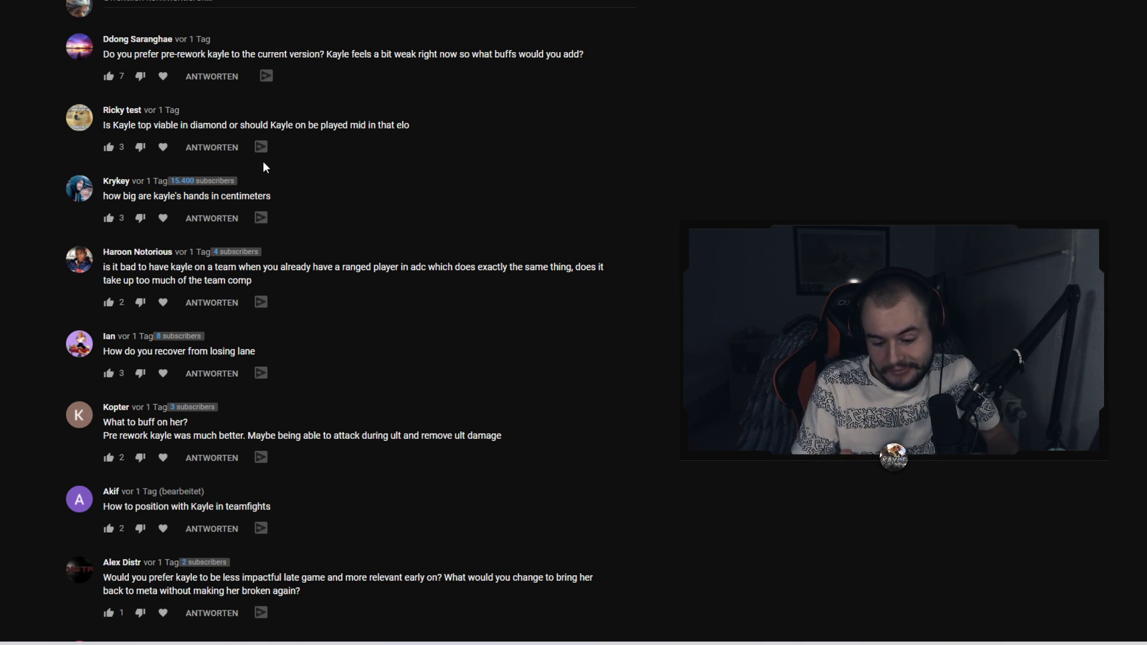
- Highlight the ranged-ADC team composition question while reading it aloud
{"action": "scroll", "scroll_direction": "down", "scroll_amount": 3}
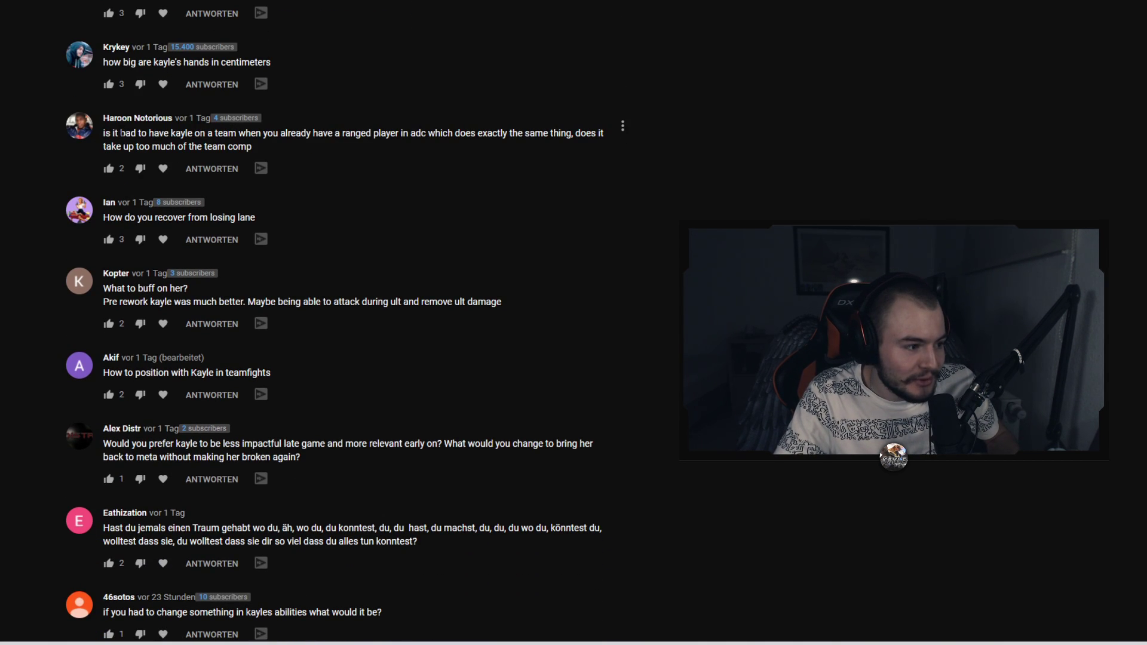
{"action": "double_click", "coordinate": [117, 134]}
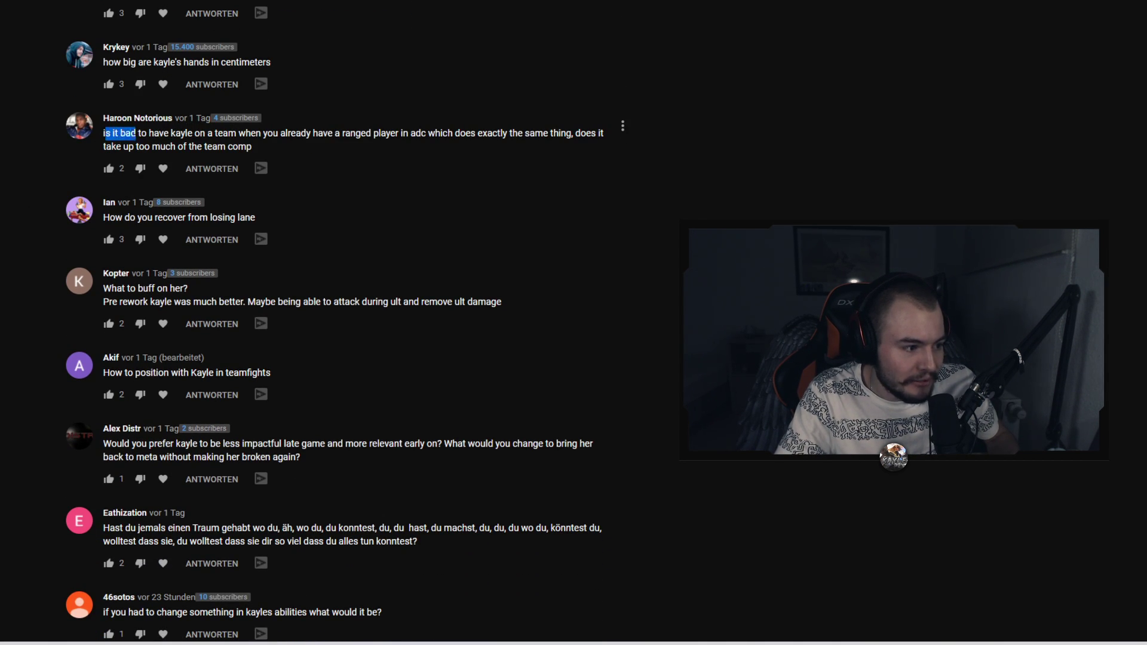
{"action": "left_click_drag", "start_coordinate": [104, 133], "coordinate": [359, 133]}
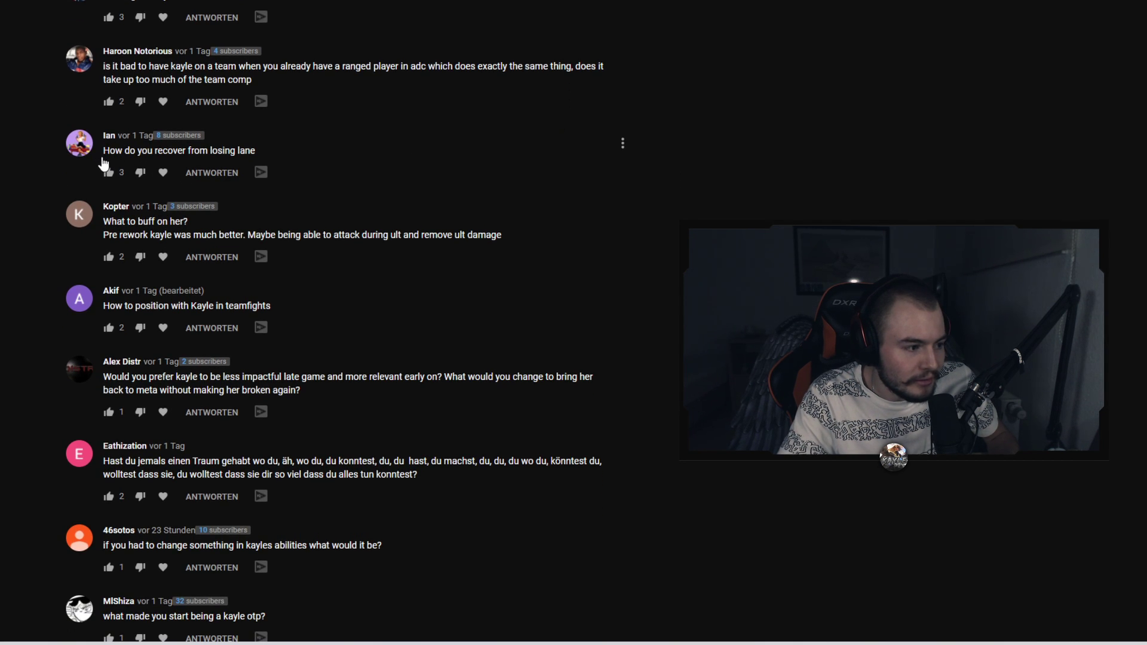
{"action": "mouse_move", "coordinate": [284, 151]}
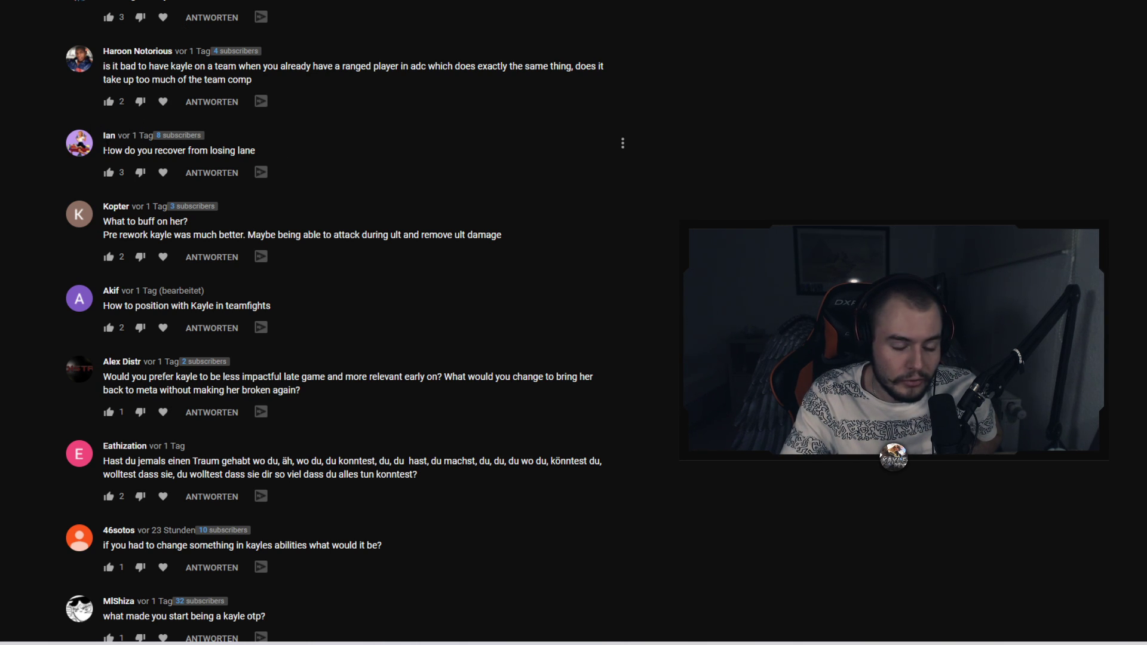
{"action": "mouse_move", "coordinate": [126, 144]}
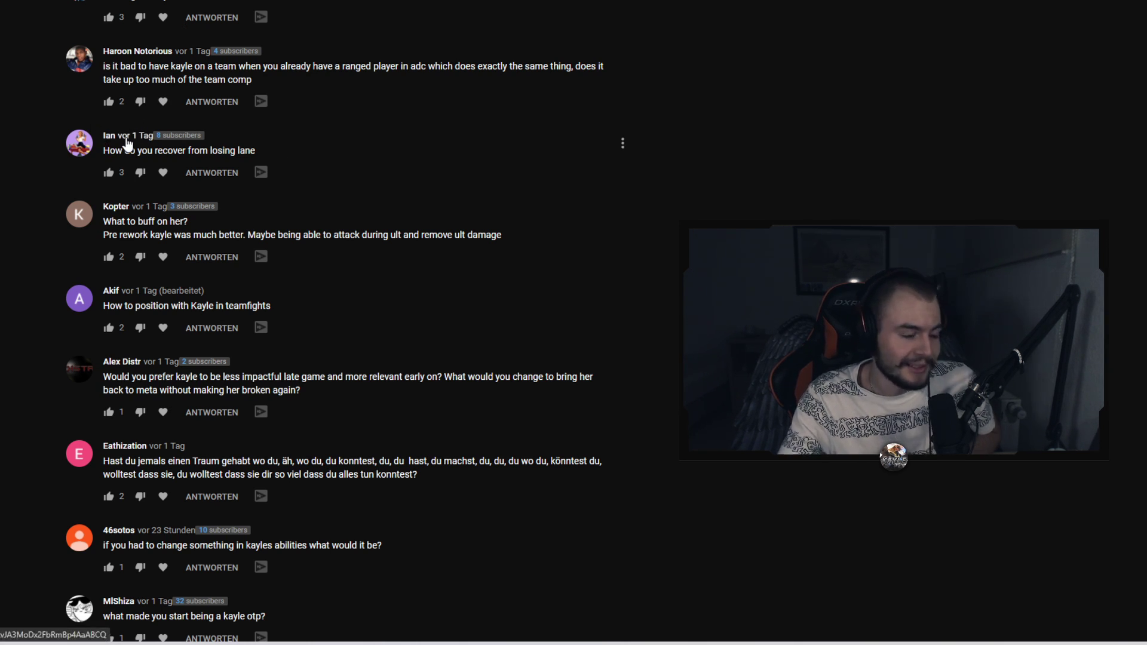
{"action": "mouse_move", "coordinate": [267, 157]}
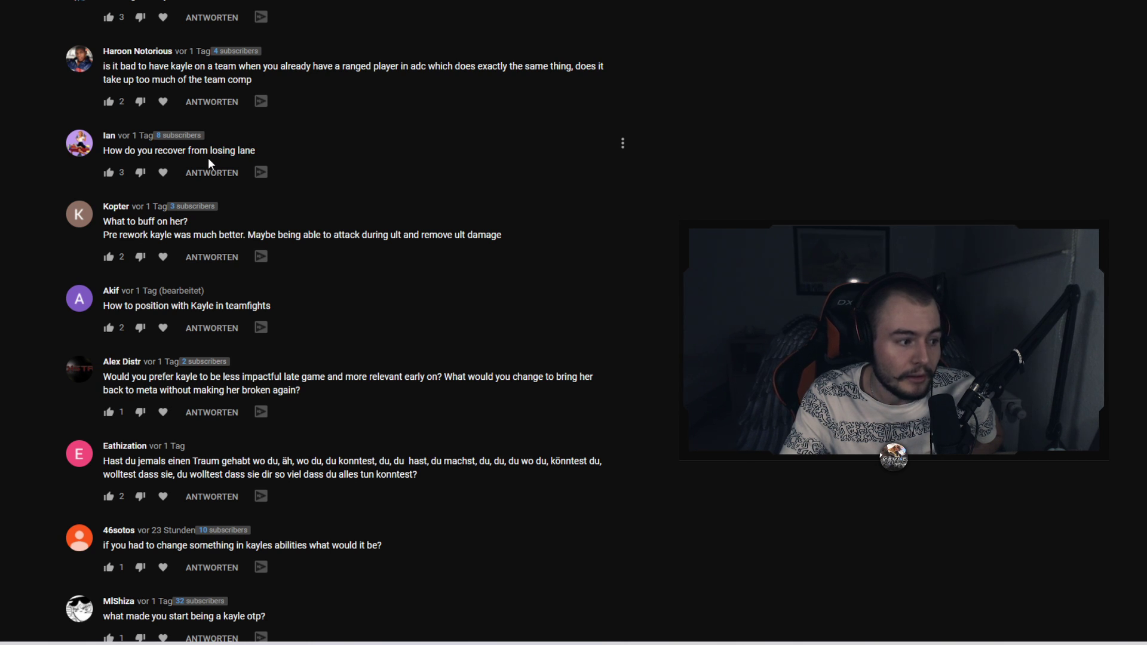
- Bring Kopter's 'What to buff on her?' comment to the top and clear its highlight
{"action": "scroll", "scroll_direction": "down", "scroll_amount": 3}
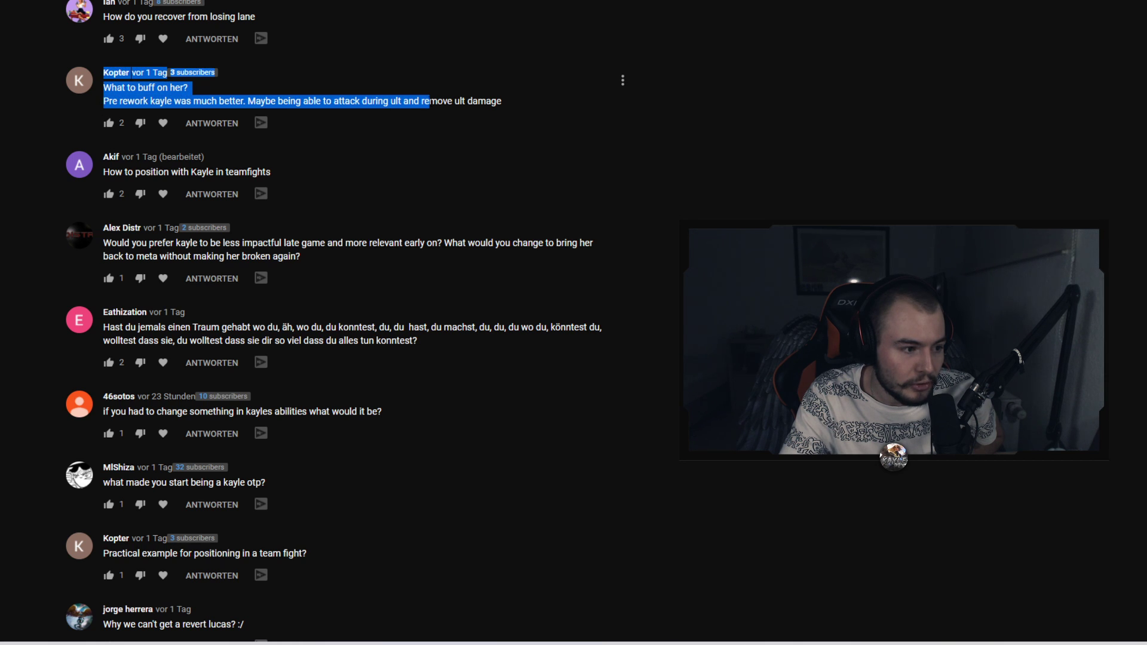
{"action": "left_click", "coordinate": [488, 83]}
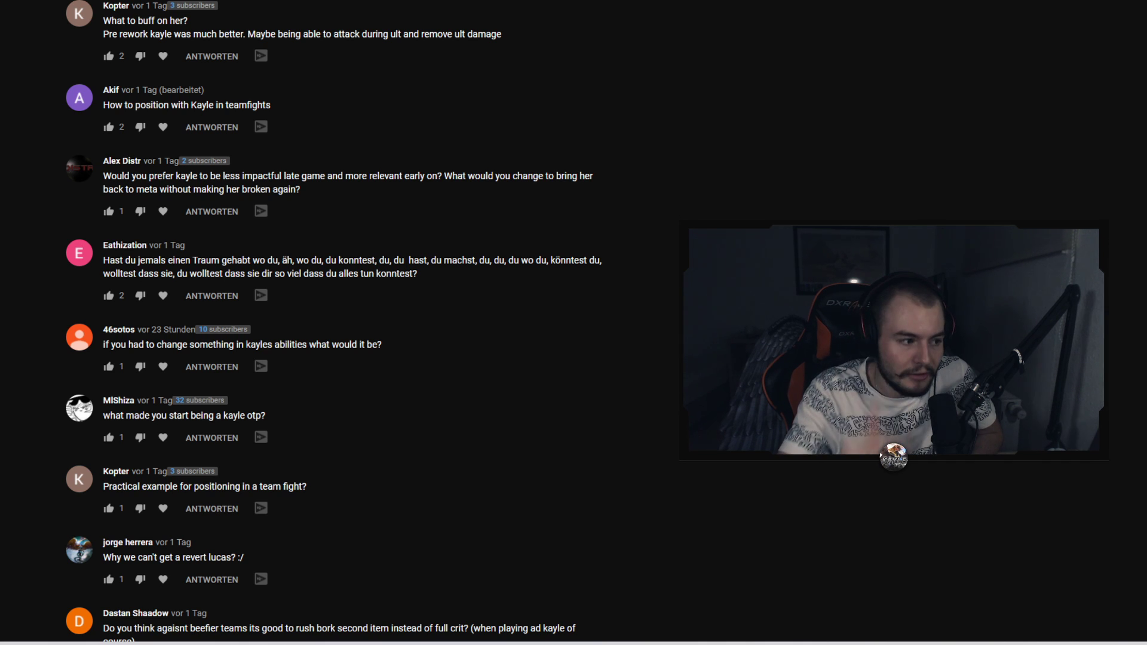
{"action": "scroll", "scroll_direction": "down", "scroll_amount": 3}
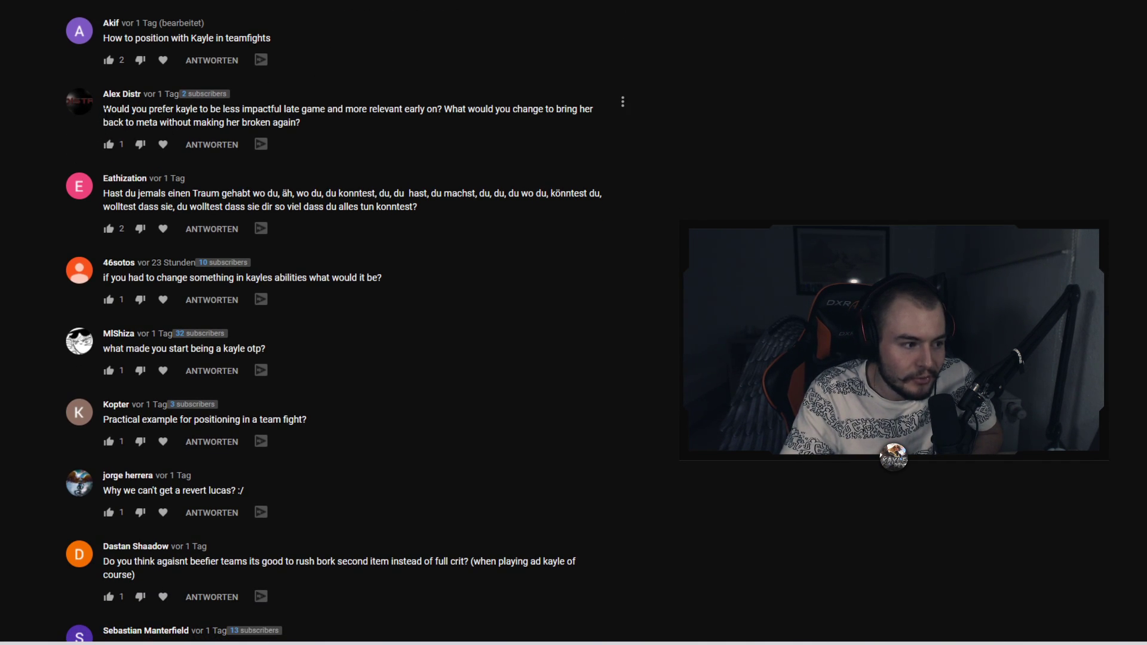
{"action": "left_click_drag", "start_coordinate": [103, 108], "coordinate": [341, 108]}
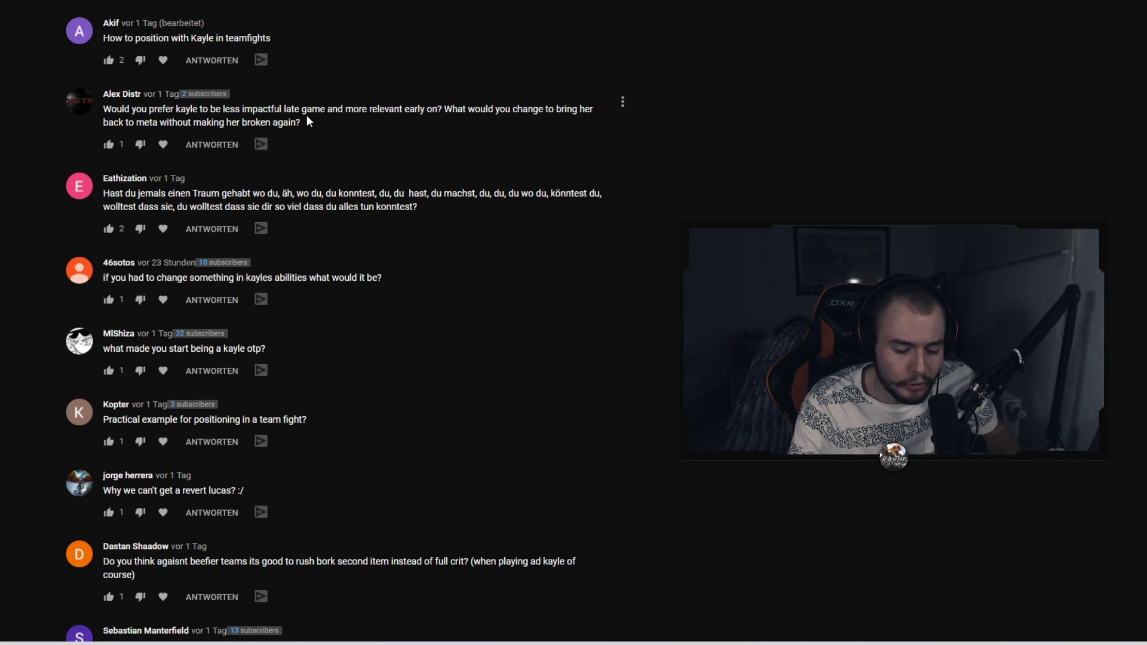
{"action": "mouse_move", "coordinate": [231, 31]}
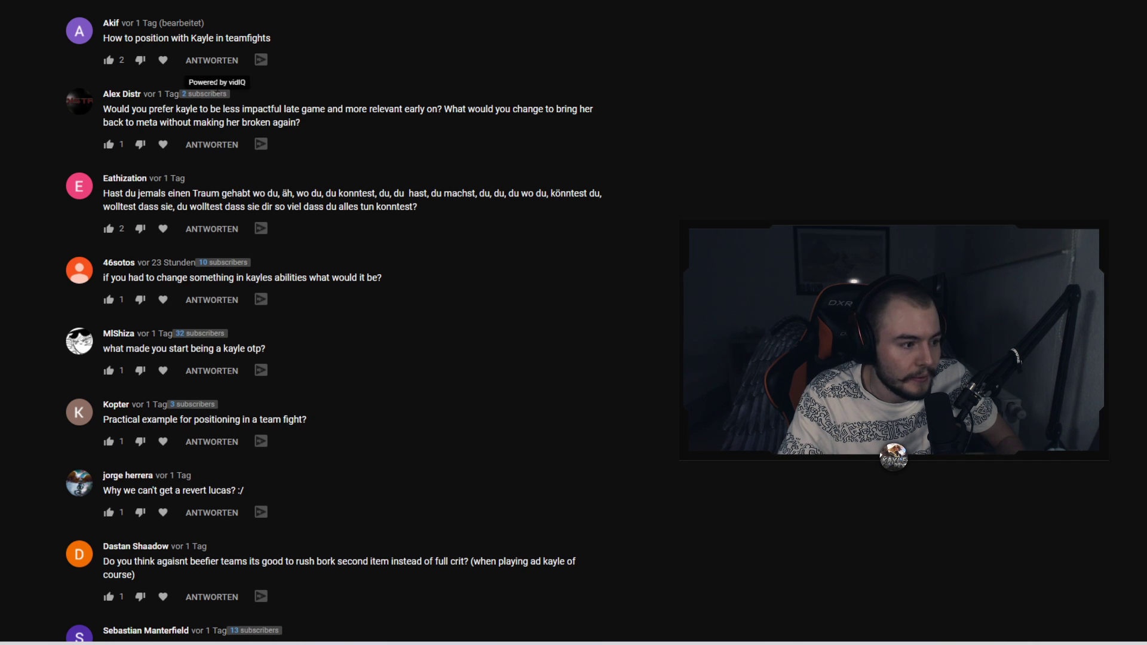
- Scroll from the Kayle OTP question down to 'How to stop balding?'
{"action": "scroll", "scroll_direction": "down", "scroll_amount": 3}
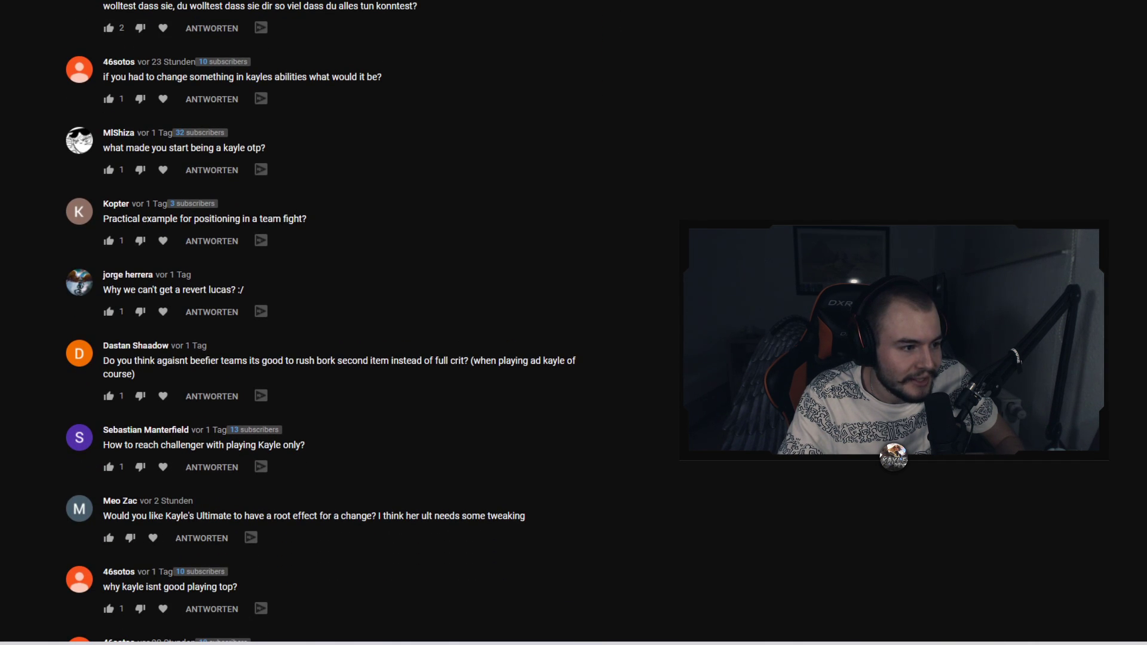
{"action": "scroll", "scroll_direction": "down", "scroll_amount": 3}
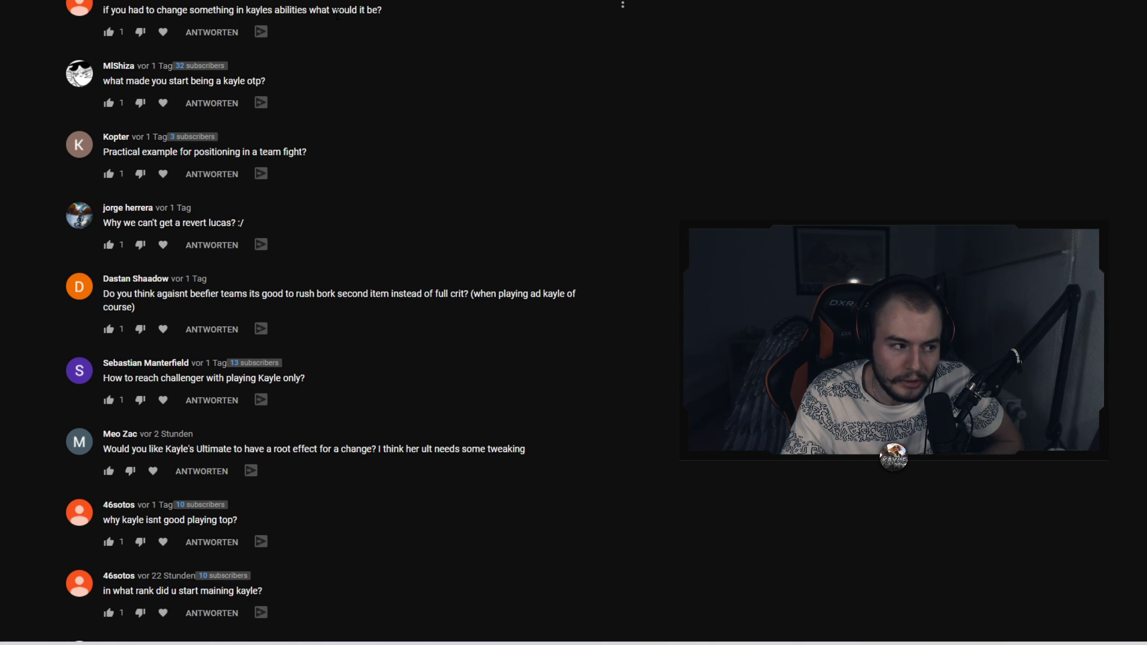
{"action": "scroll", "scroll_direction": "down", "scroll_amount": 3}
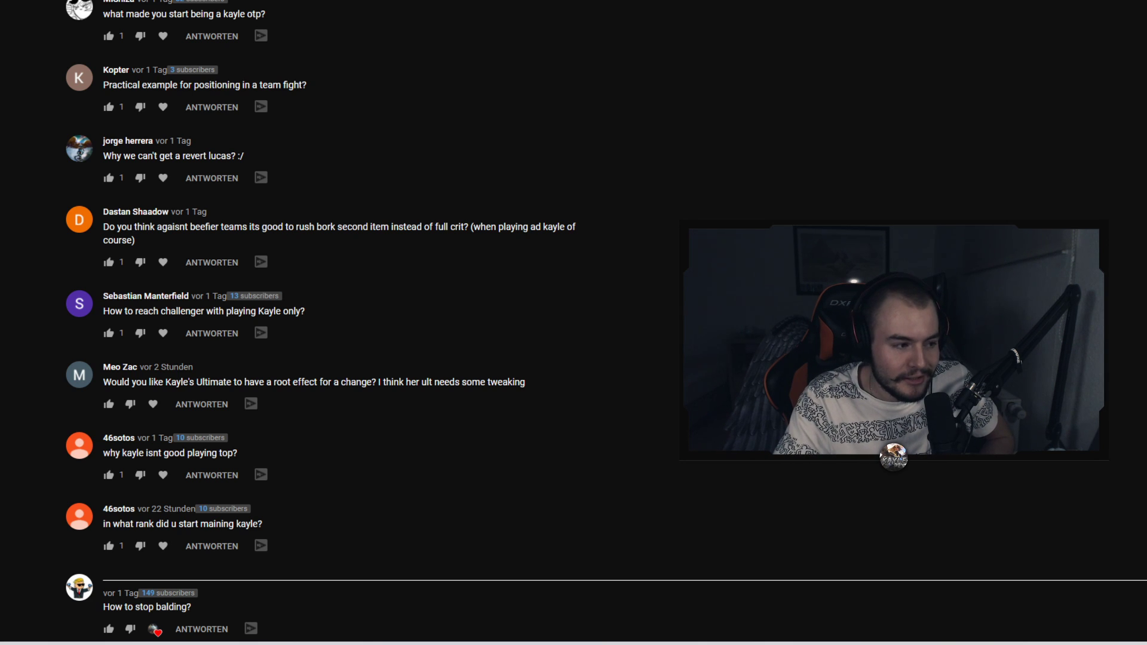
{"action": "scroll", "scroll_direction": "down", "scroll_amount": 3}
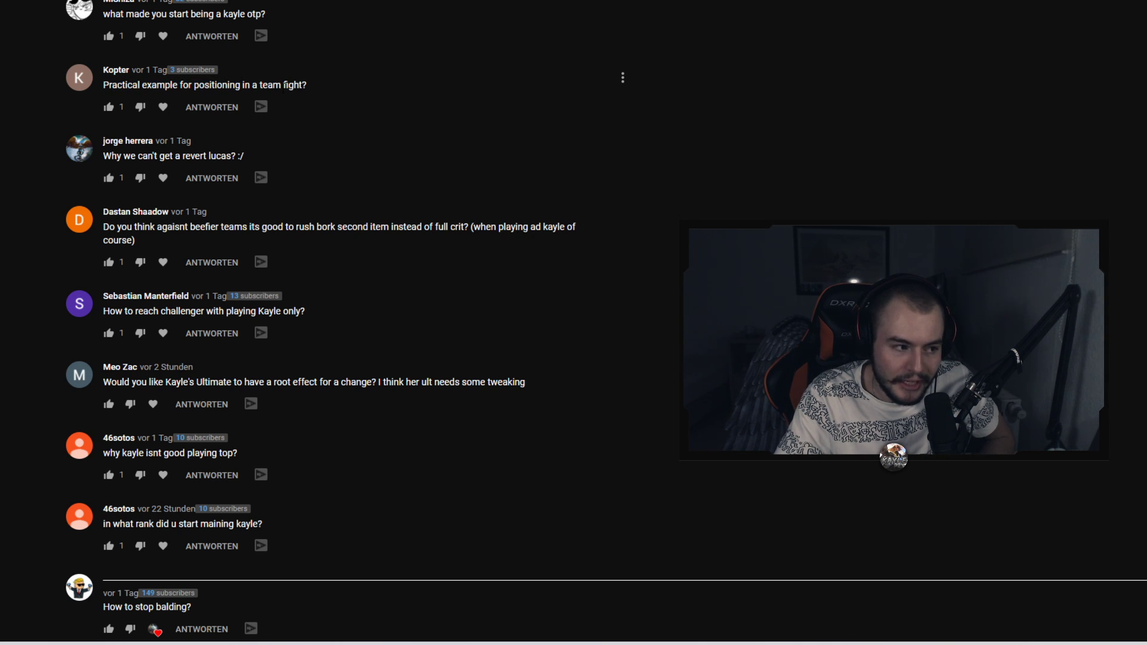
- Highlight the challenger question, then move on to the matchup sheet and seasons-to-learn questions
{"action": "scroll", "scroll_direction": "down", "scroll_amount": 3}
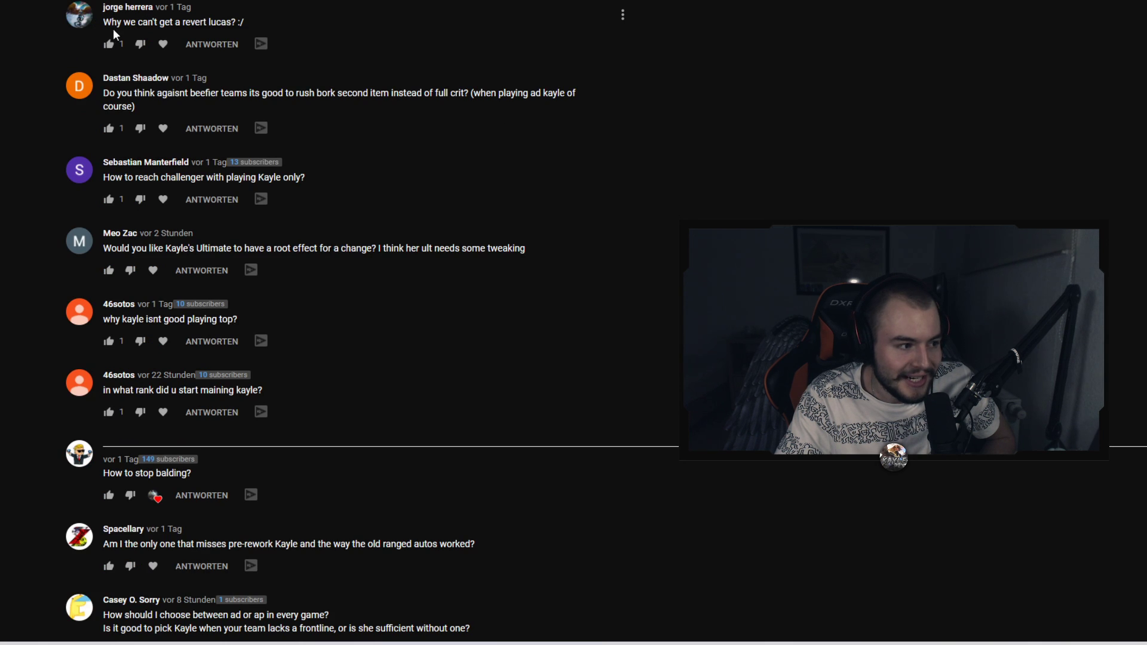
{"action": "left_click_drag", "start_coordinate": [104, 22], "coordinate": [232, 23]}
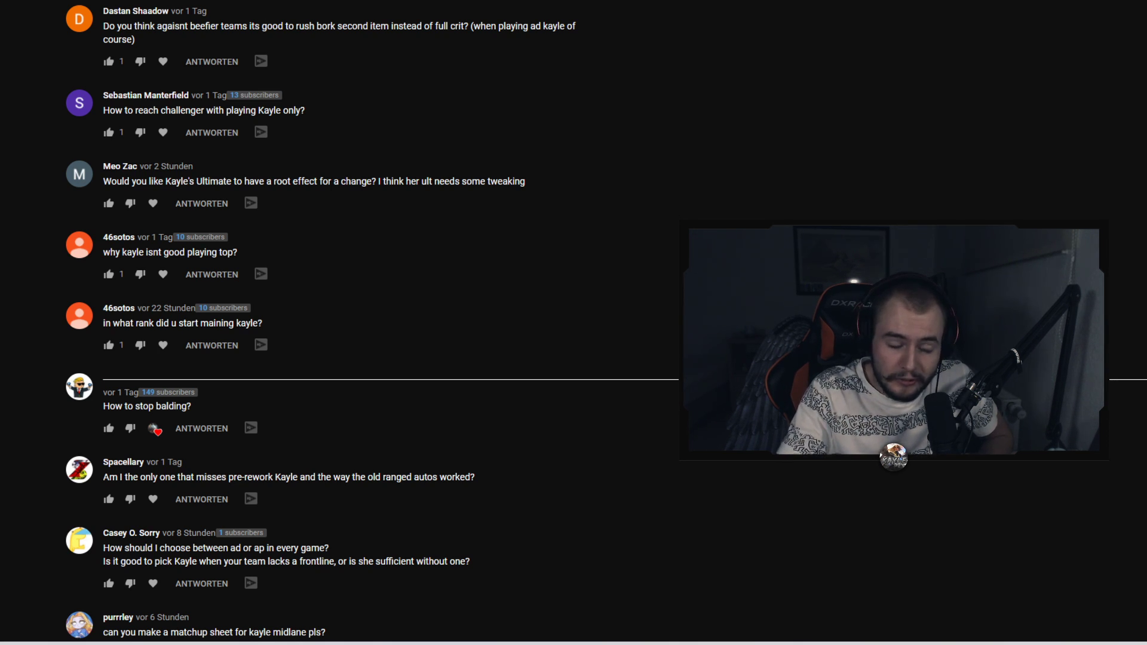
{"action": "scroll", "scroll_direction": "down", "scroll_amount": 3}
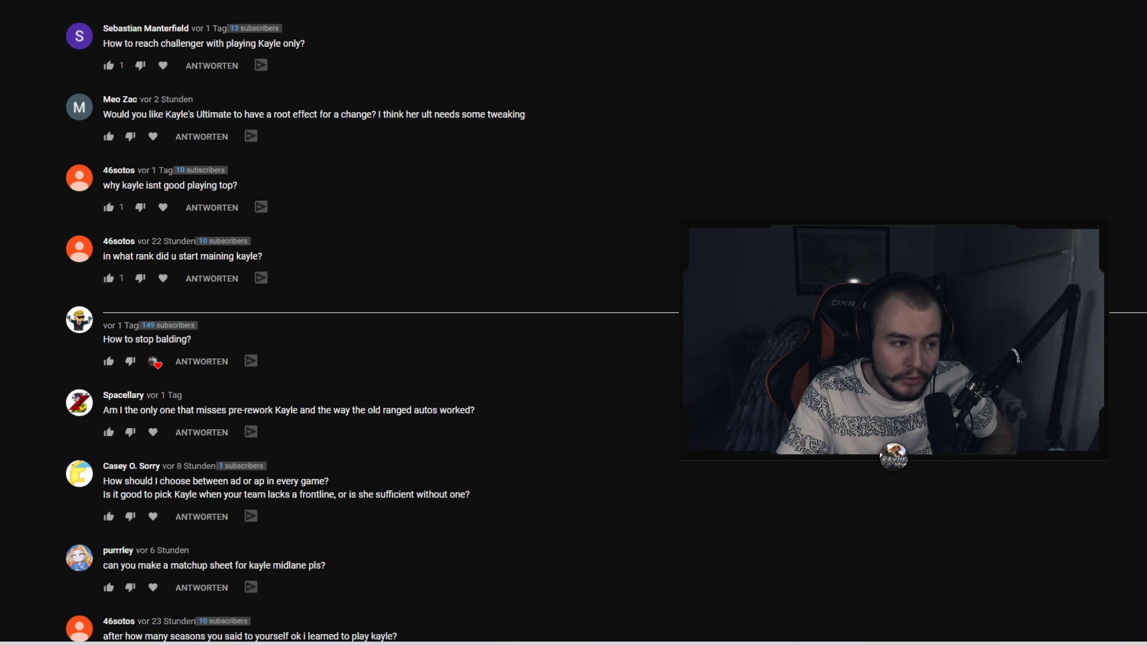
{"action": "mouse_move", "coordinate": [110, 24]}
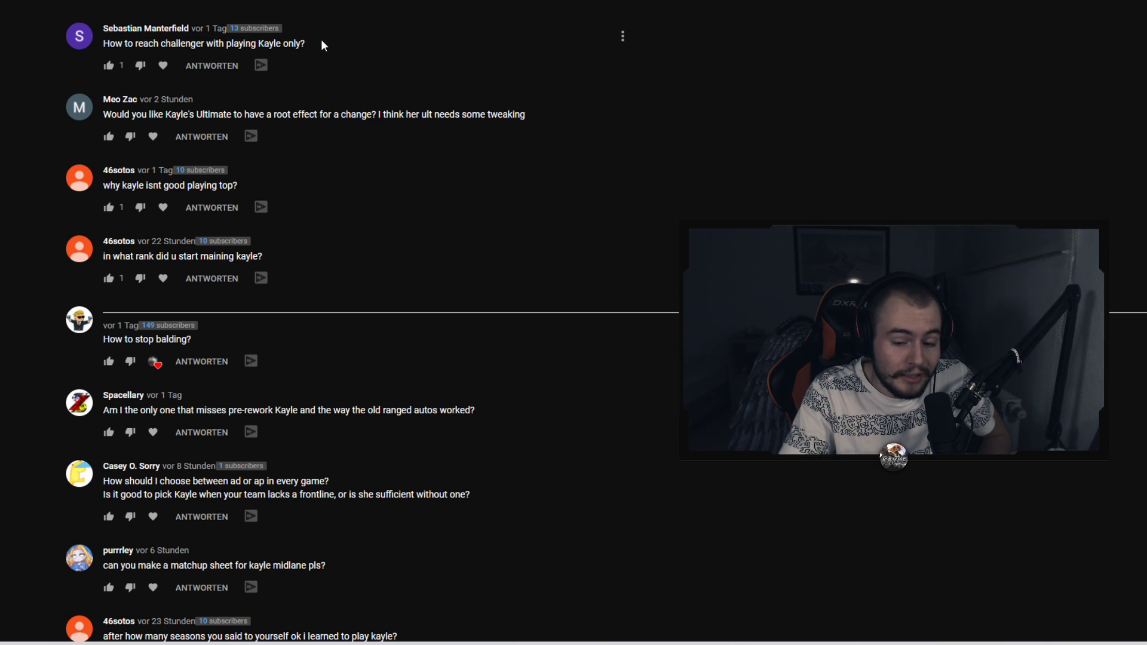
{"action": "mouse_move", "coordinate": [327, 52]}
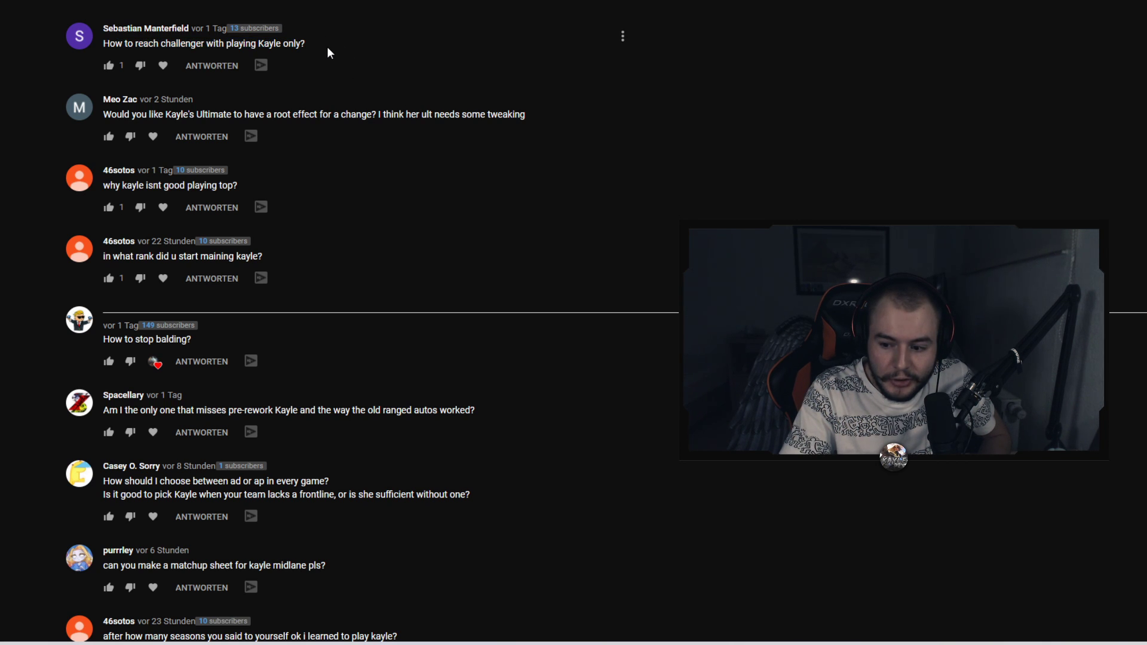
- Bring Meo Zac's ultimate root question to the top, reaching 'Is Kayle your waifu?'
{"action": "scroll", "scroll_direction": "down", "scroll_amount": 3}
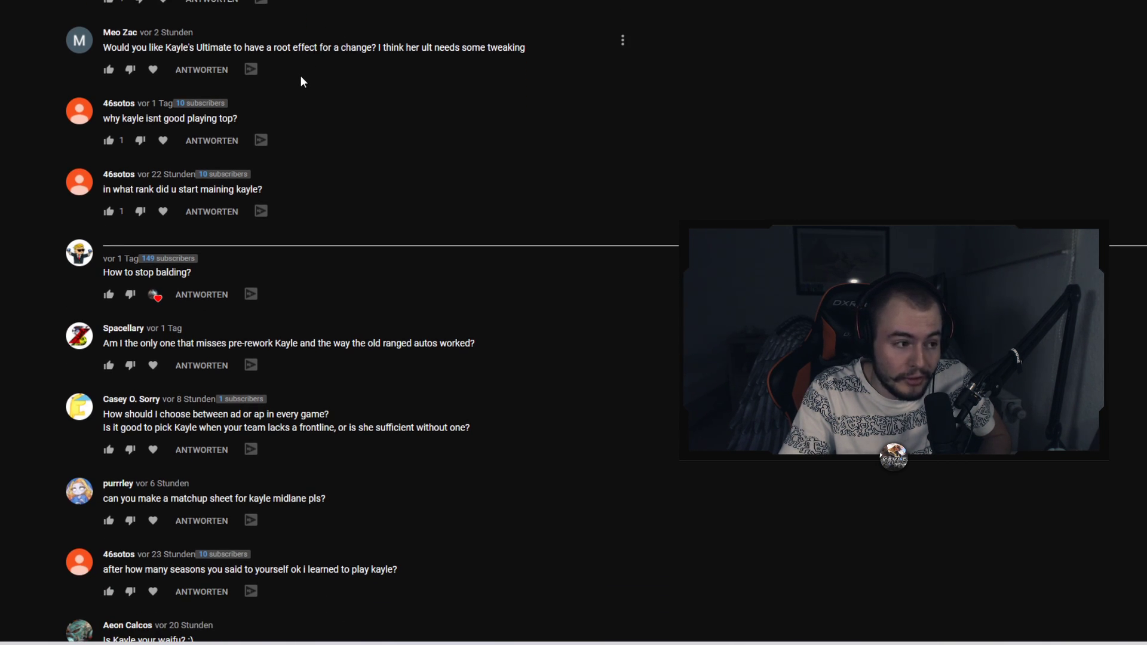
{"action": "mouse_move", "coordinate": [82, 58]}
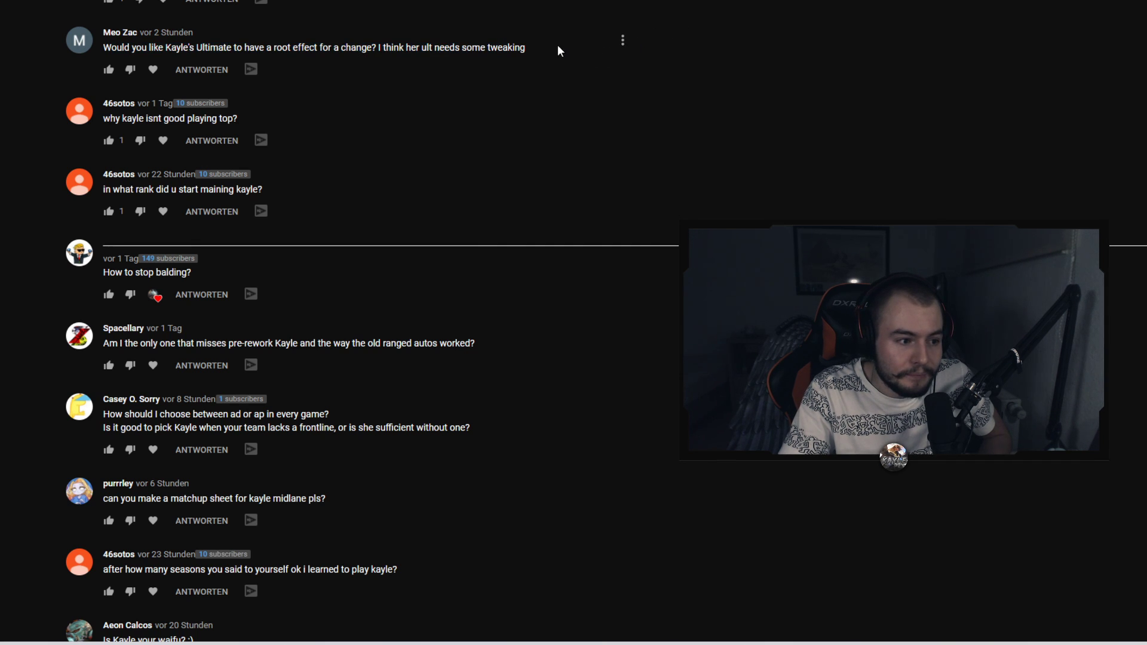
{"action": "mouse_move", "coordinate": [538, 46]}
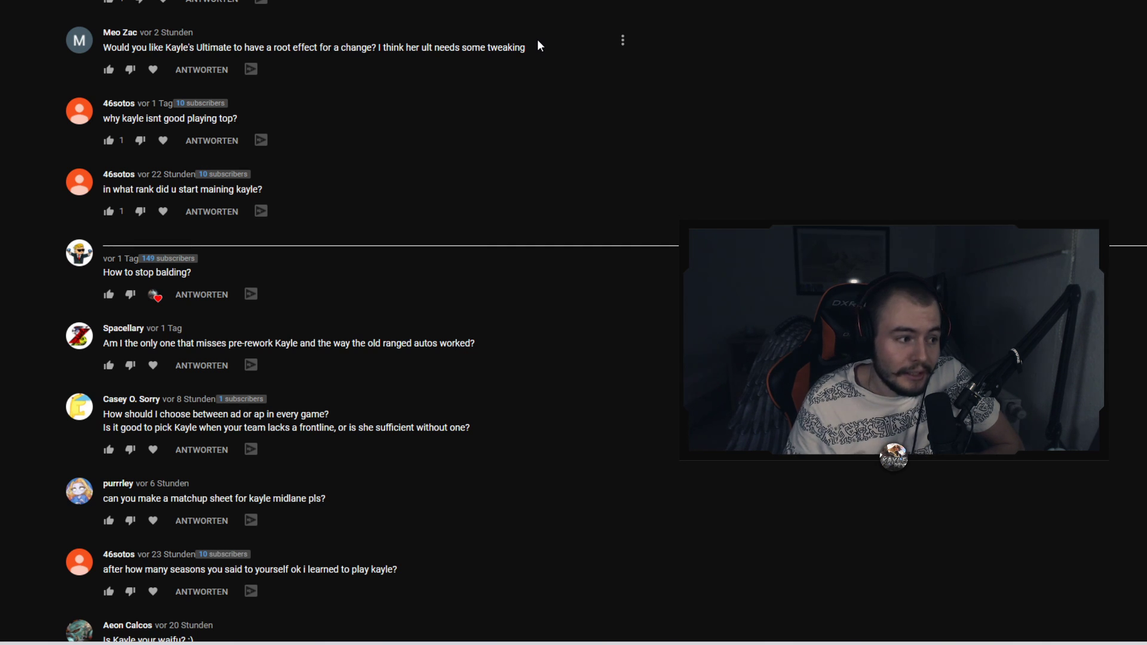
{"action": "mouse_move", "coordinate": [364, 40]}
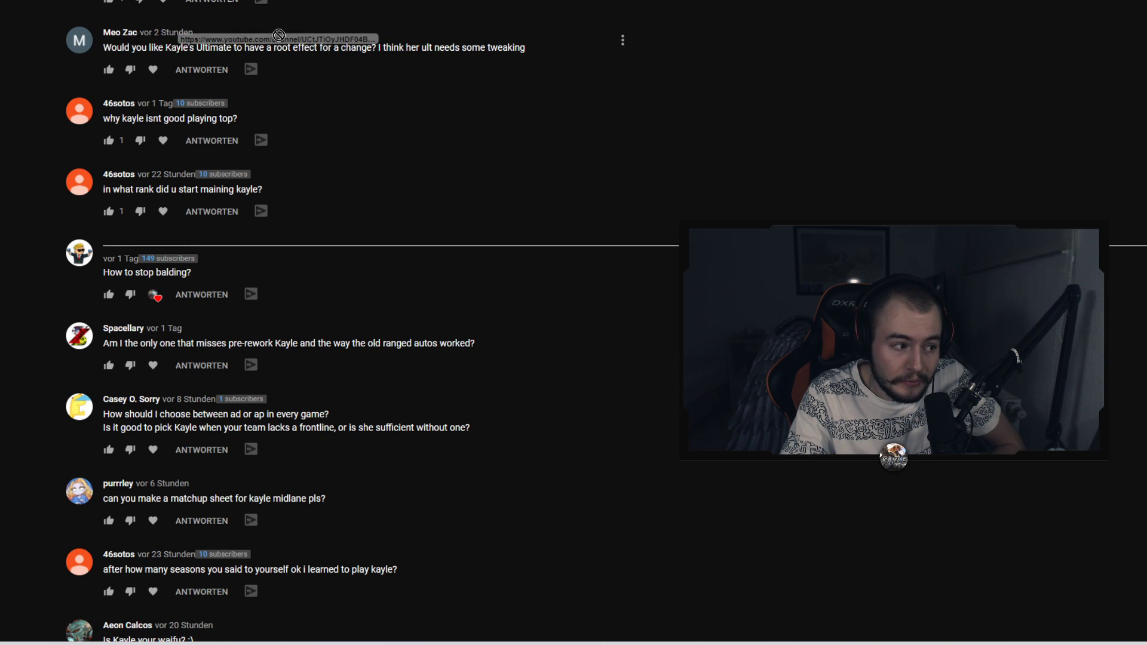
{"action": "mouse_move", "coordinate": [103, 124]}
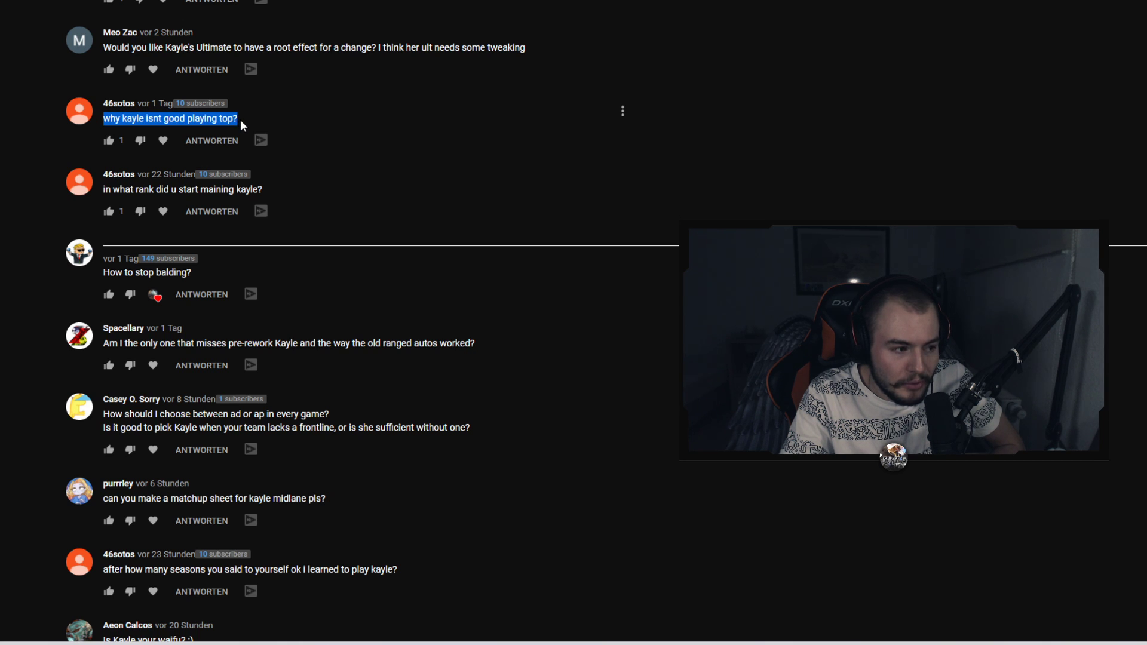
{"action": "mouse_move", "coordinate": [286, 75]}
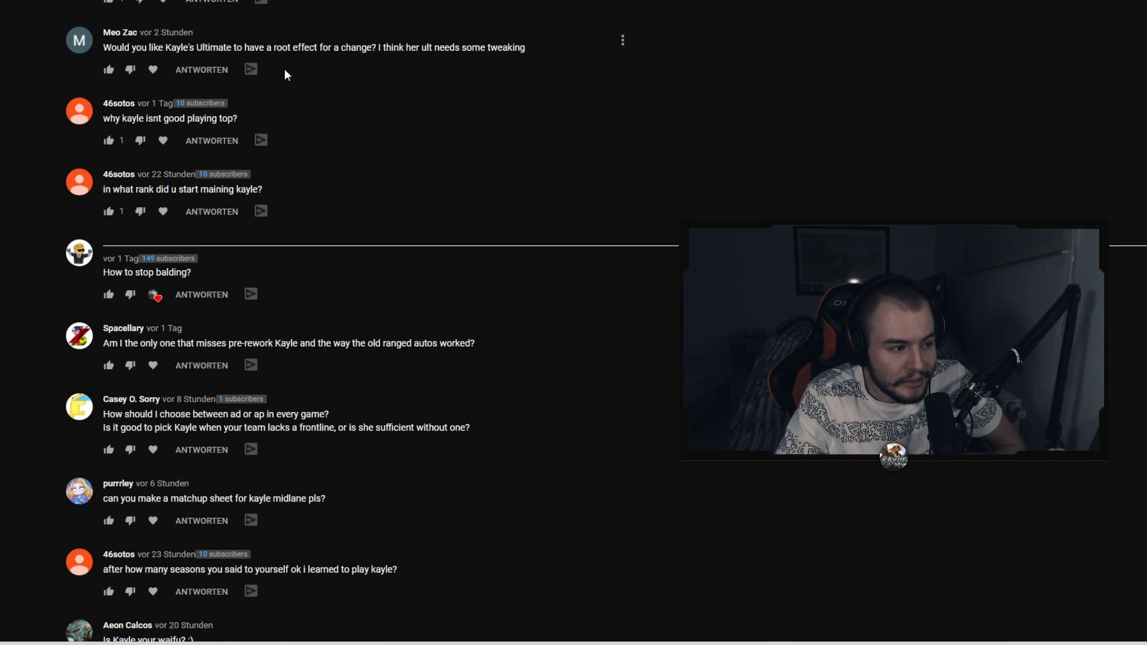
{"action": "mouse_move", "coordinate": [245, 128]}
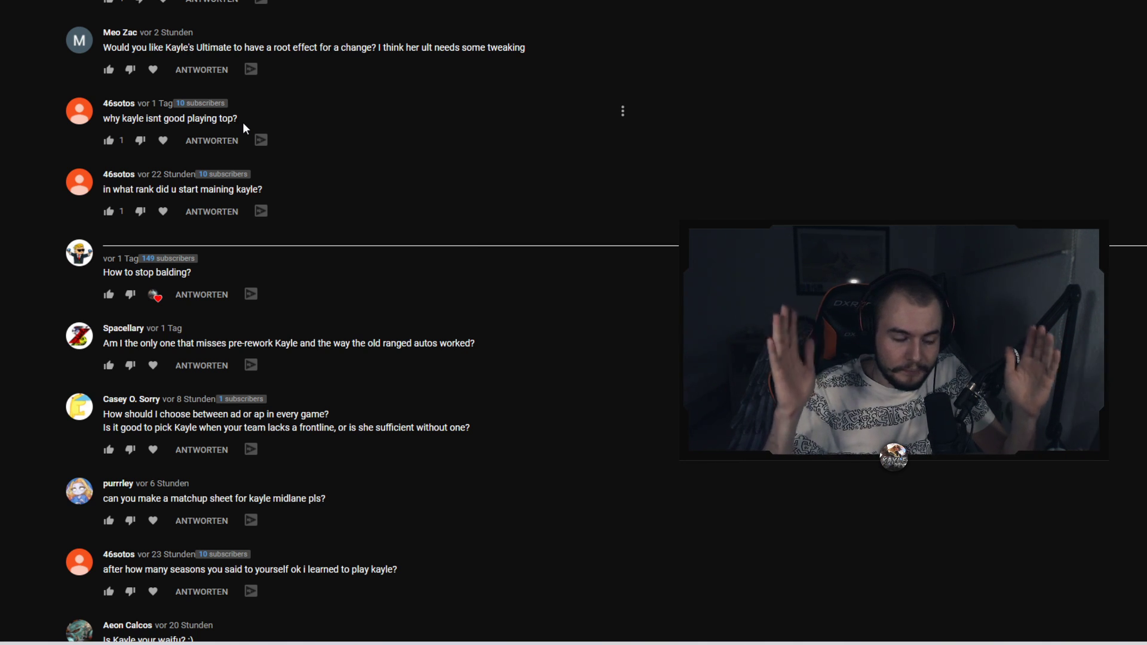
{"action": "mouse_move", "coordinate": [317, 161]}
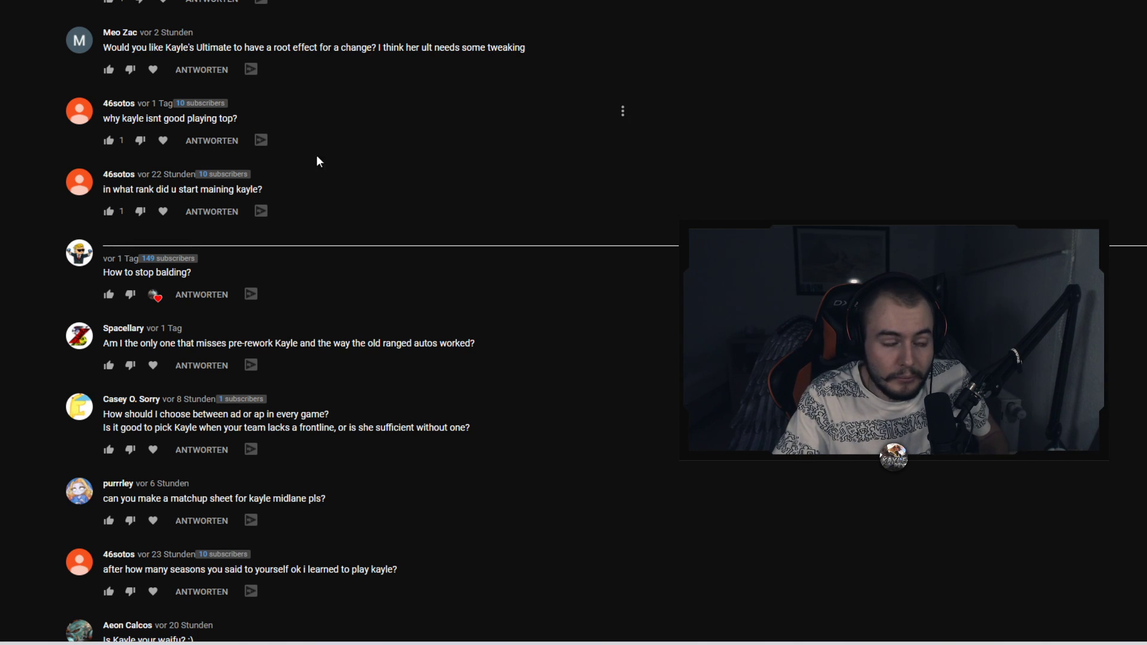
{"action": "mouse_move", "coordinate": [326, 185]}
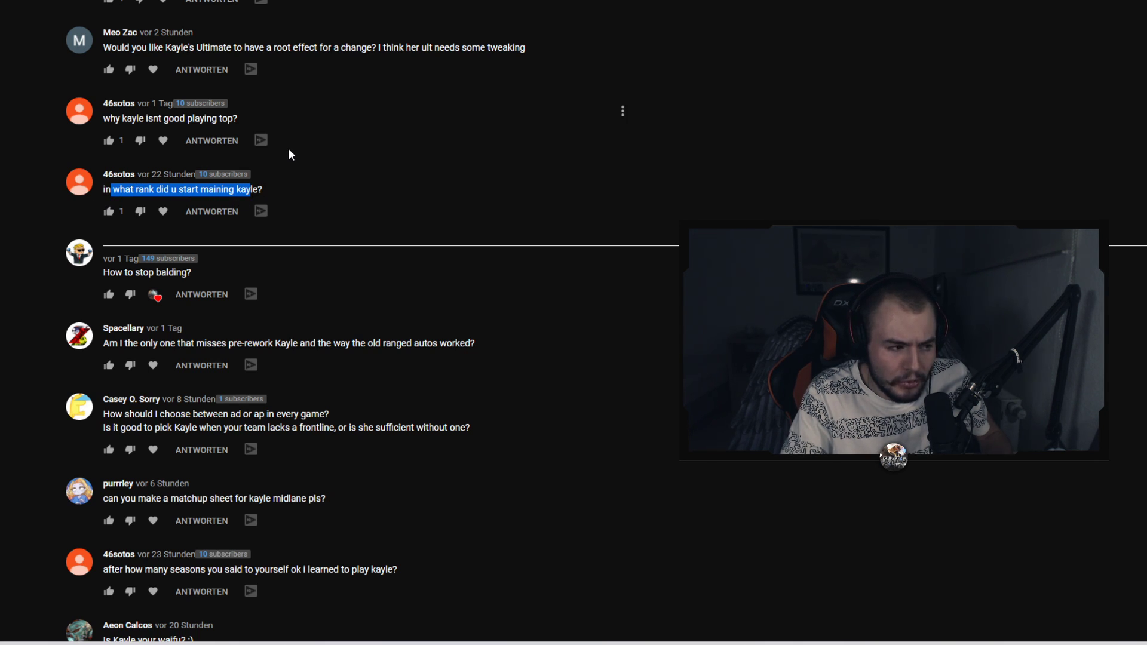
- Scroll from the pre-rework ranged autos question to the pineapple and max E questions
{"action": "scroll", "scroll_direction": "down", "scroll_amount": 3}
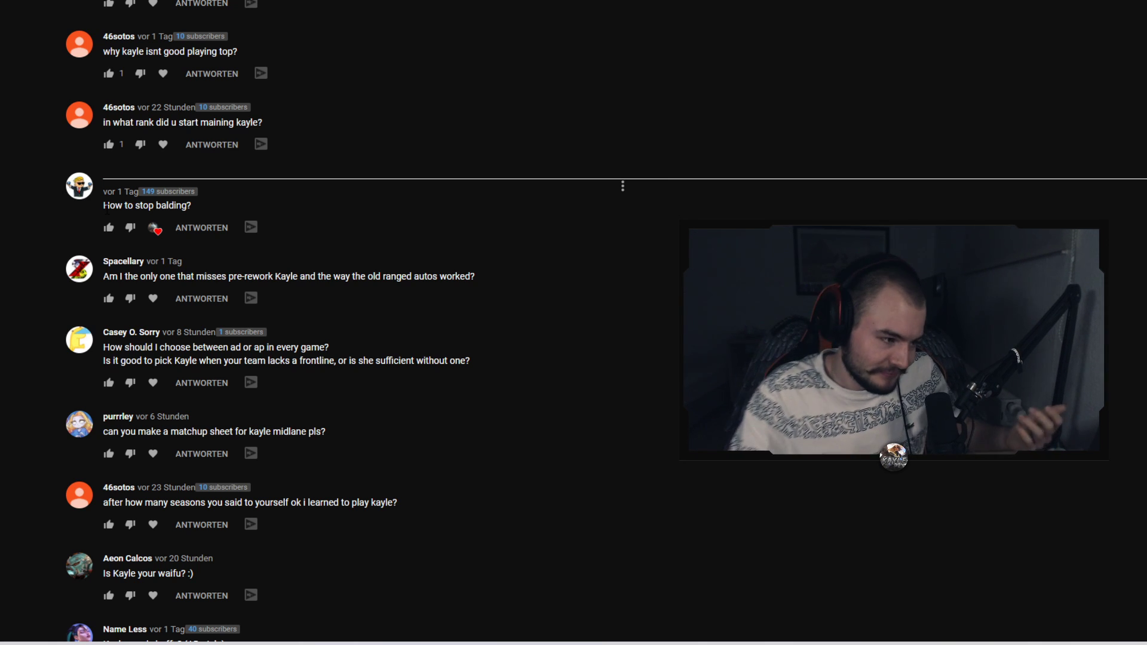
{"action": "scroll", "scroll_direction": "down", "scroll_amount": 3}
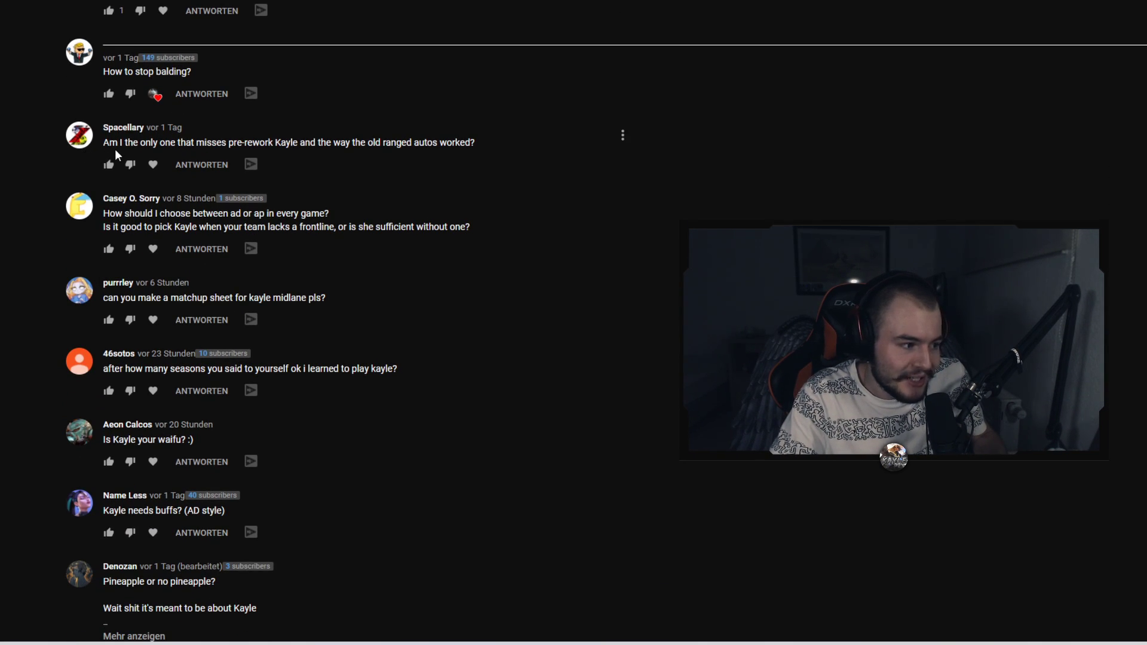
{"action": "scroll", "scroll_direction": "down", "scroll_amount": 3}
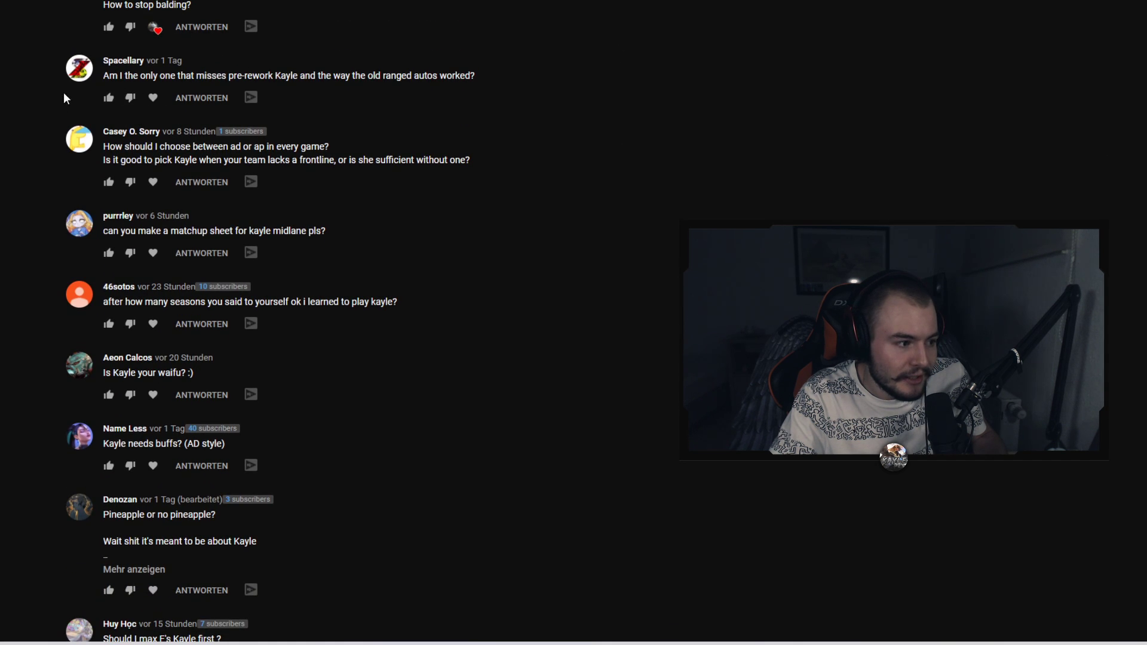
{"action": "mouse_move", "coordinate": [622, 68]}
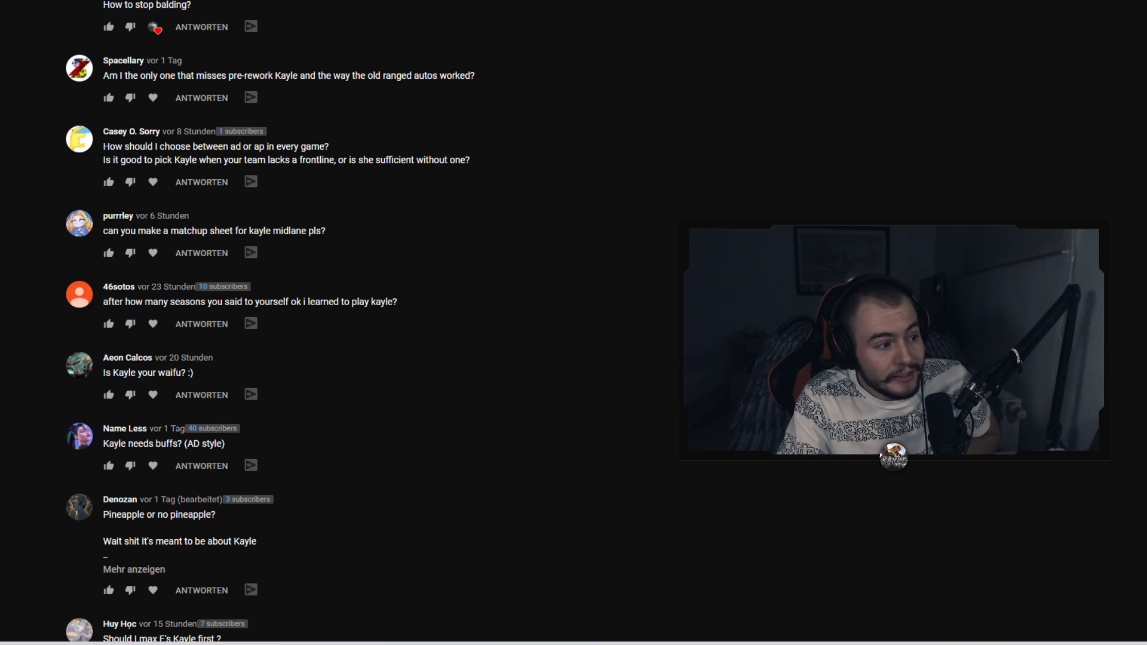
- Scroll from the AD-or-AP question to 'What champions you like to play other then kayle?'
{"action": "scroll", "scroll_direction": "down", "scroll_amount": 3}
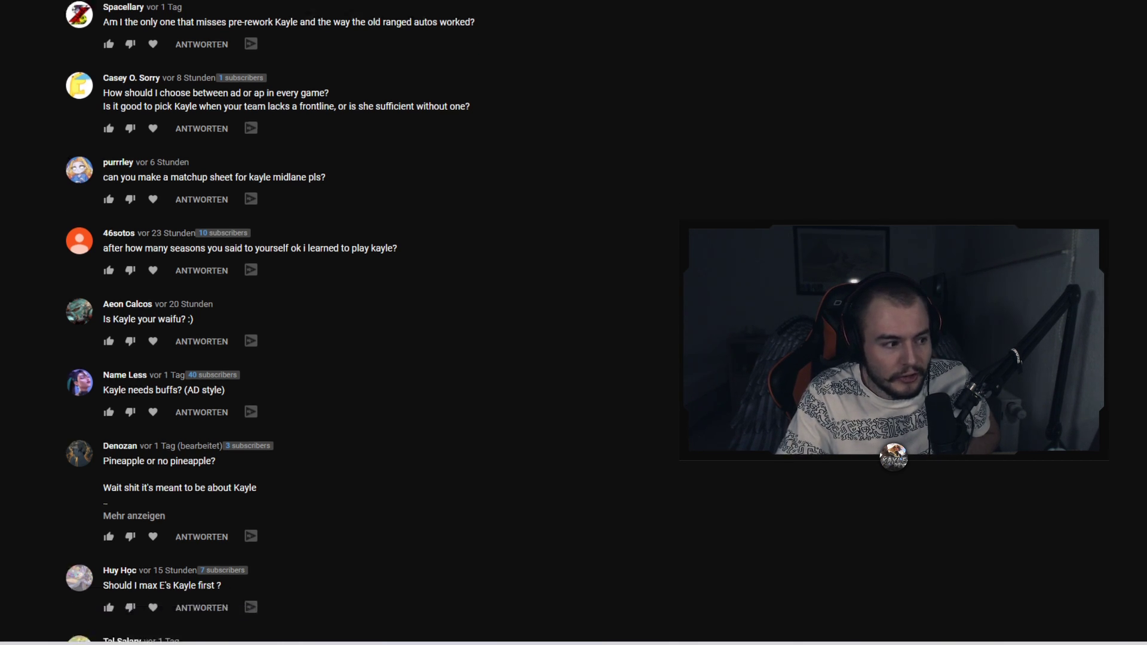
{"action": "scroll", "scroll_direction": "down", "scroll_amount": 3}
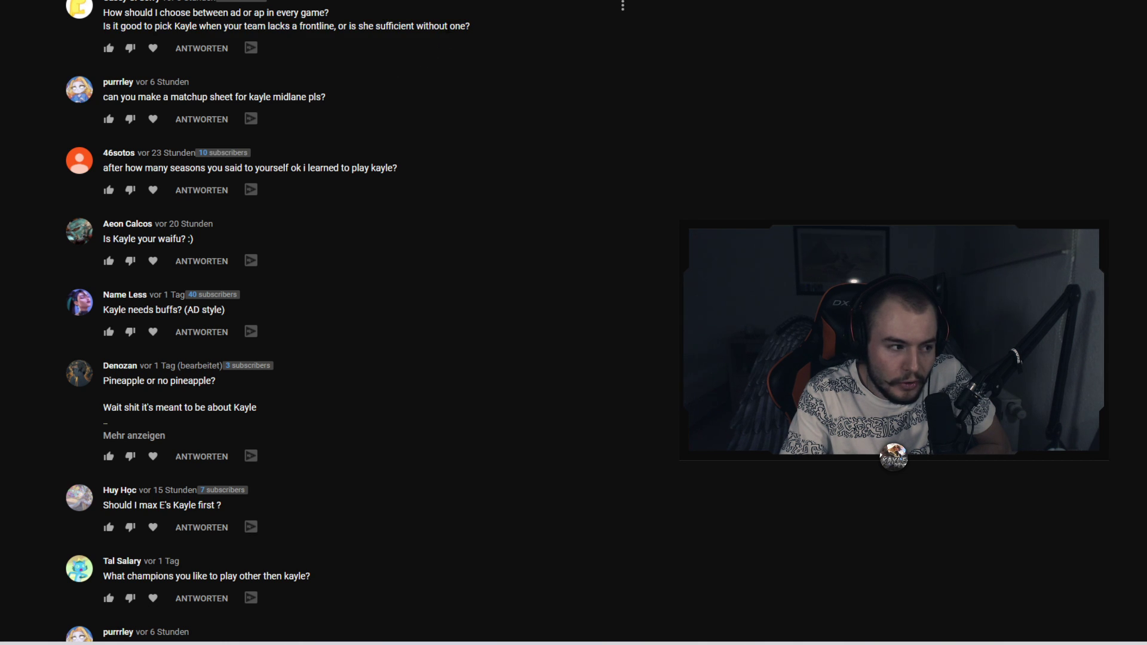
- Mark the seasons and waifu questions, then reach 'are you kayle BR voice actor'
{"action": "scroll", "scroll_direction": "down", "scroll_amount": 3}
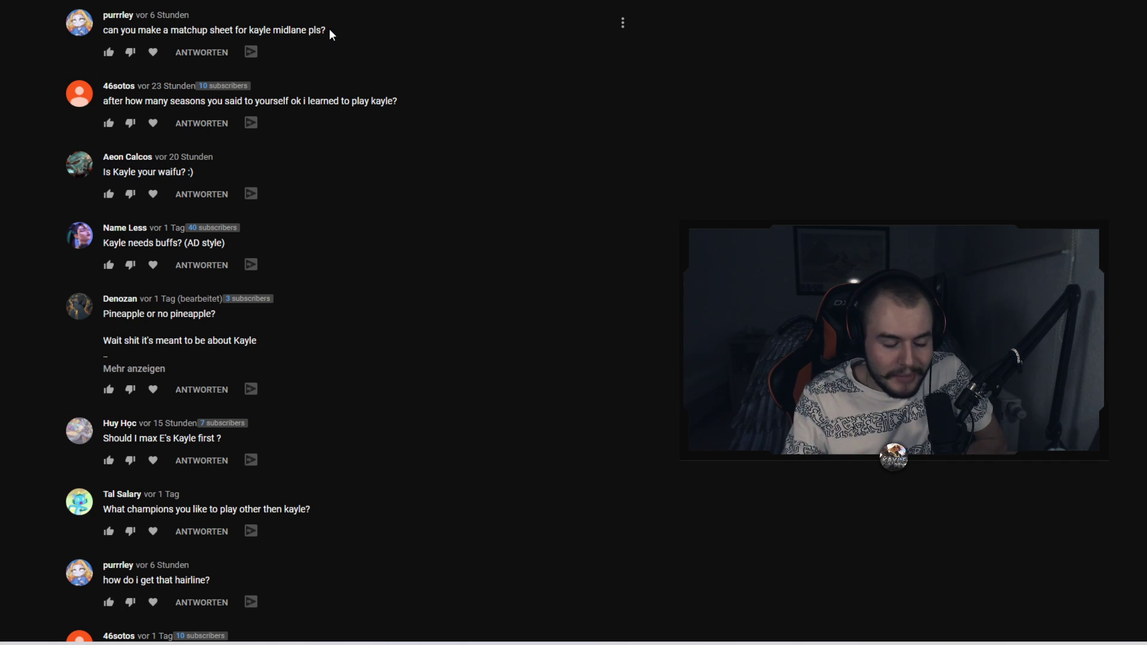
{"action": "mouse_move", "coordinate": [378, 76]}
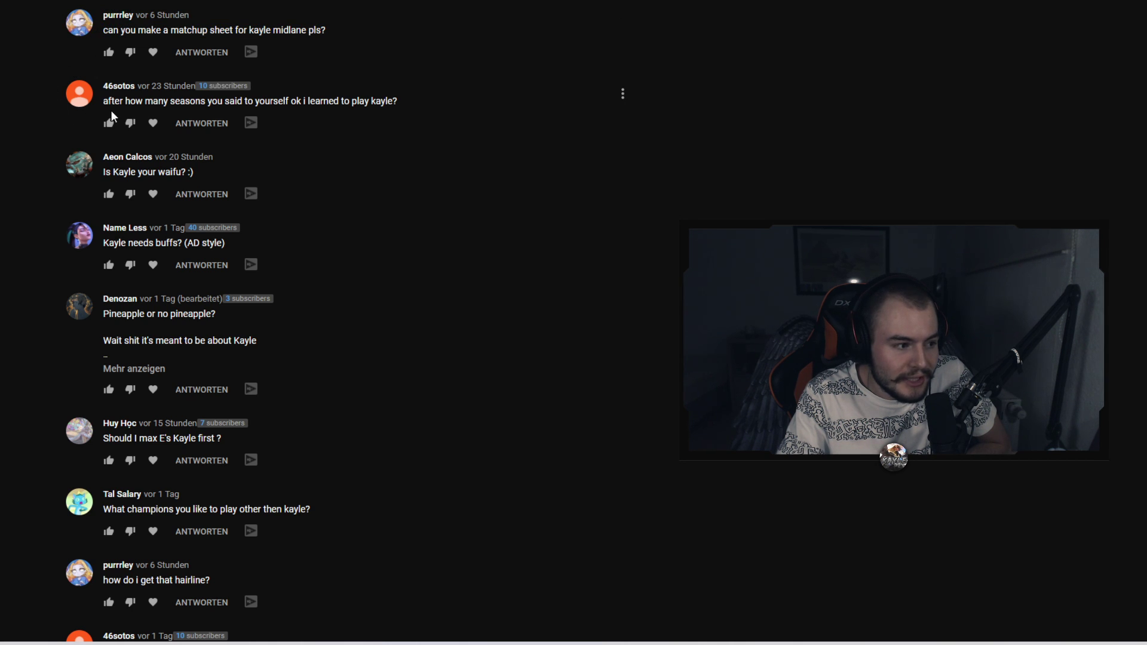
{"action": "double_click", "coordinate": [198, 101]}
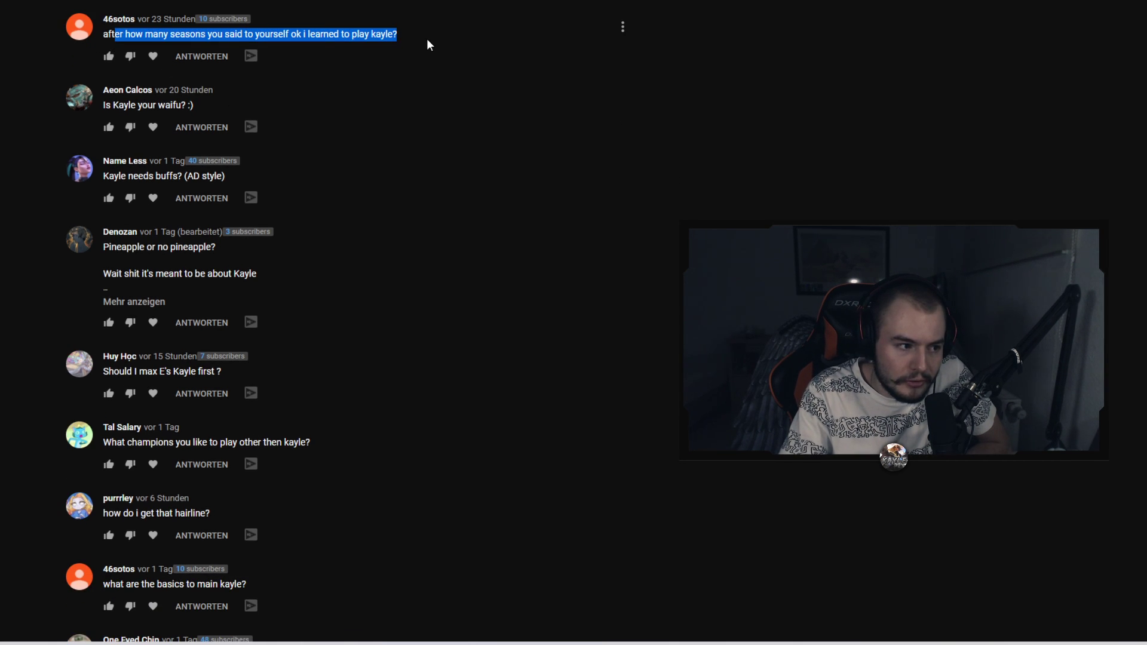
{"action": "left_click", "coordinate": [428, 43]}
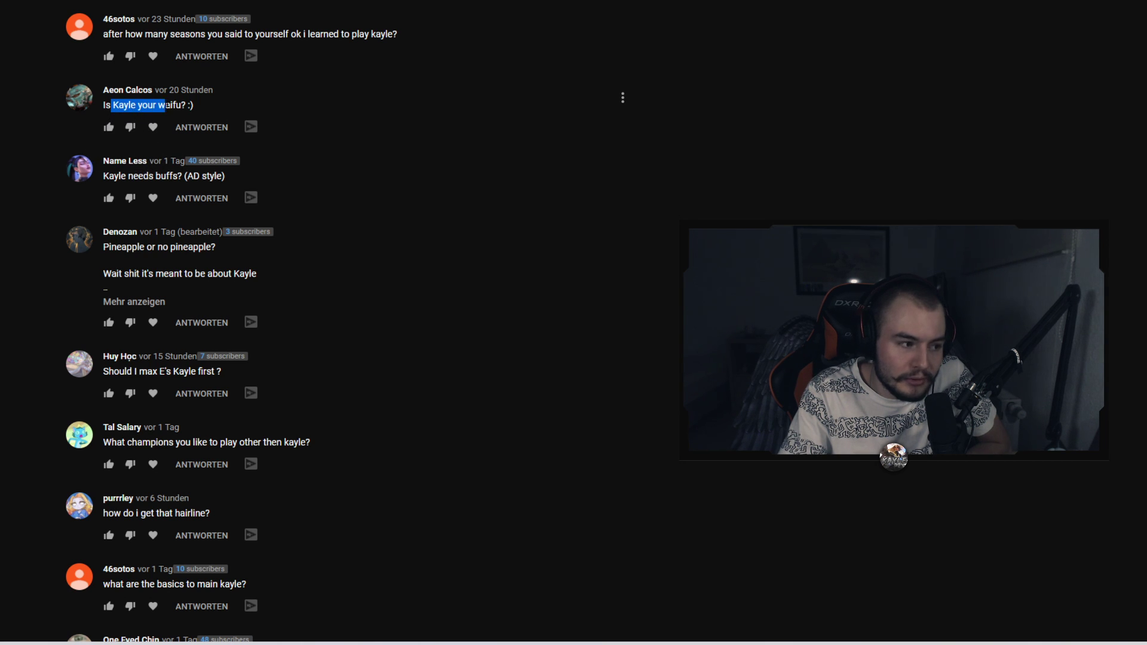
{"action": "scroll", "scroll_direction": "down", "scroll_amount": 3}
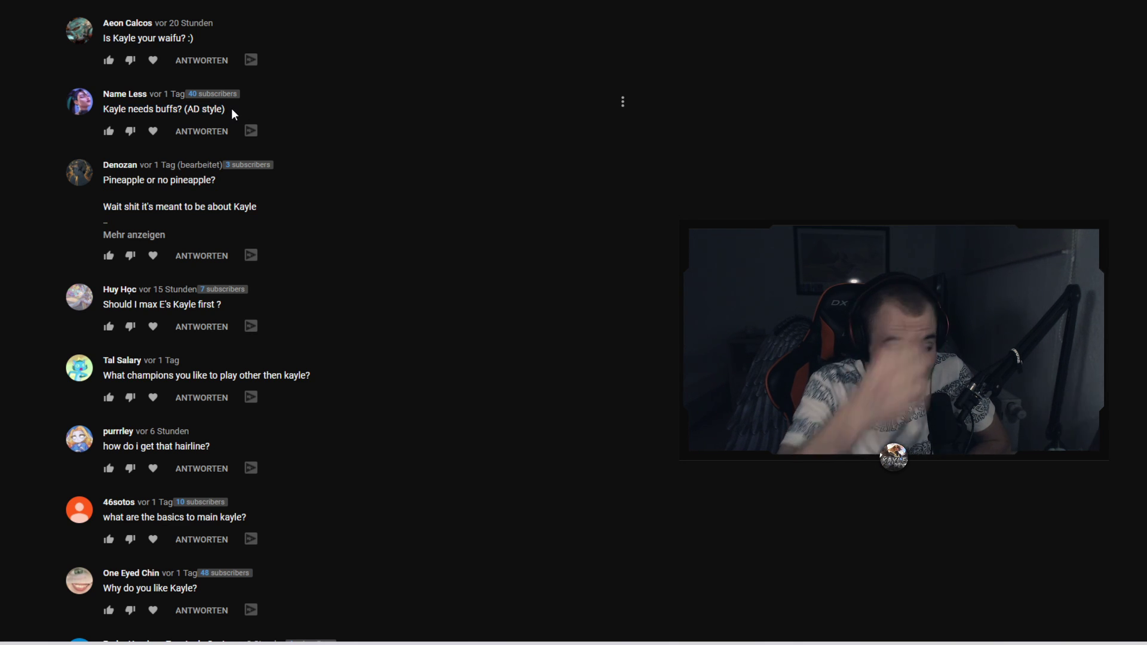
{"action": "scroll", "scroll_direction": "down", "scroll_amount": 3}
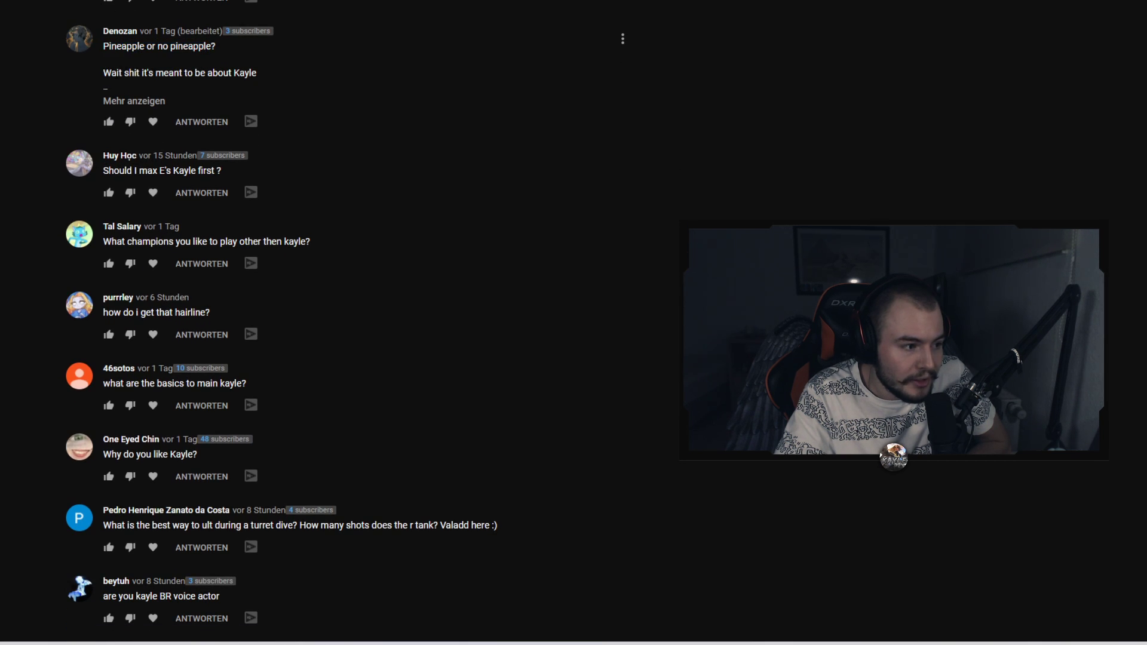
- Expand the pineapple comment with 'Mehr anzeigen' and read its full text
{"action": "left_click", "coordinate": [134, 101]}
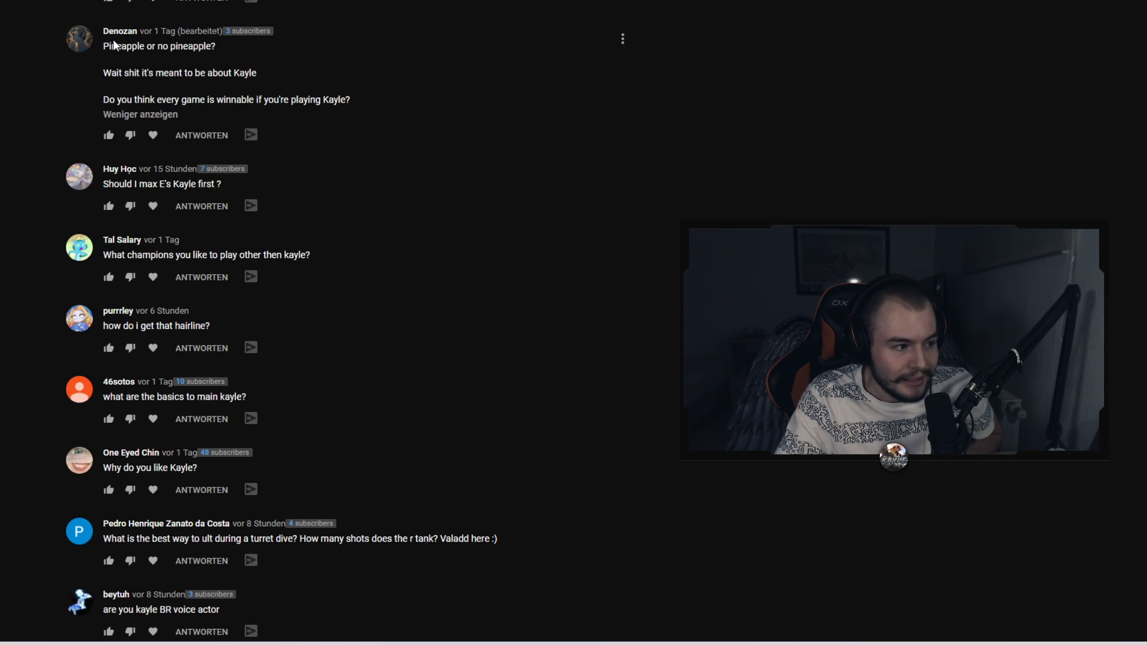
{"action": "double_click", "coordinate": [159, 45]}
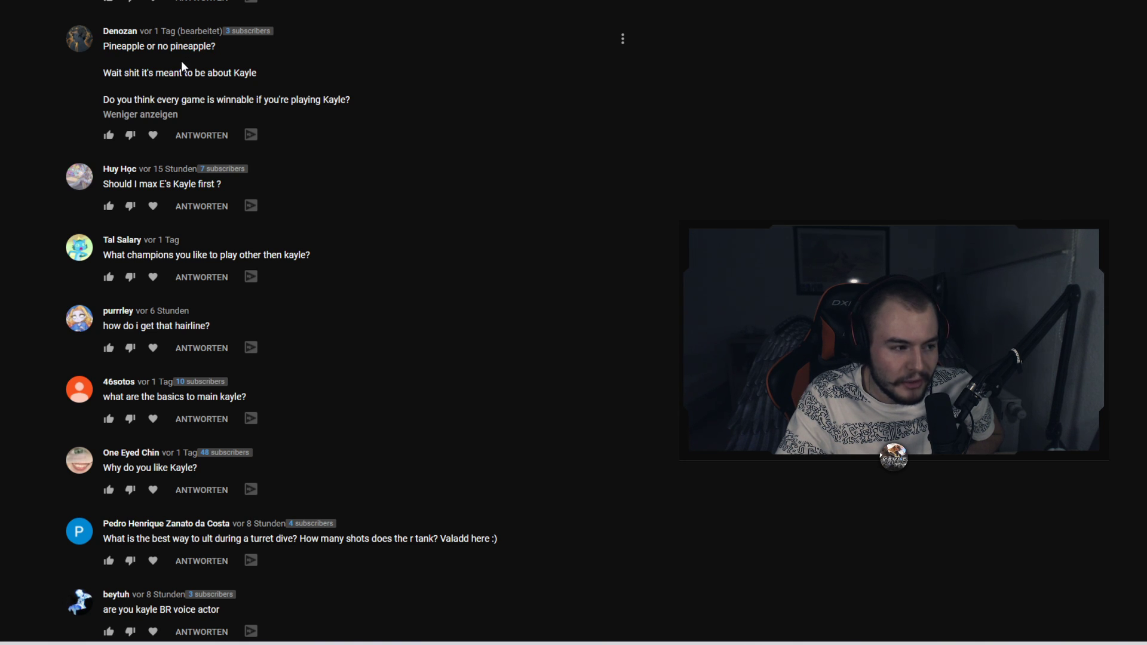
{"action": "scroll", "scroll_direction": "down", "scroll_amount": 3}
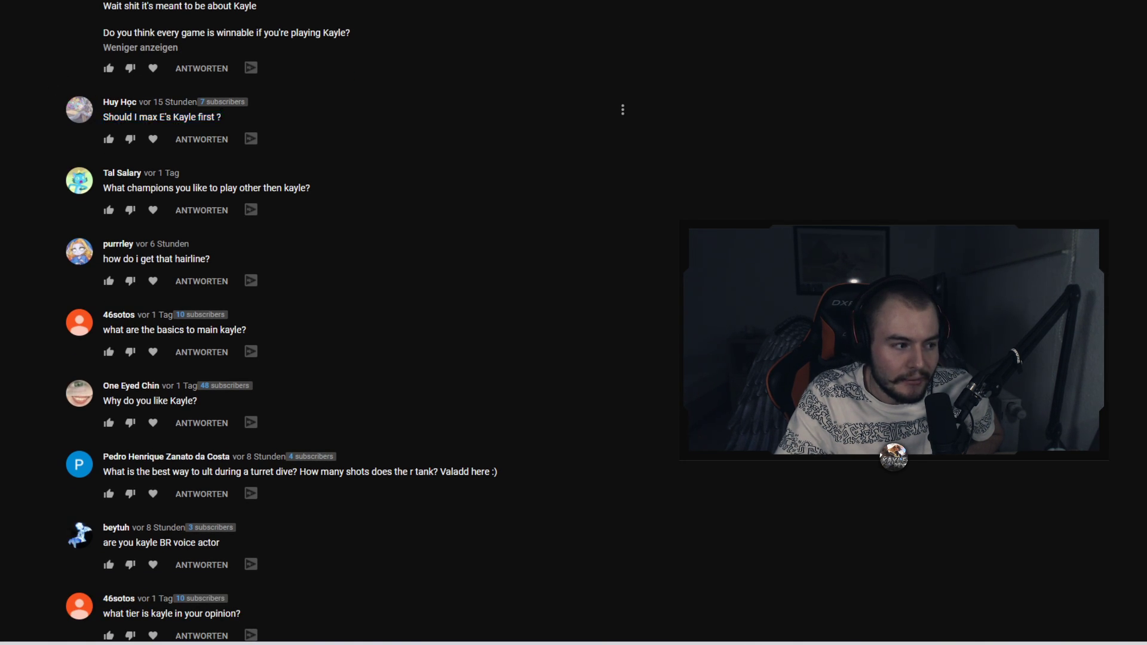
{"action": "mouse_move", "coordinate": [174, 110]}
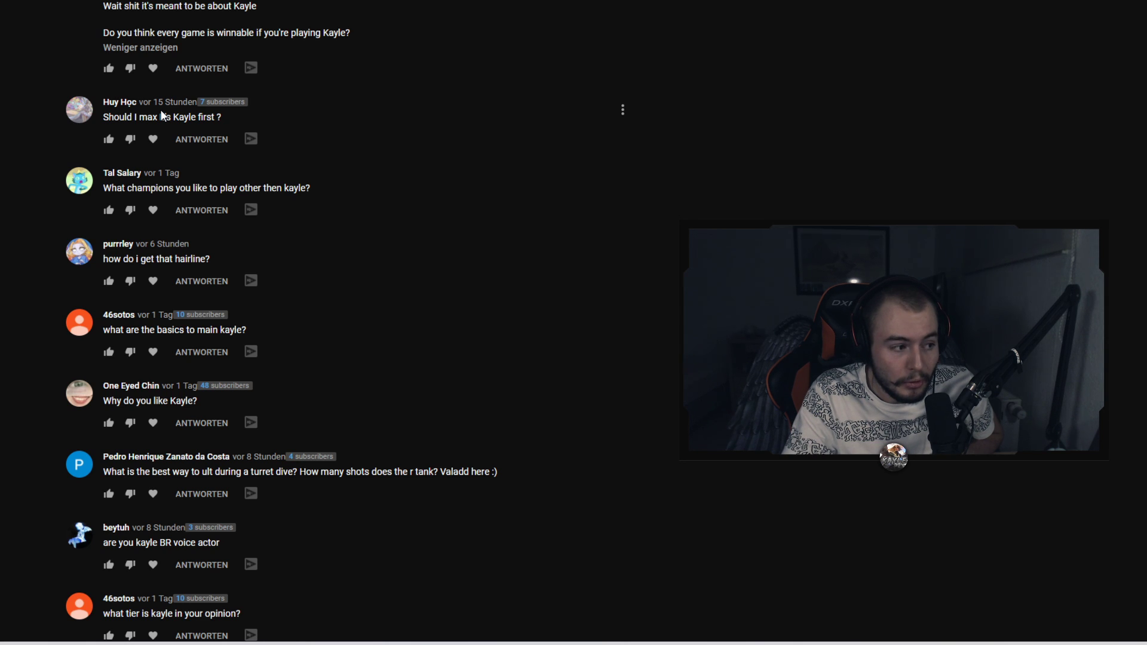
- Scroll past the Jungle Kayle and PogO comments to the German comment
{"action": "scroll", "scroll_direction": "down", "scroll_amount": 3}
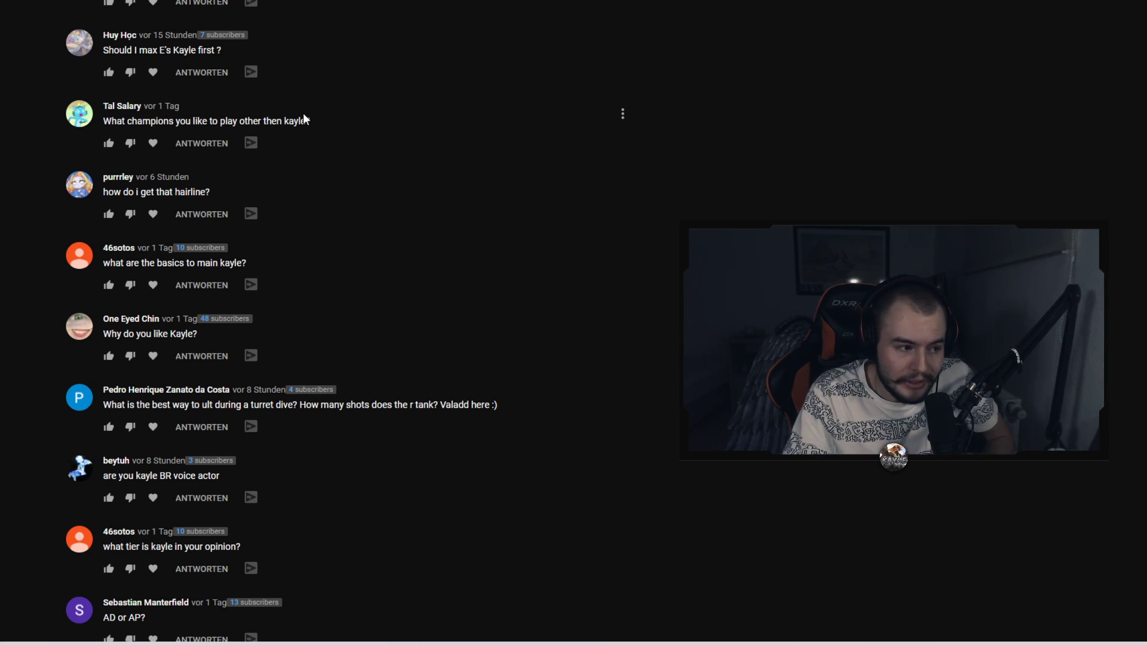
{"action": "scroll", "scroll_direction": "down", "scroll_amount": 3}
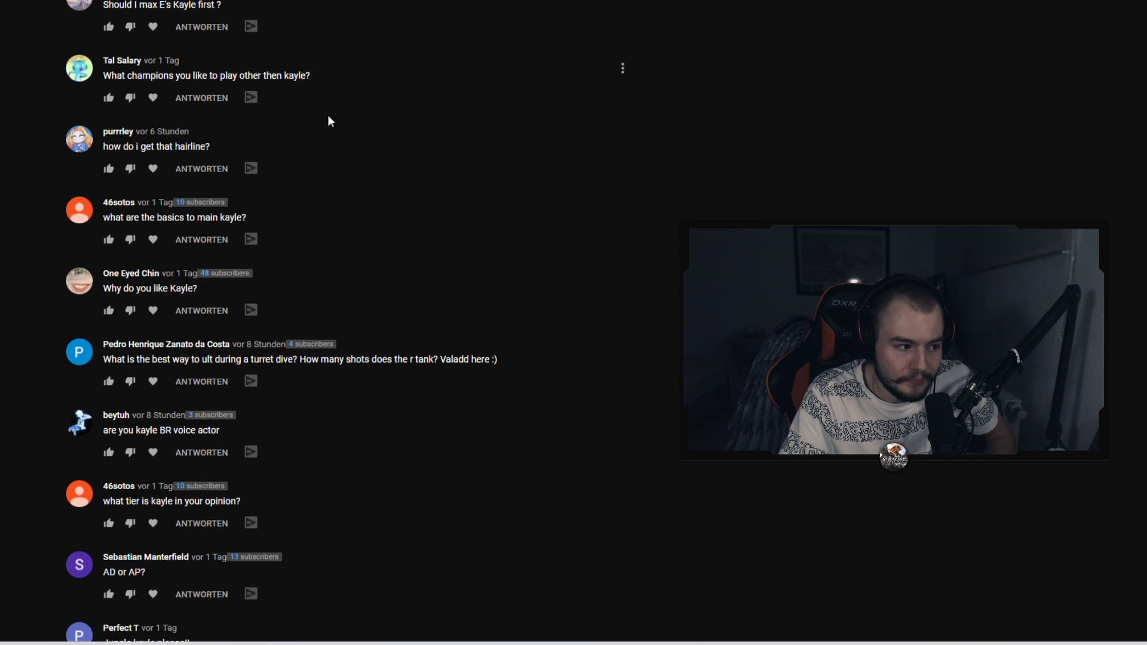
{"action": "scroll", "scroll_direction": "down", "scroll_amount": 3}
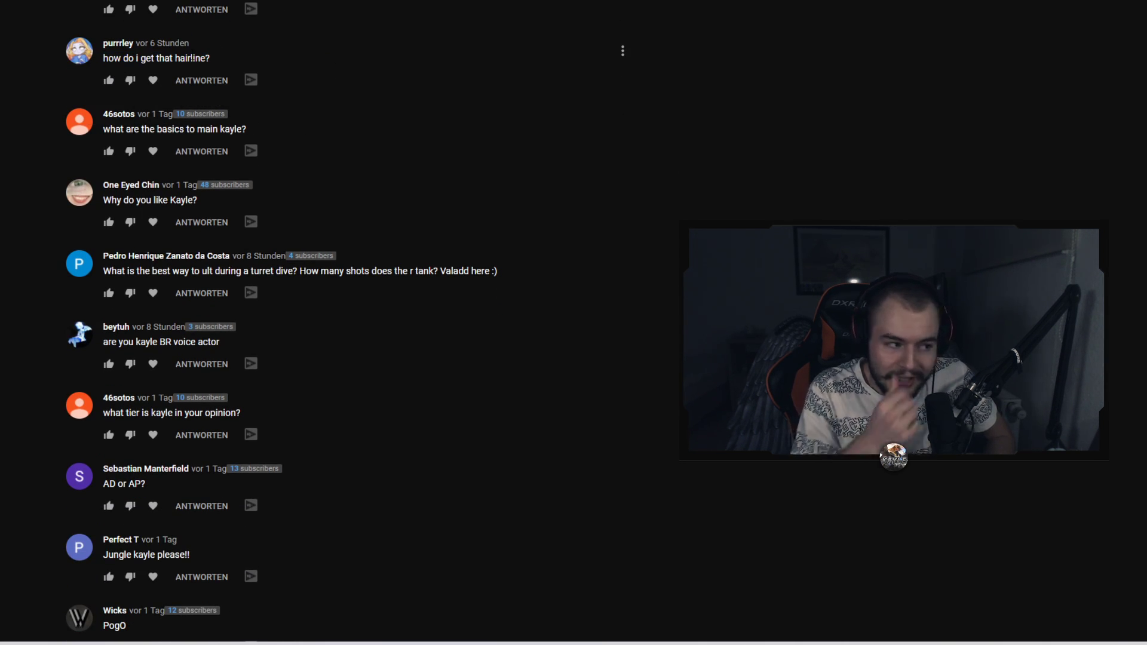
{"action": "scroll", "scroll_direction": "up", "scroll_amount": 3}
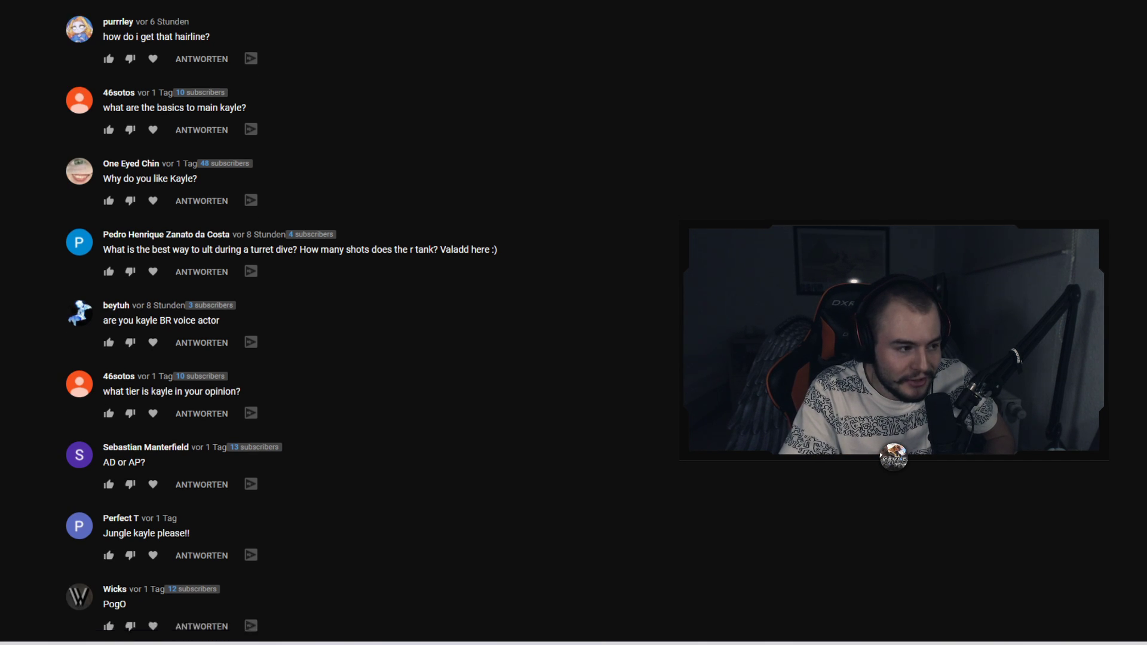
{"action": "scroll", "scroll_direction": "down", "scroll_amount": 3}
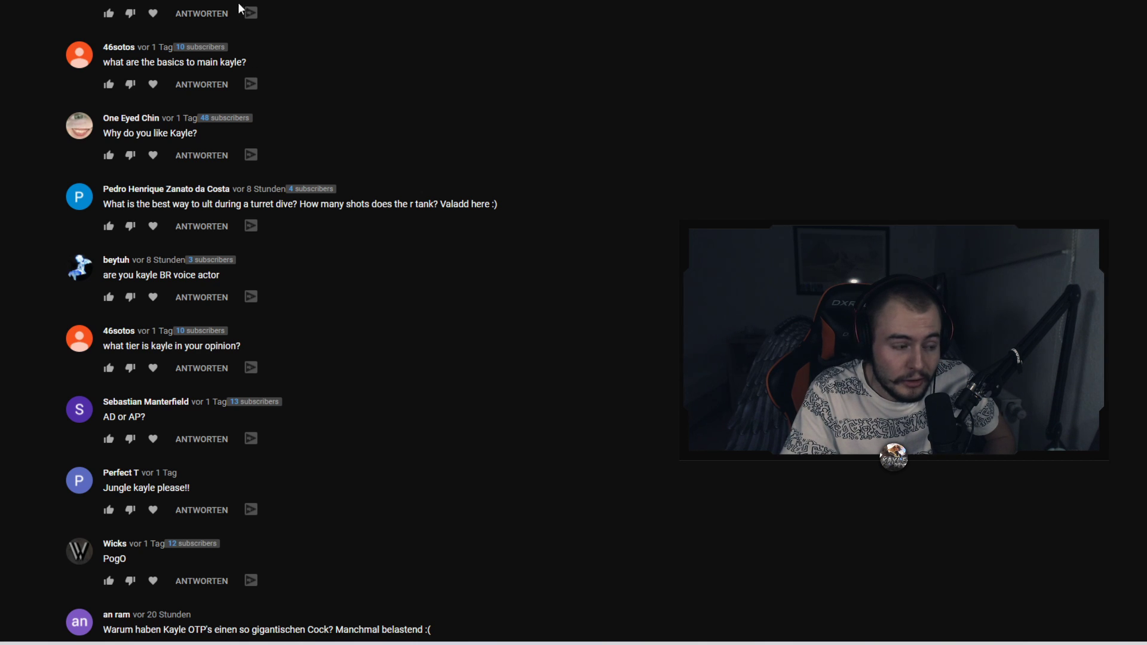
{"action": "mouse_move", "coordinate": [251, 13]}
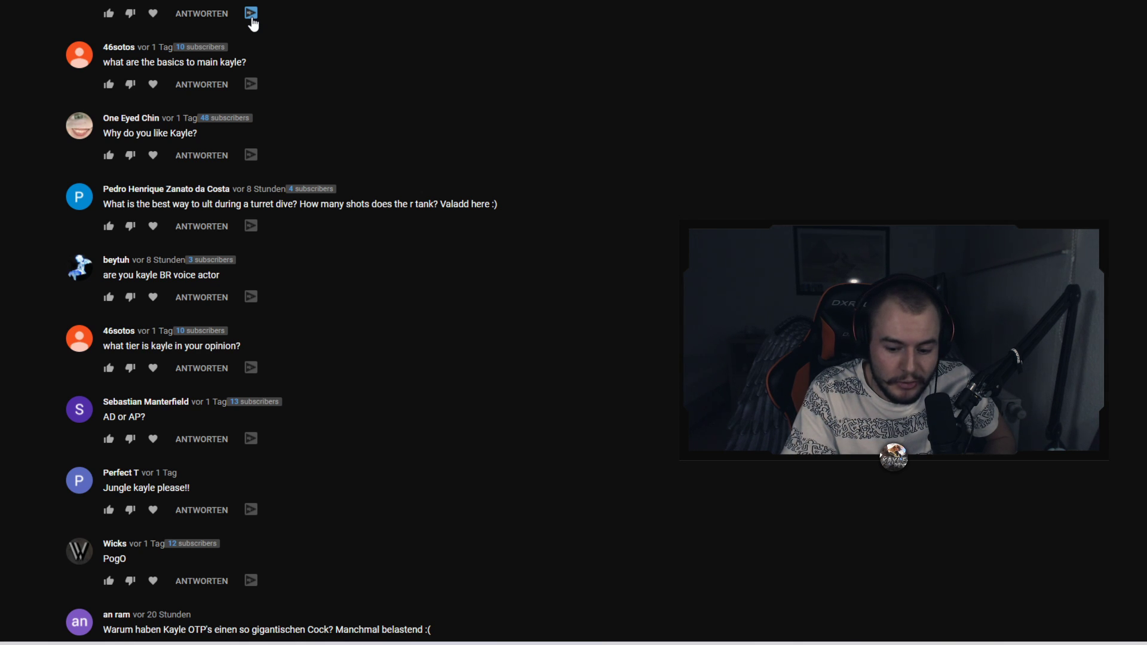
{"action": "scroll", "scroll_direction": "down", "scroll_amount": 3}
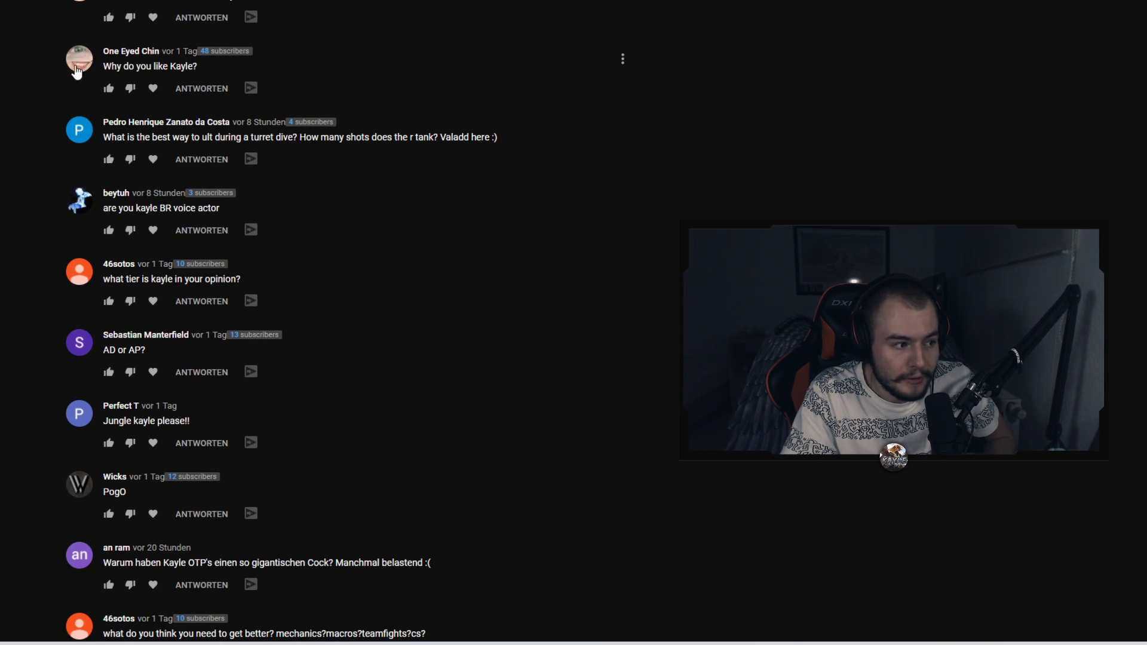
{"action": "mouse_move", "coordinate": [110, 79]}
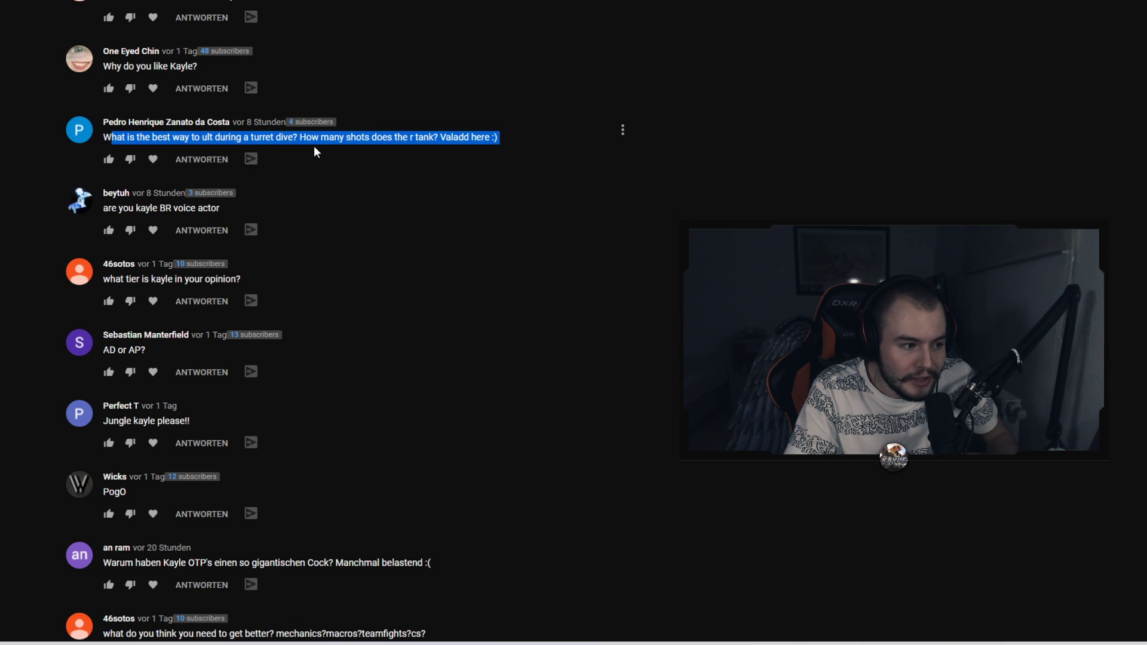
{"action": "mouse_move", "coordinate": [385, 154]}
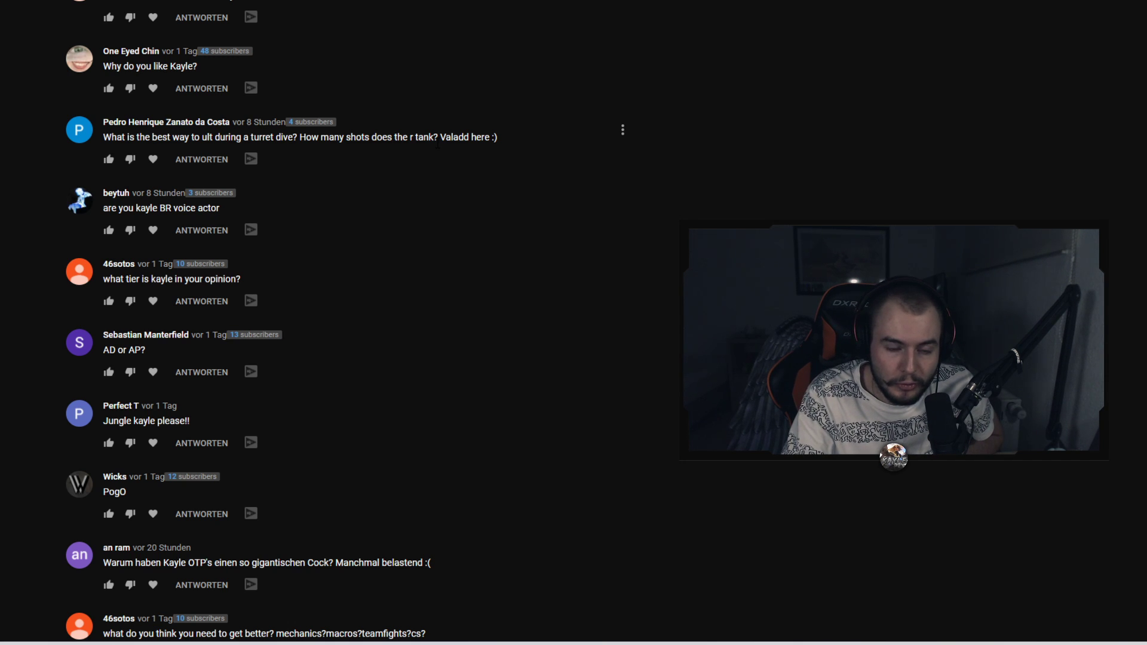
- Scroll the comments past the turret-dive ult question to reveal 'Do you think Kayle is gay?'
{"action": "scroll", "scroll_direction": "down", "scroll_amount": 3}
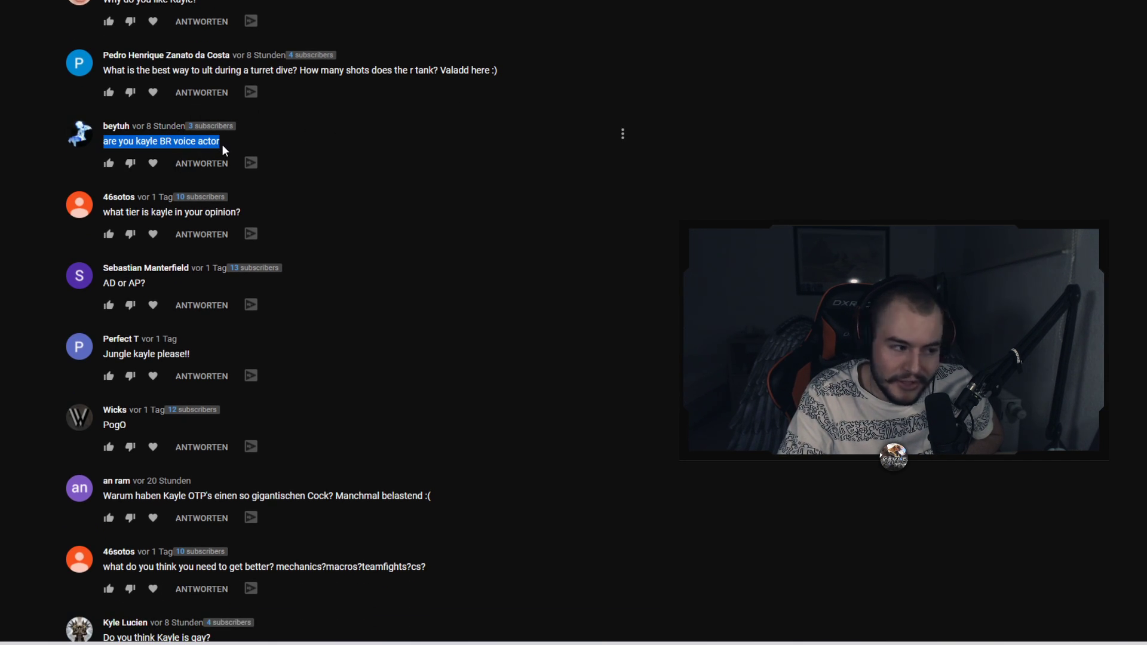
{"action": "scroll", "scroll_direction": "down", "scroll_amount": 3}
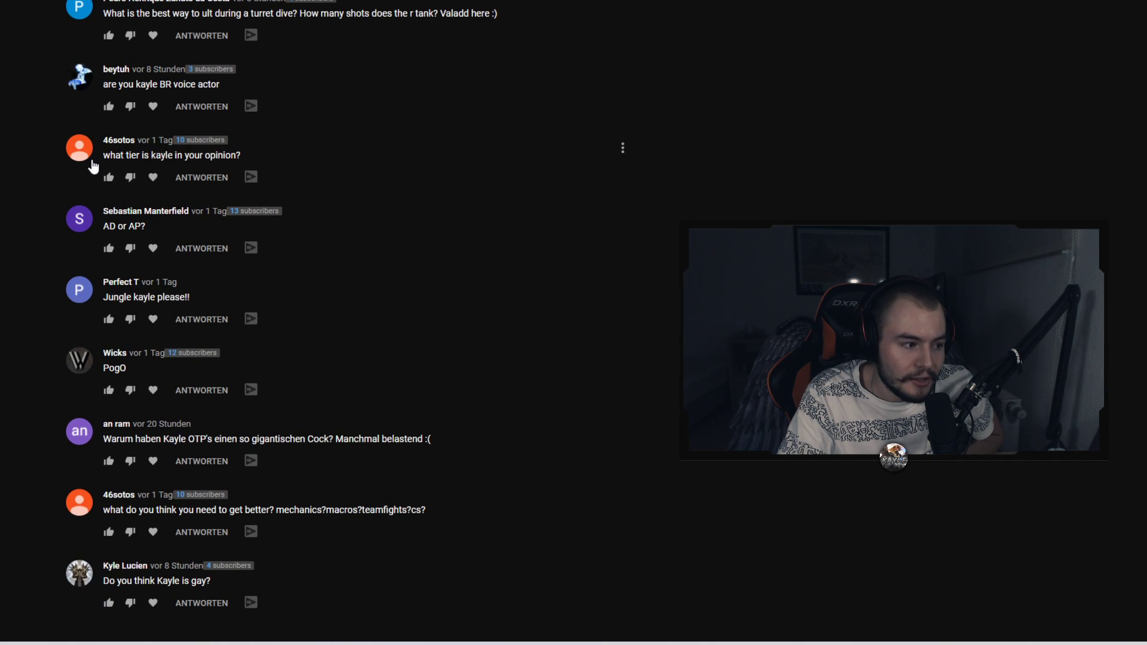
{"action": "mouse_move", "coordinate": [299, 145]}
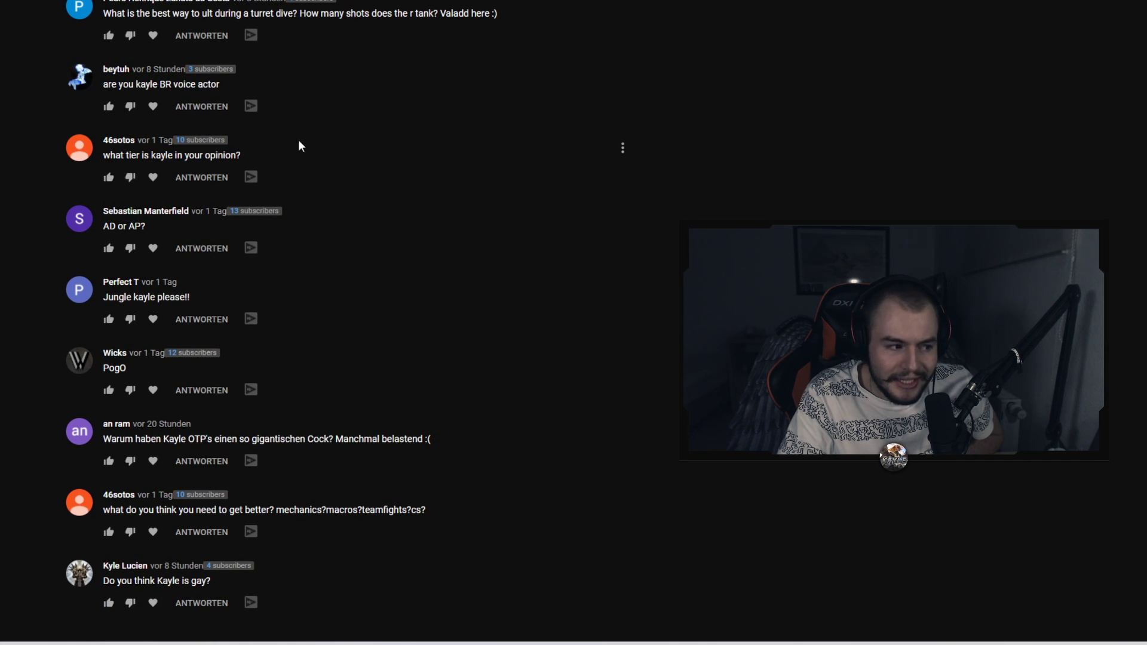
{"action": "mouse_move", "coordinate": [407, 115]}
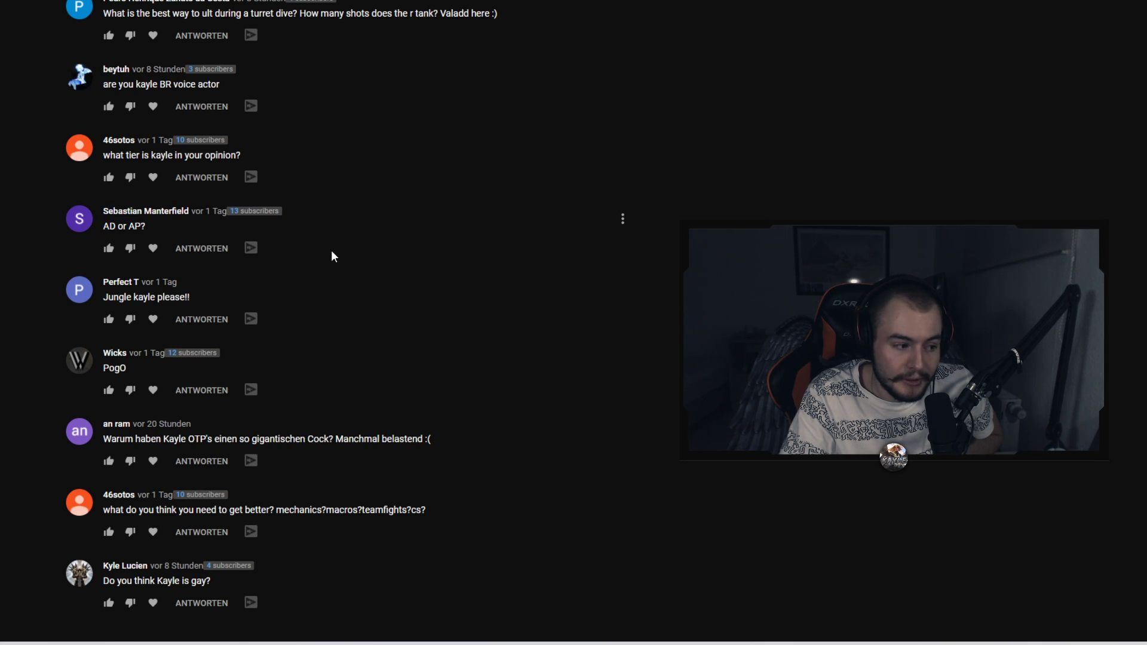
{"action": "mouse_move", "coordinate": [109, 320]}
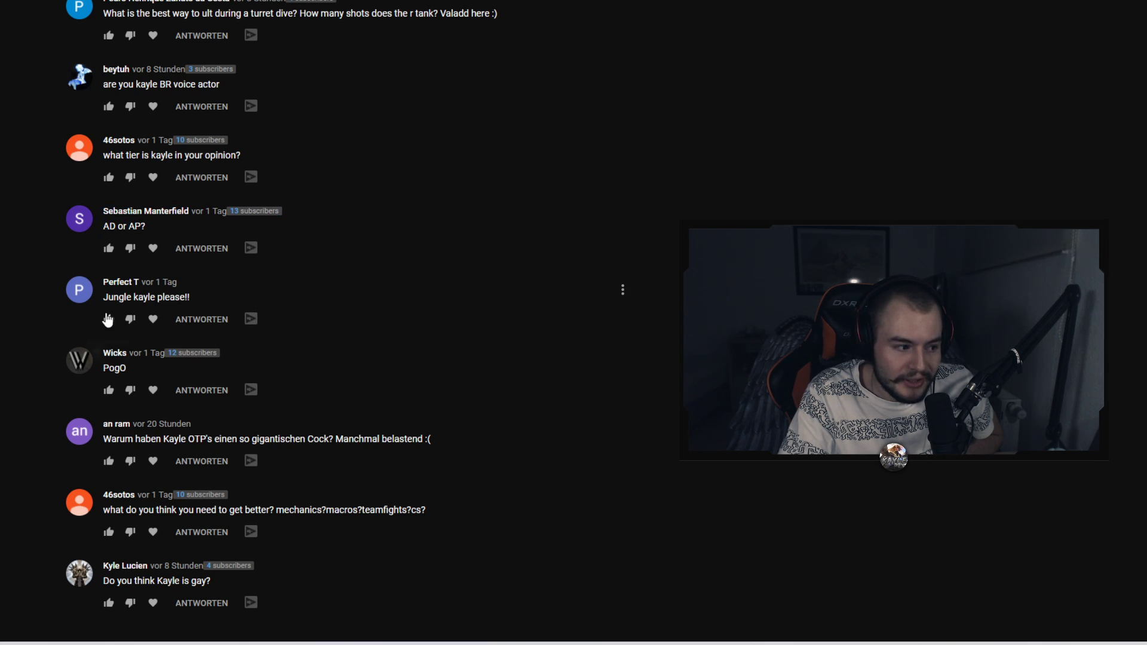
{"action": "mouse_move", "coordinate": [207, 305]}
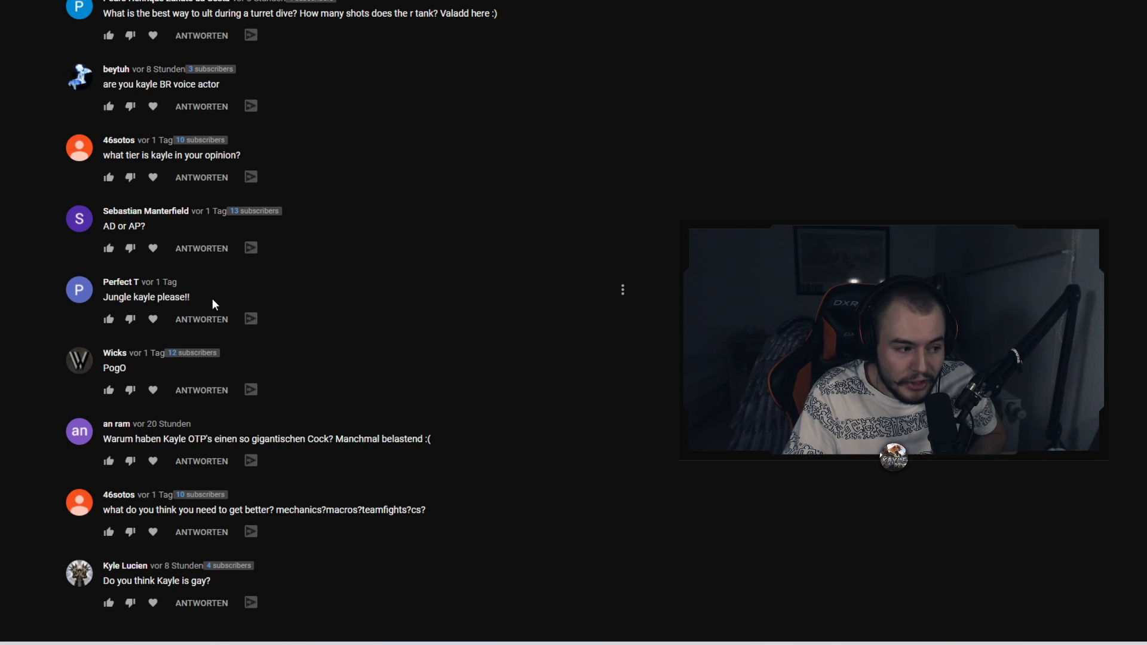
{"action": "mouse_move", "coordinate": [166, 375]}
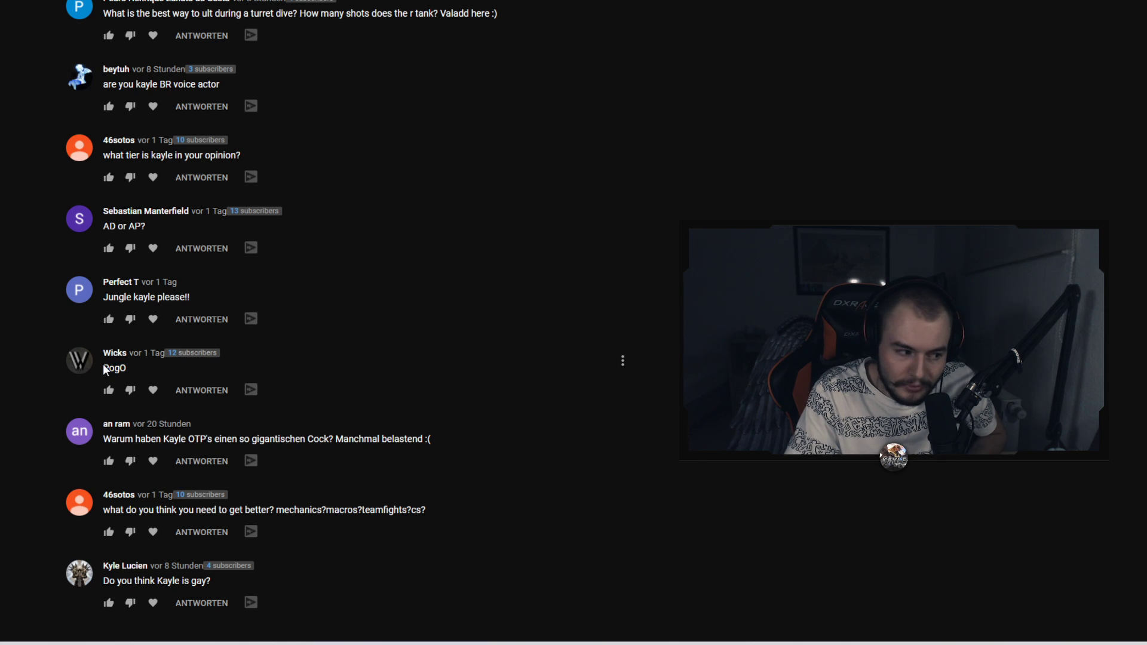
{"action": "mouse_move", "coordinate": [94, 460]}
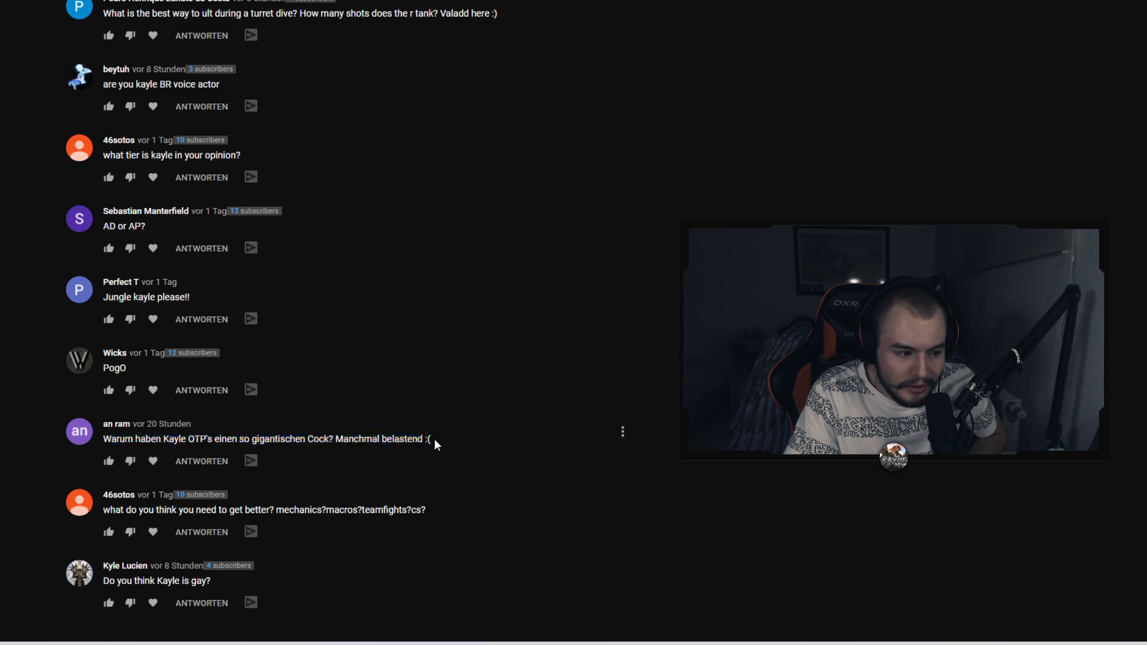
{"action": "mouse_move", "coordinate": [410, 363]}
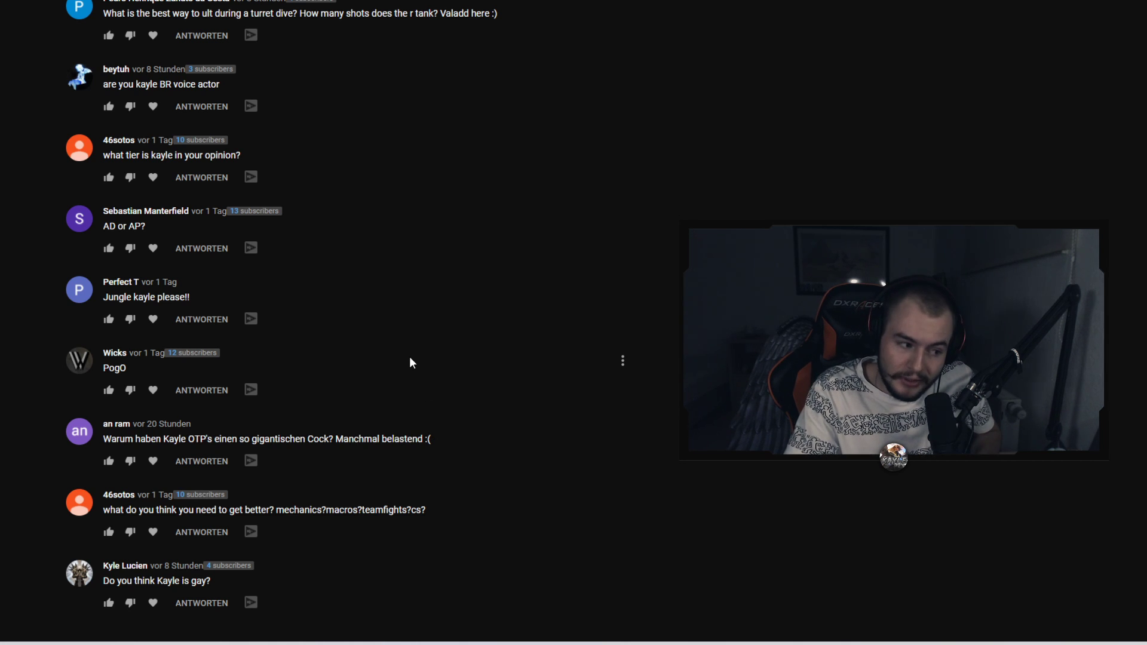
{"action": "mouse_move", "coordinate": [134, 547]}
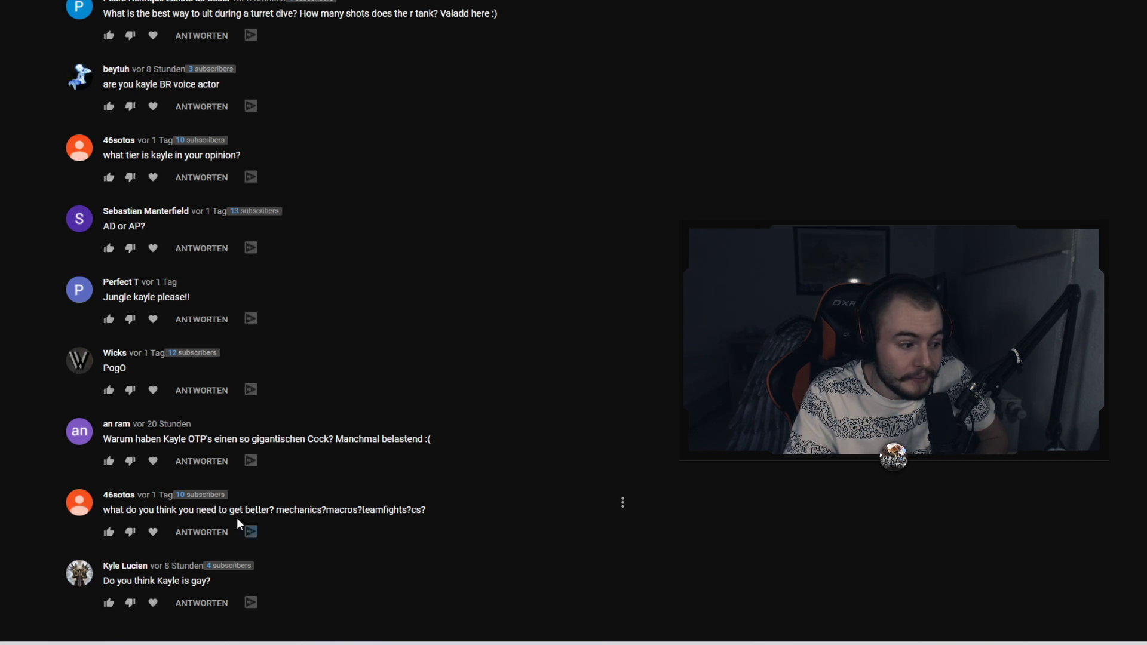
{"action": "mouse_move", "coordinate": [115, 594]}
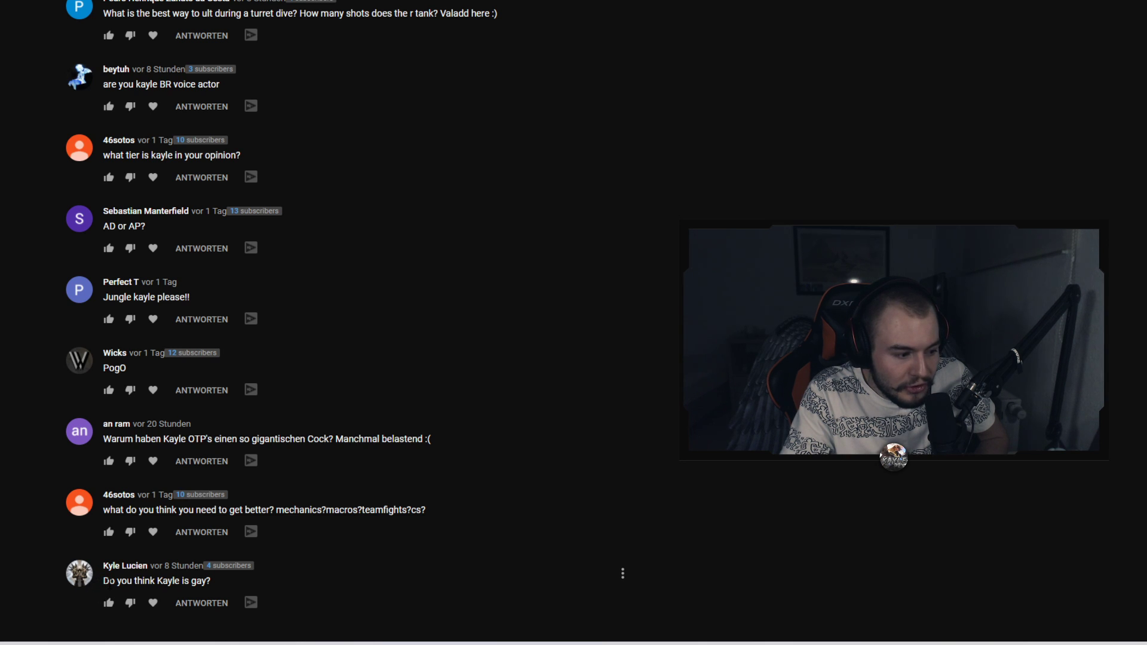
{"action": "mouse_move", "coordinate": [218, 591]}
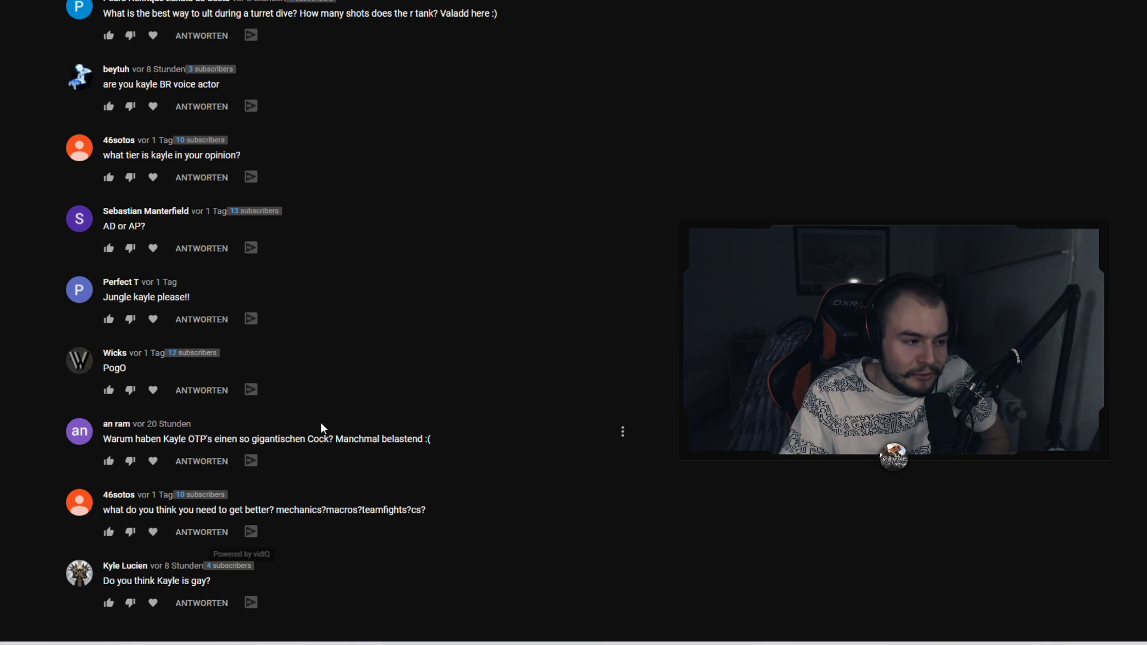
{"action": "scroll", "scroll_direction": "up", "scroll_amount": 3}
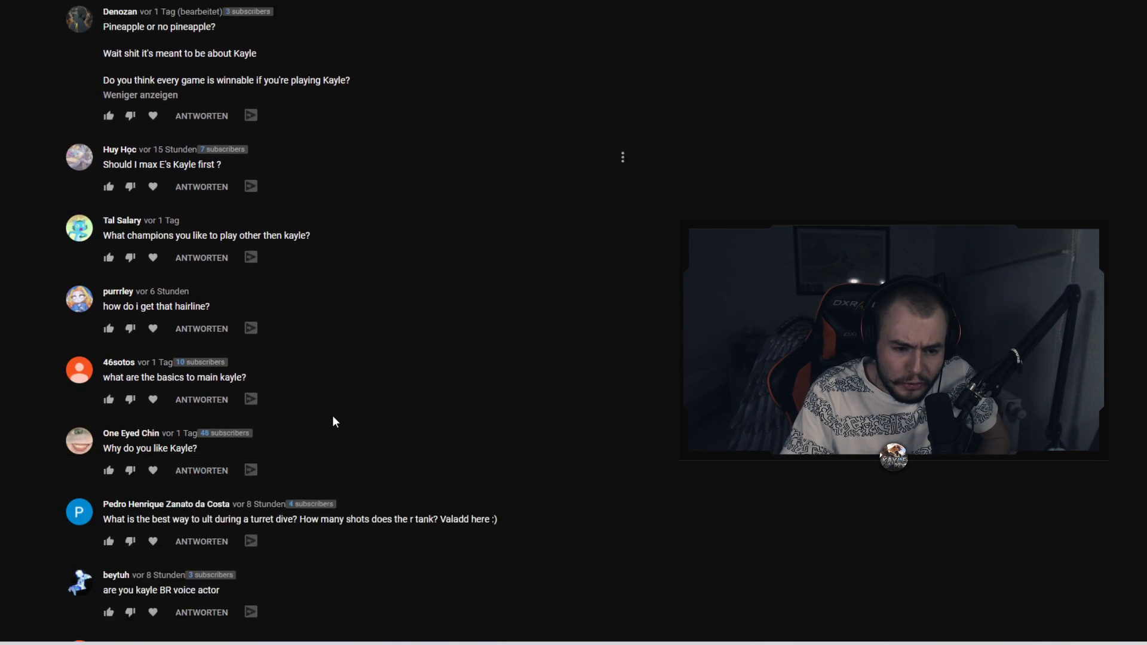
{"action": "scroll", "scroll_direction": "down", "scroll_amount": 3}
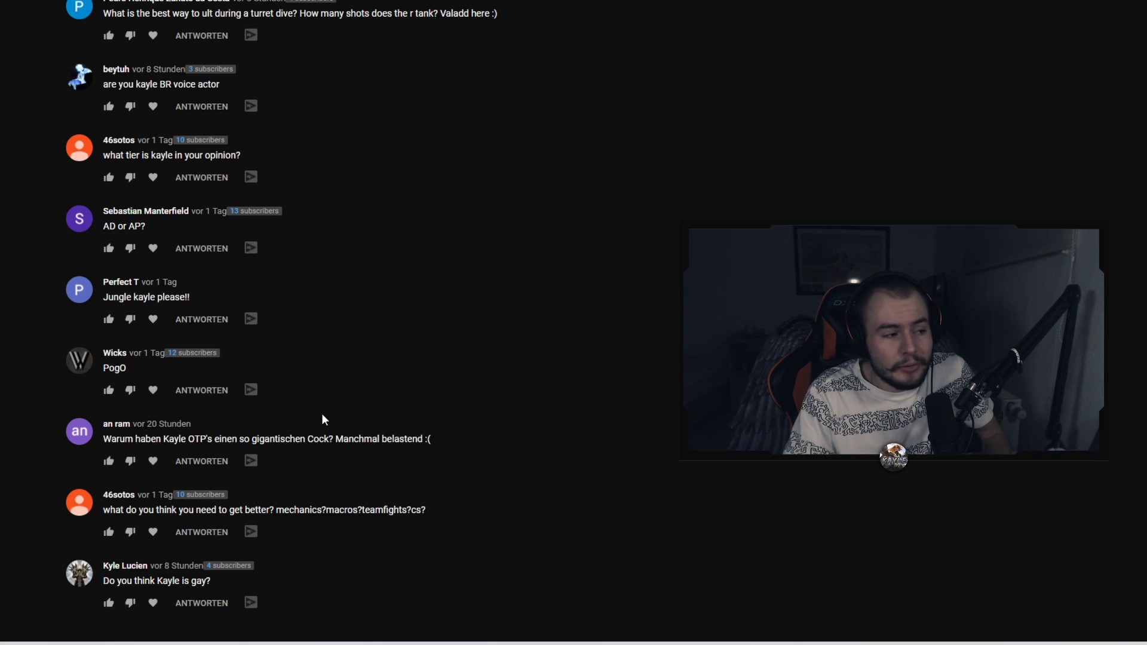
{"action": "scroll", "scroll_direction": "up", "scroll_amount": 3}
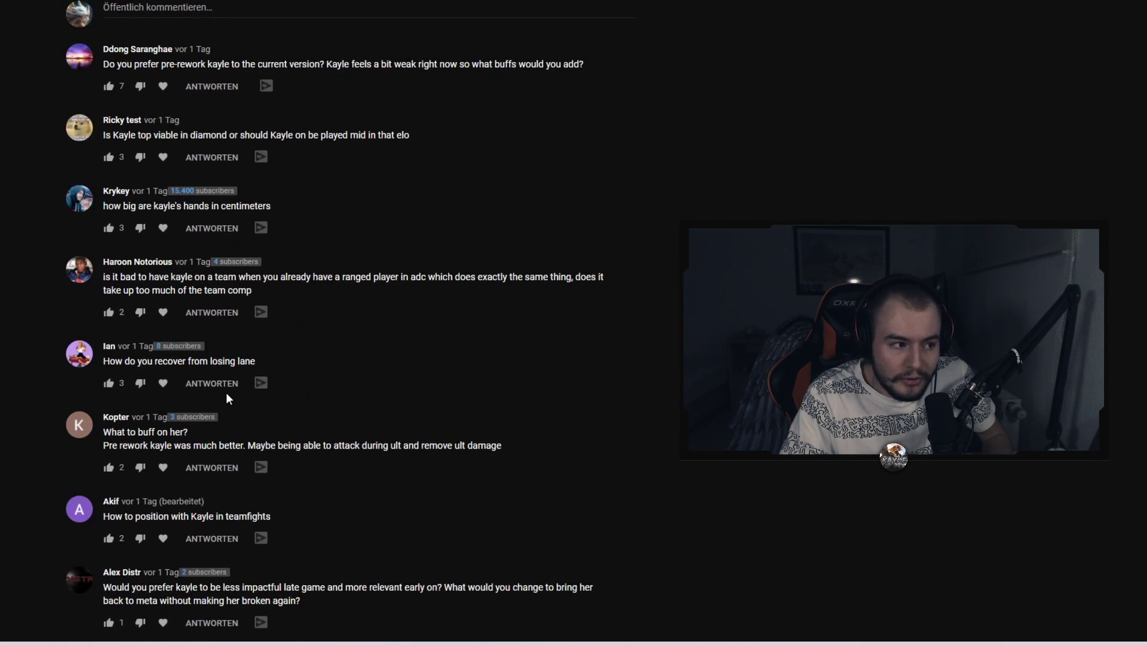
{"action": "scroll", "scroll_direction": "down", "scroll_amount": 3}
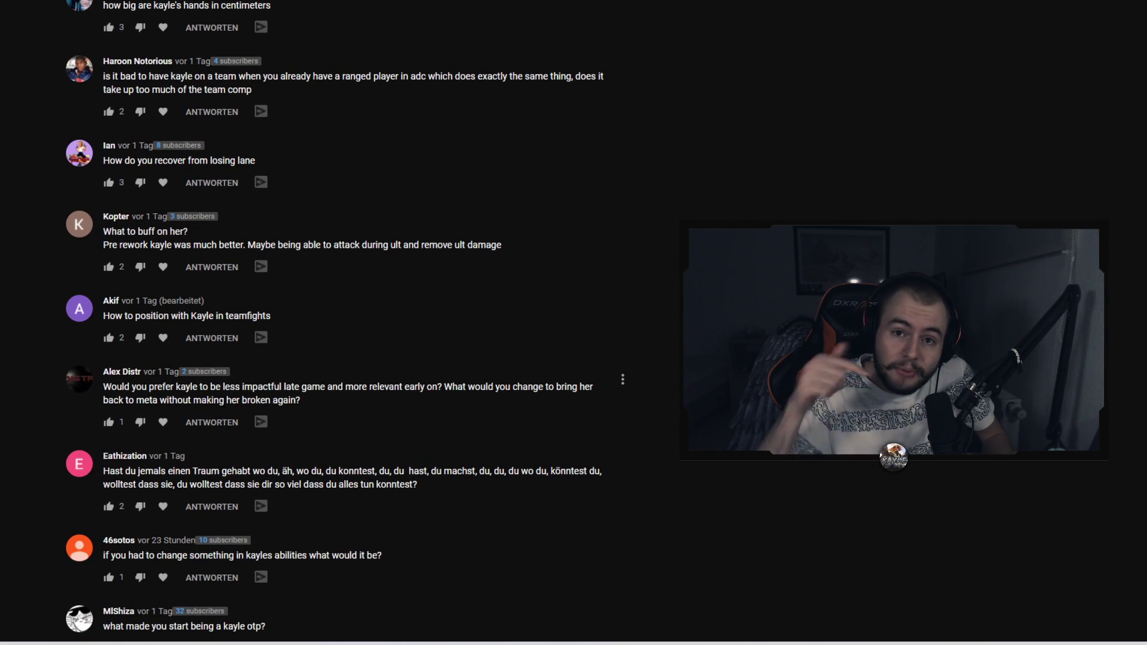
{"action": "scroll", "scroll_direction": "down", "scroll_amount": 3}
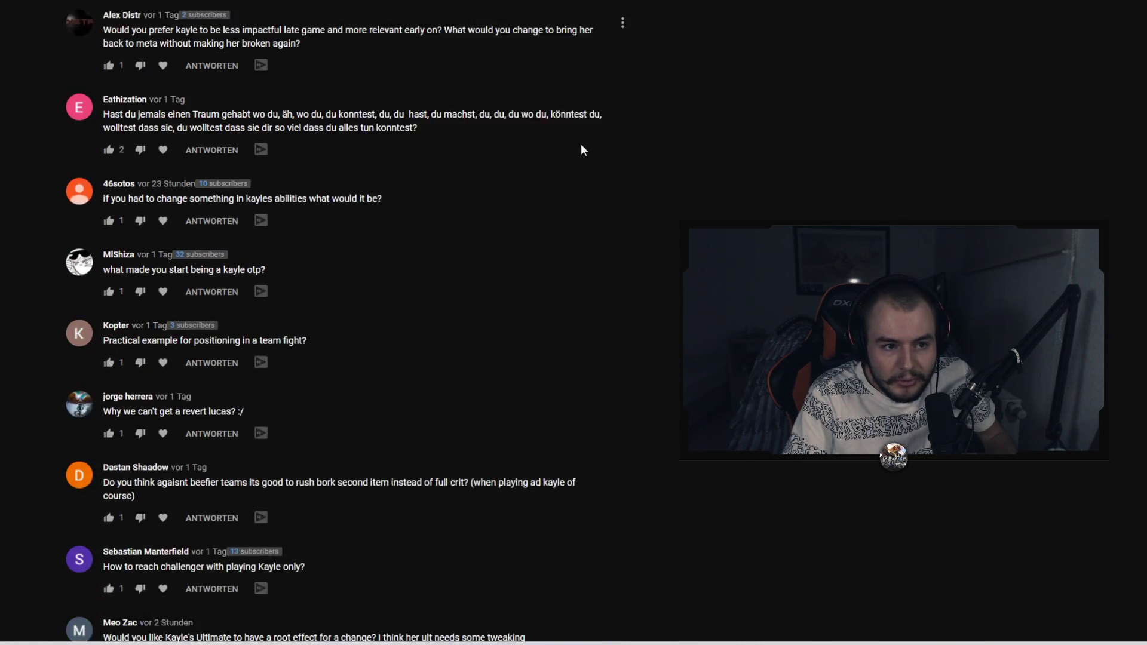
{"action": "scroll", "scroll_direction": "down", "scroll_amount": 3}
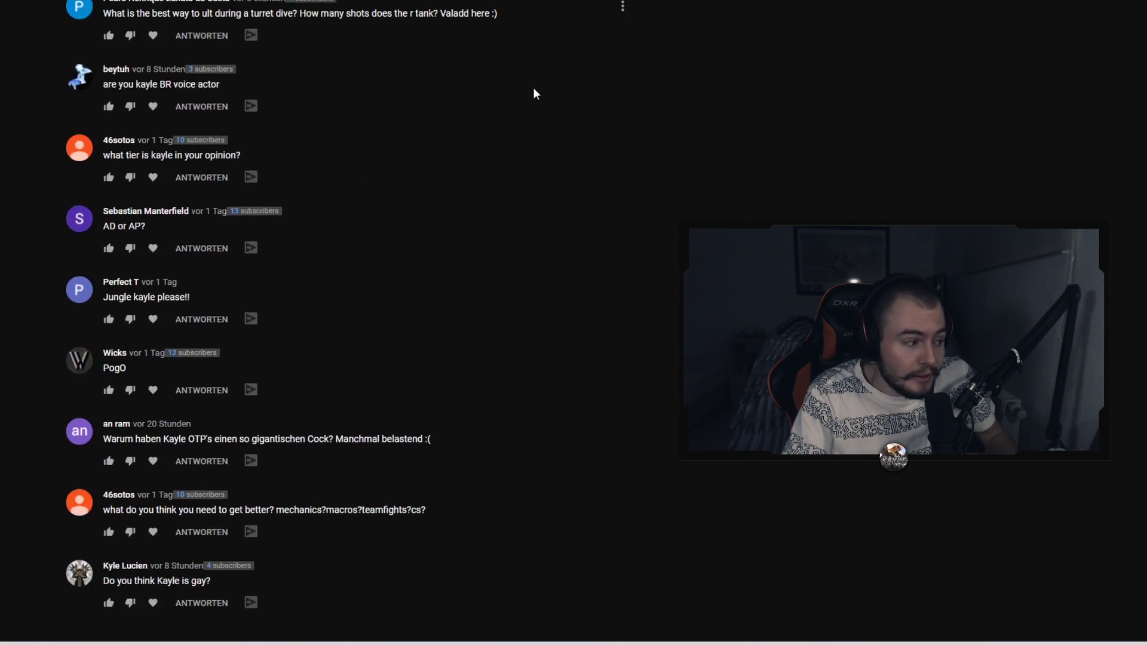
{"action": "mouse_move", "coordinate": [293, 498]}
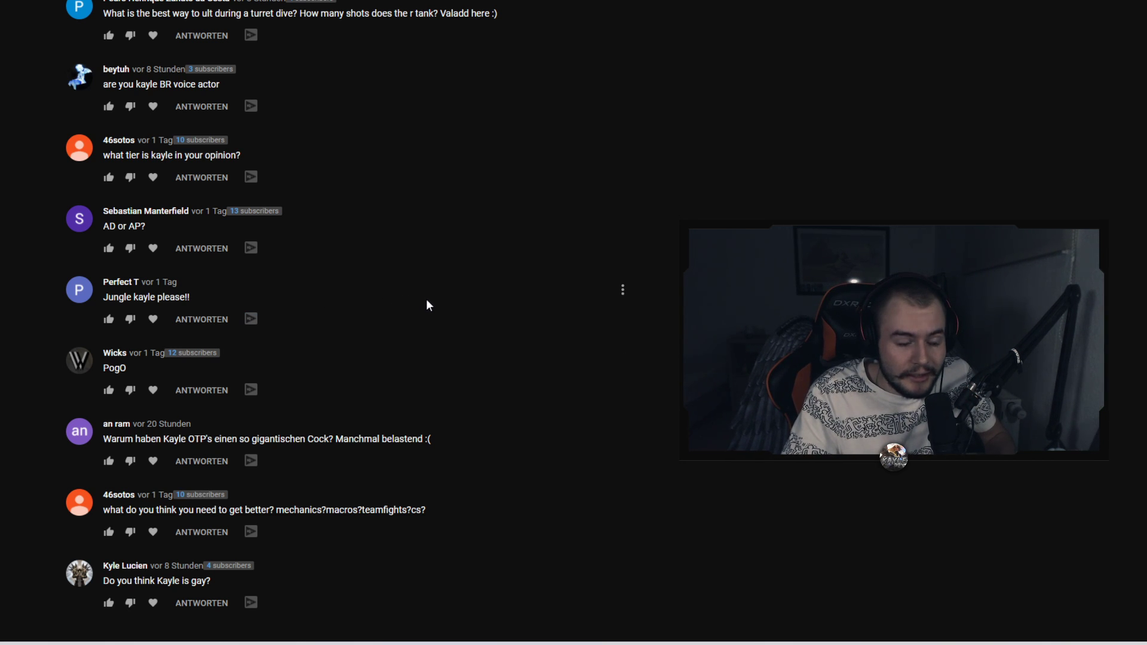
{"action": "mouse_move", "coordinate": [434, 309]}
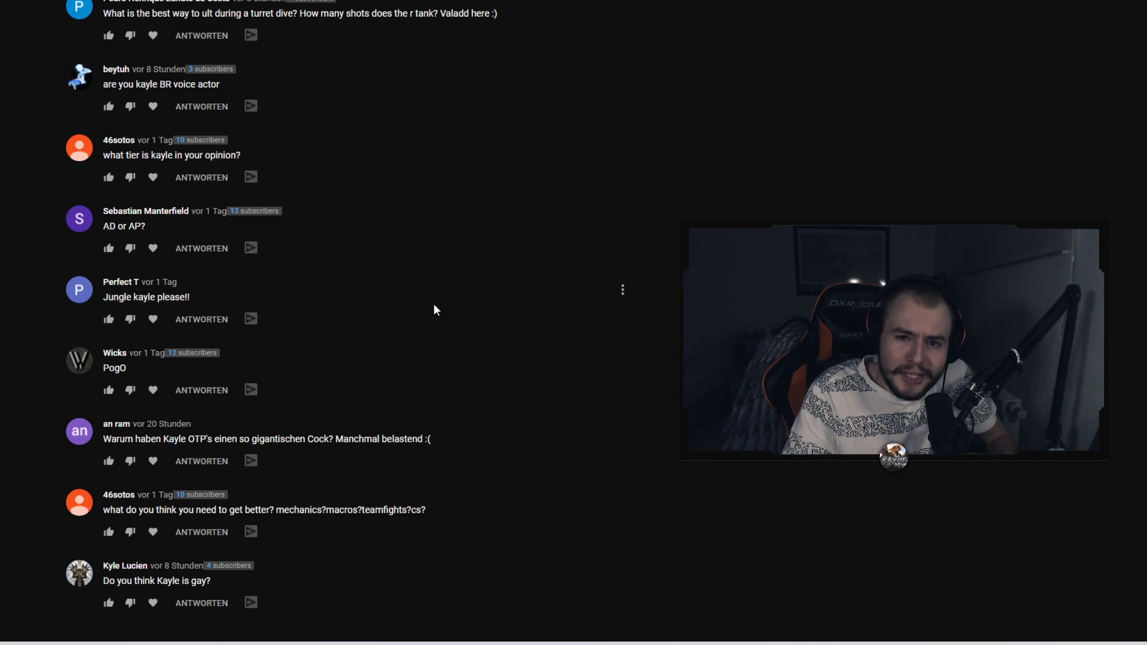
{"action": "mouse_move", "coordinate": [834, 109]}
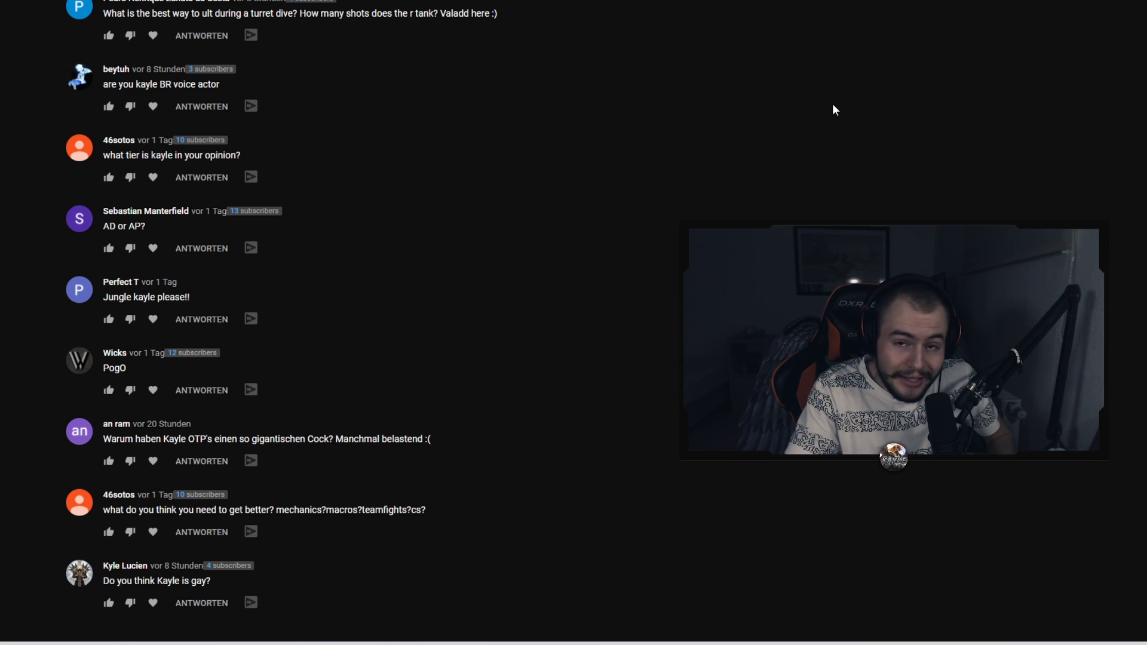
{"action": "mouse_move", "coordinate": [766, 101]}
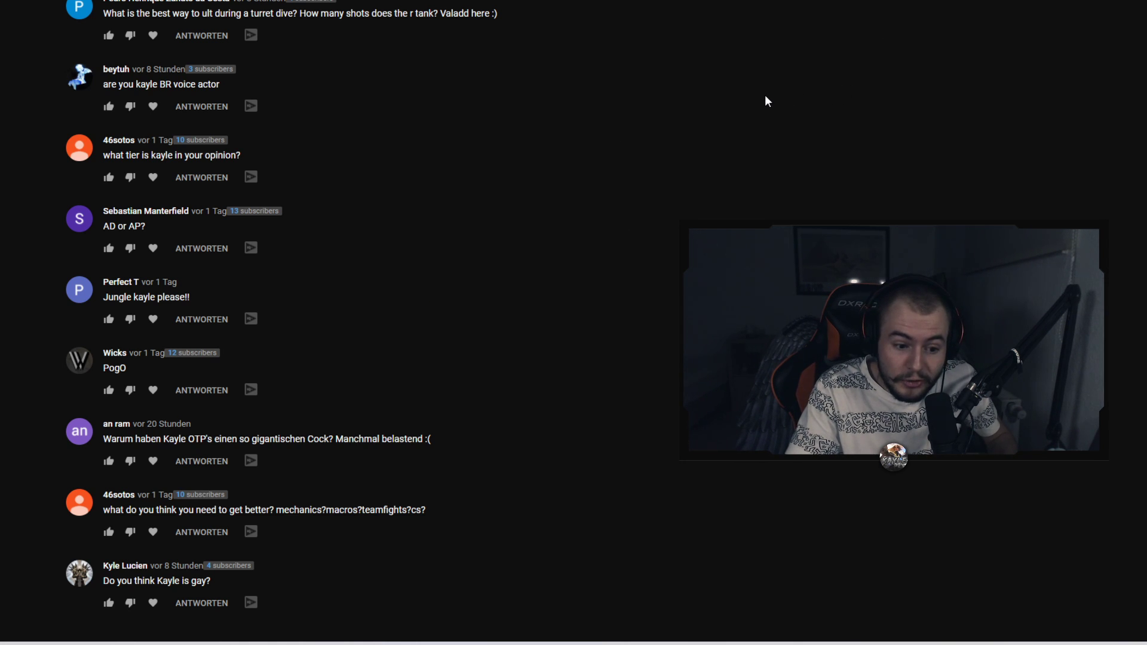
{"action": "mouse_move", "coordinate": [758, 156]}
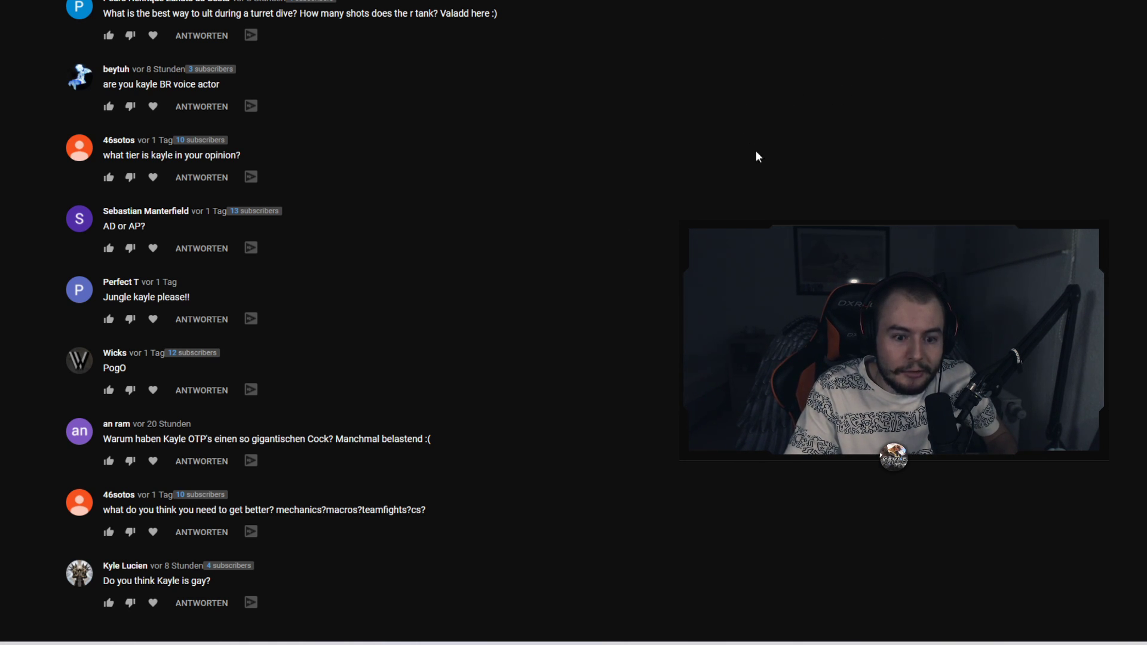
{"action": "mouse_move", "coordinate": [733, 150]}
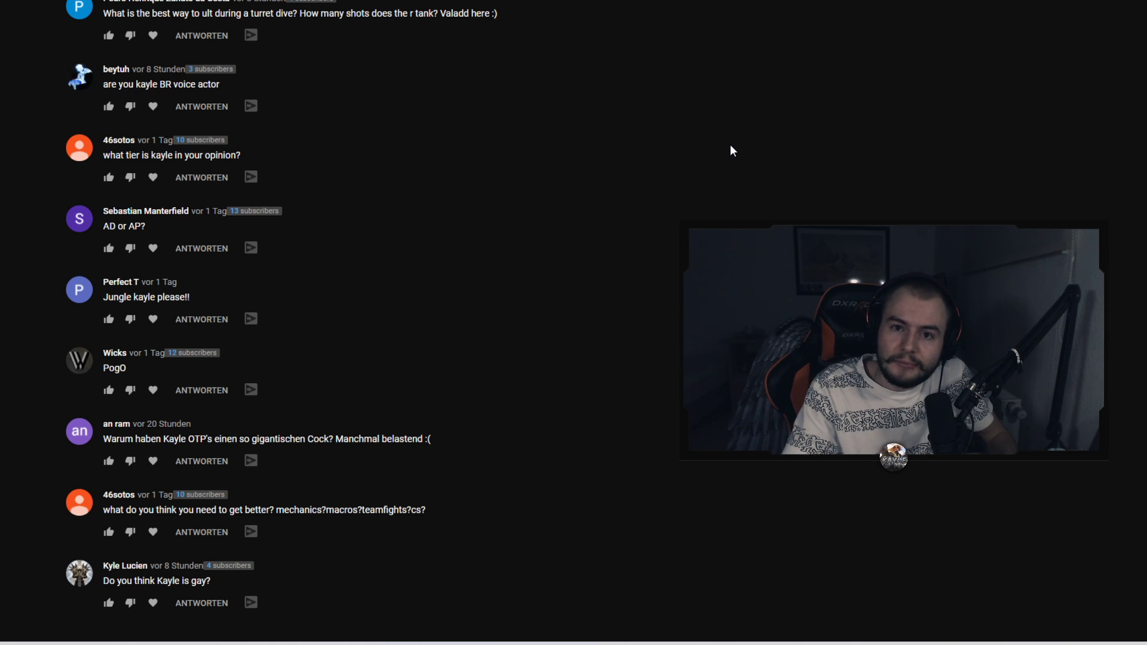